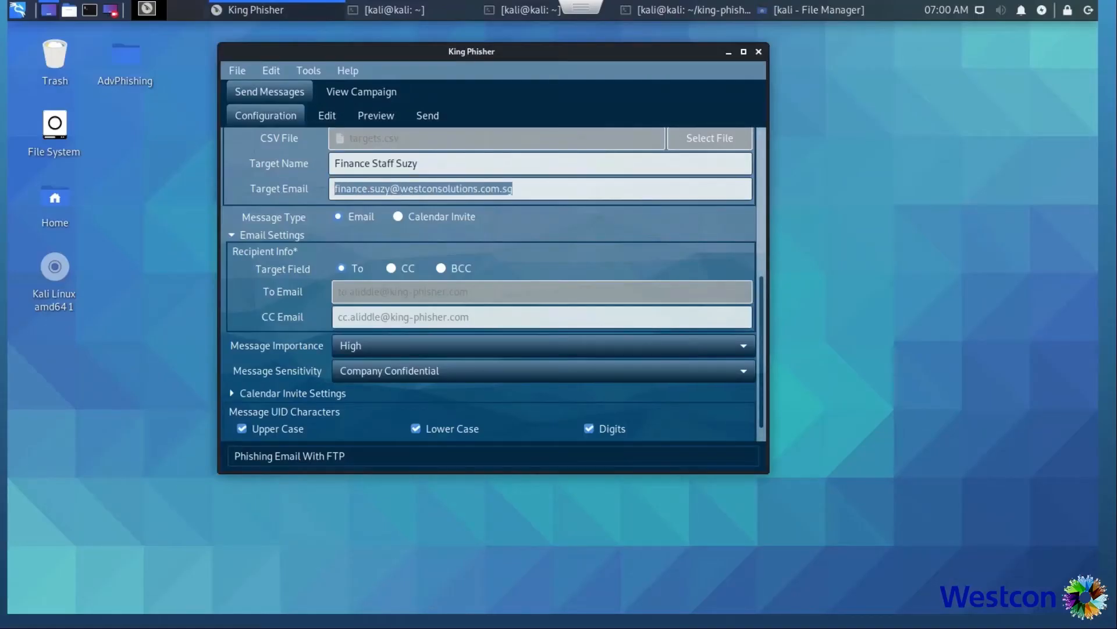
Review the phishing email's HTML body and rendered preview, then move to sending.
click(326, 114)
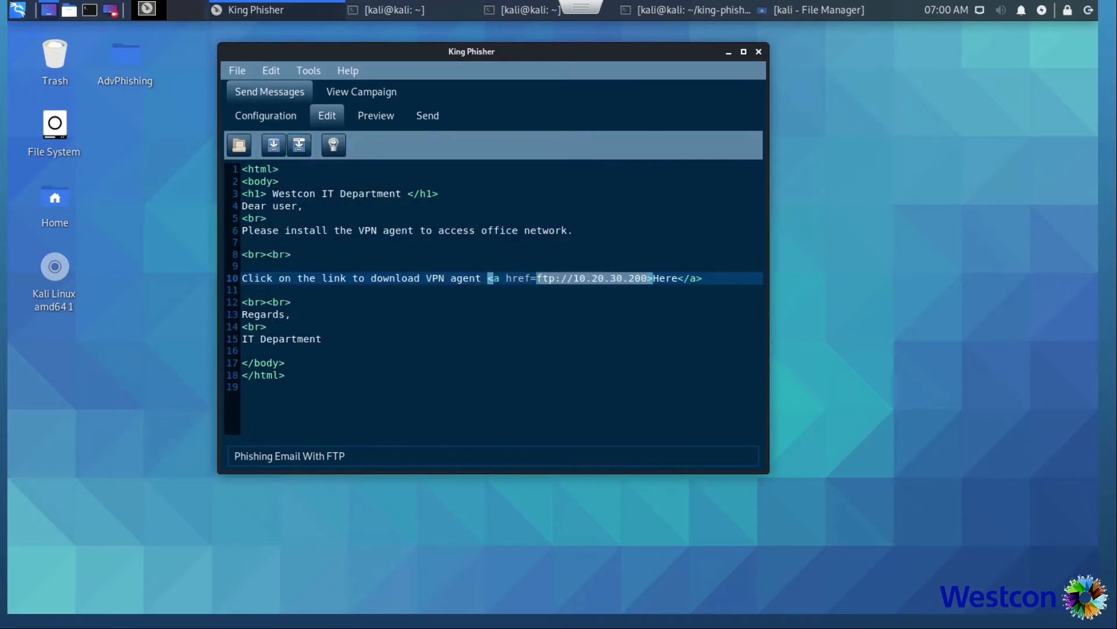
click(375, 114)
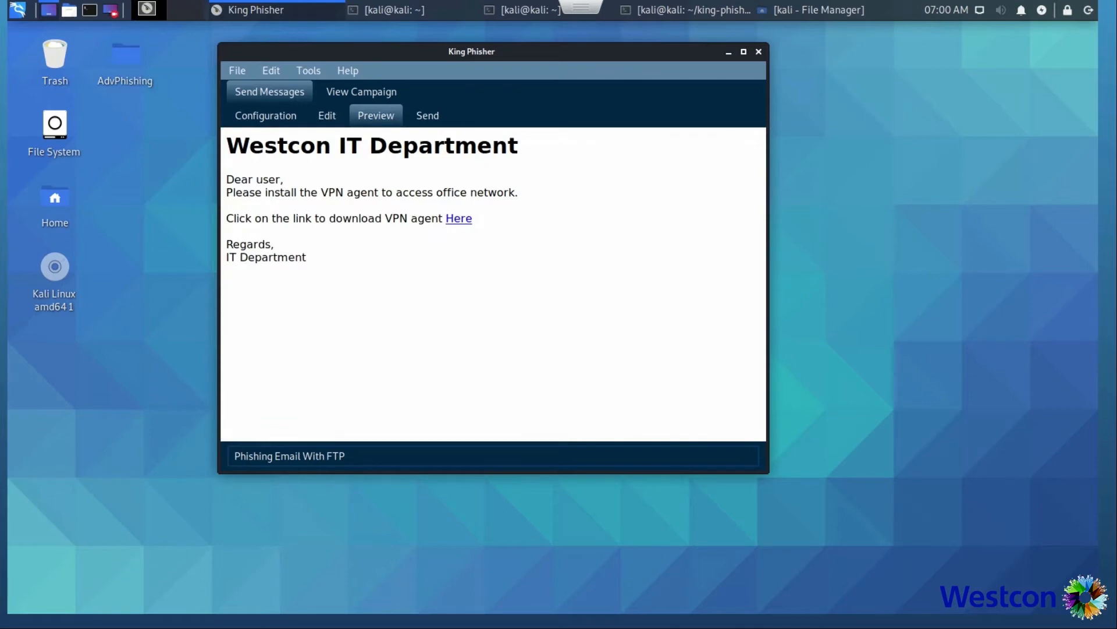
click(426, 115)
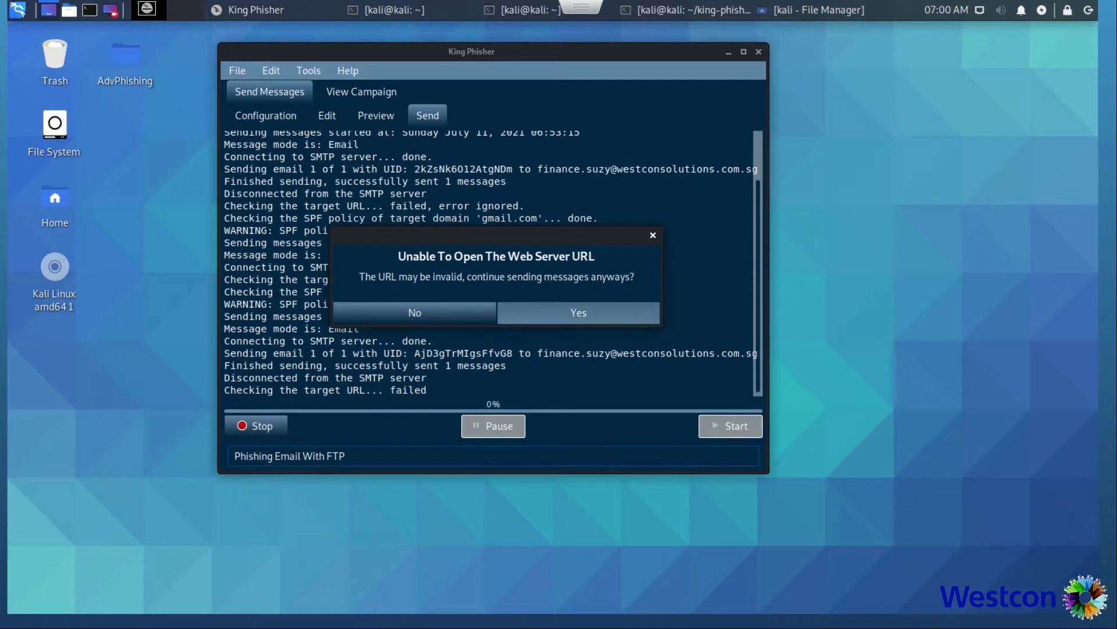
Keep sending despite the invalid web server URL and connect to the SMTP server.
click(577, 311)
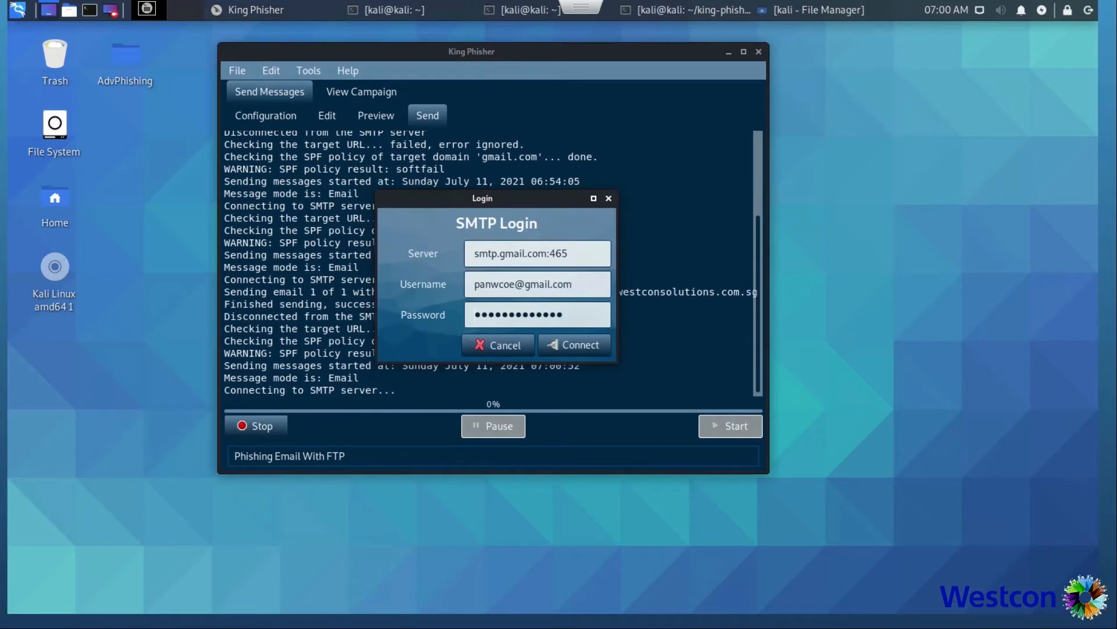
click(574, 344)
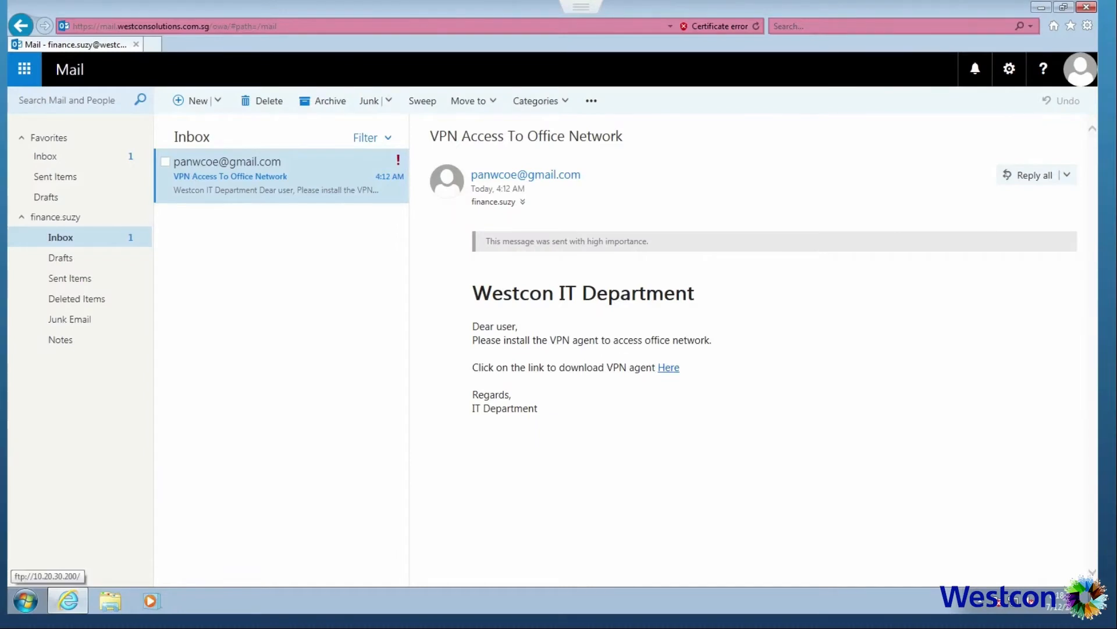
Download Install_VPN_Agent.bat from the email's link and run it from Downloads.
click(667, 367)
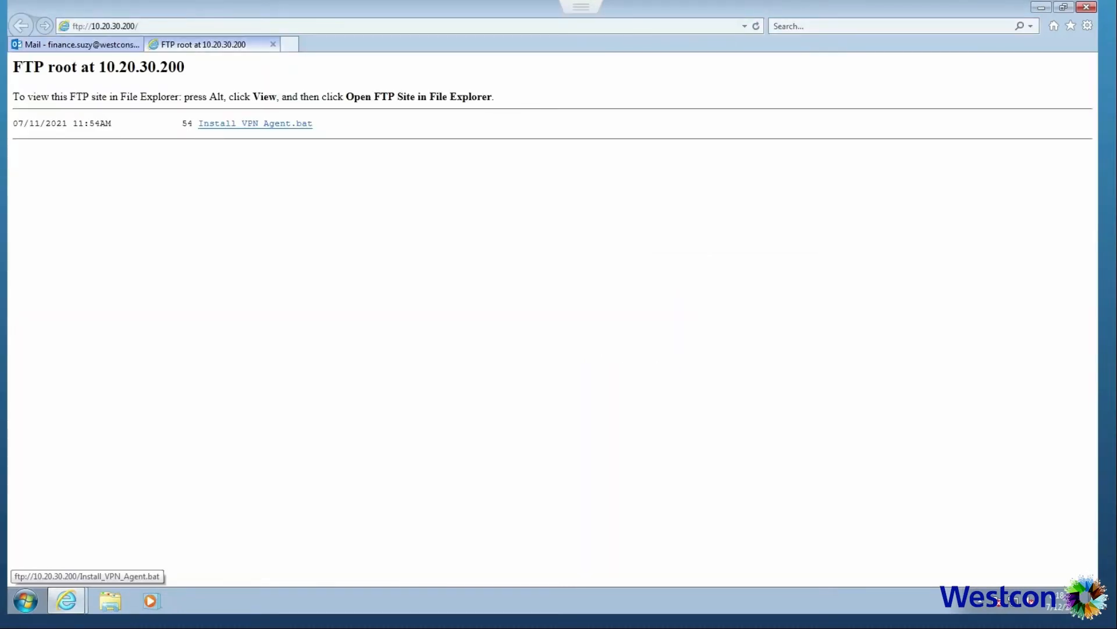
click(254, 123)
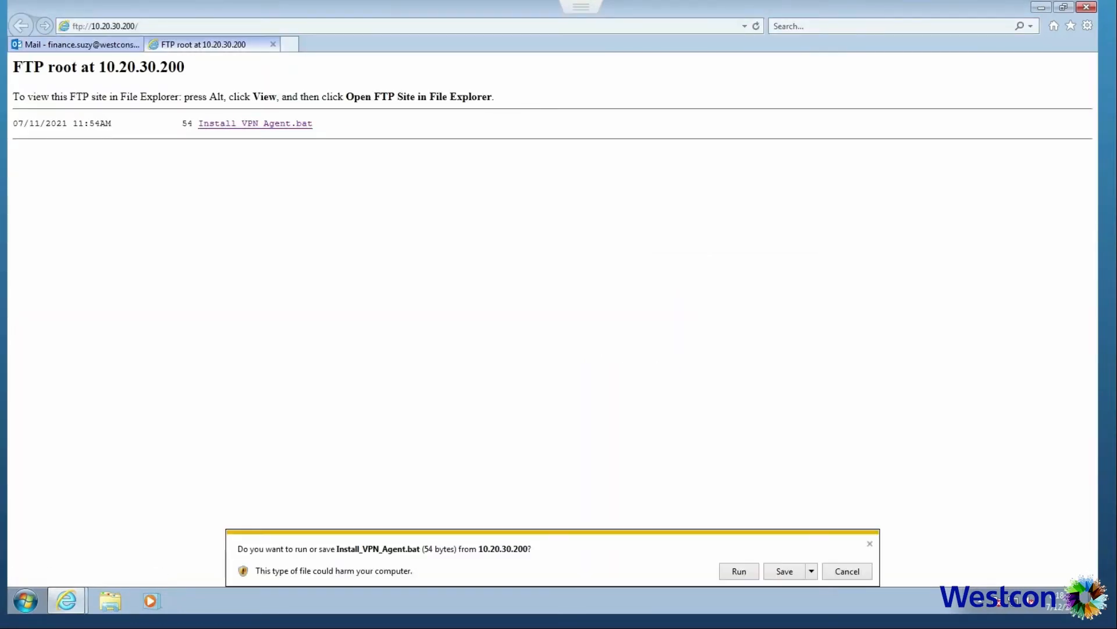
click(784, 571)
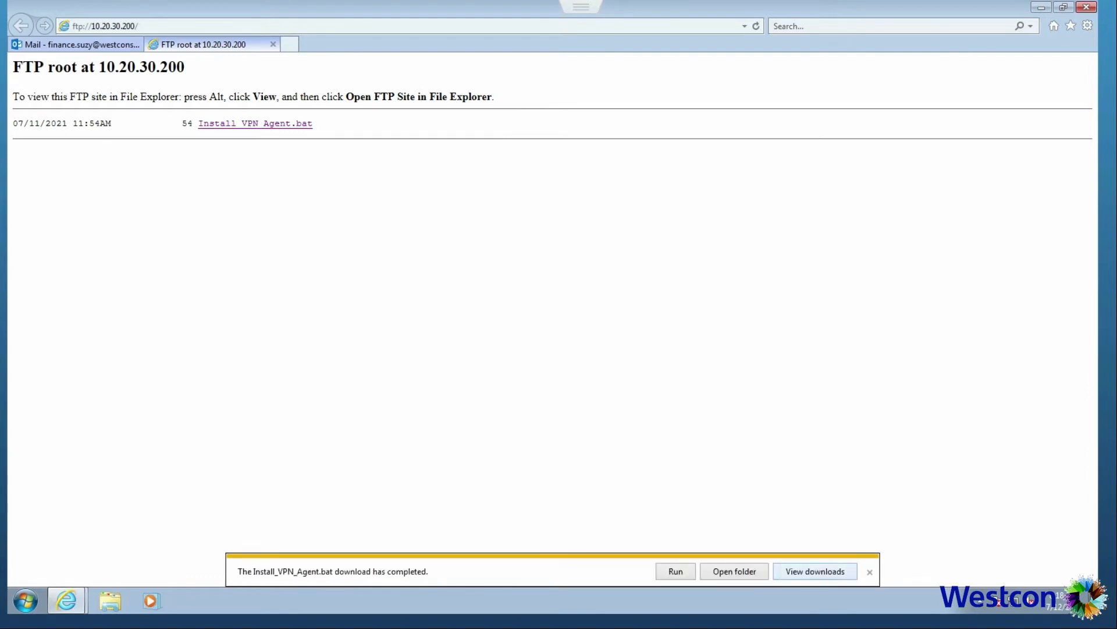
click(733, 571)
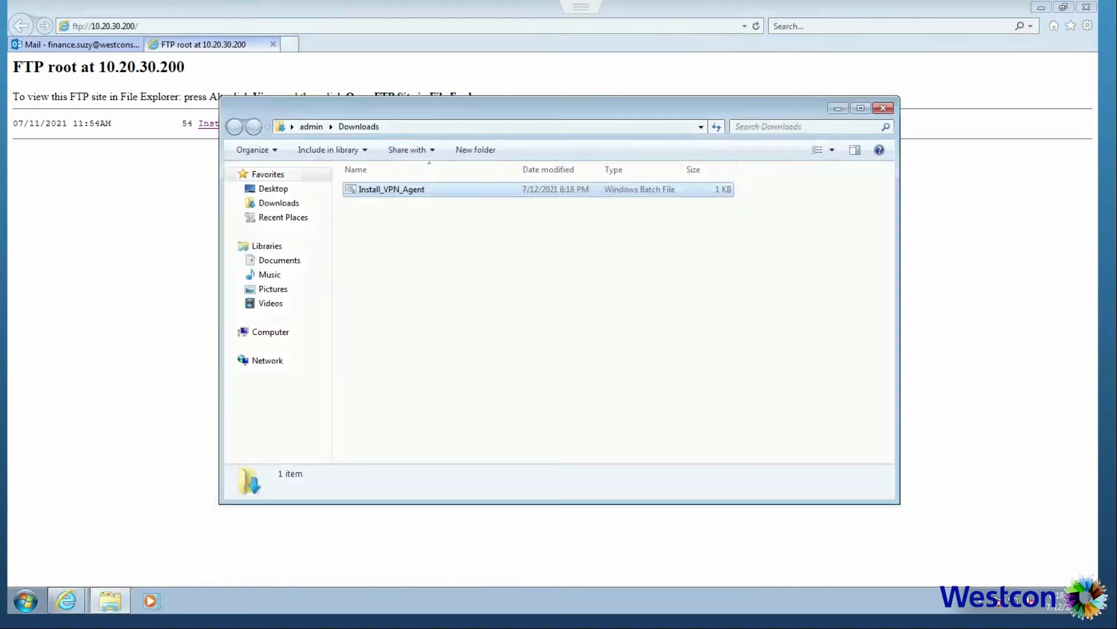
double_click(391, 188)
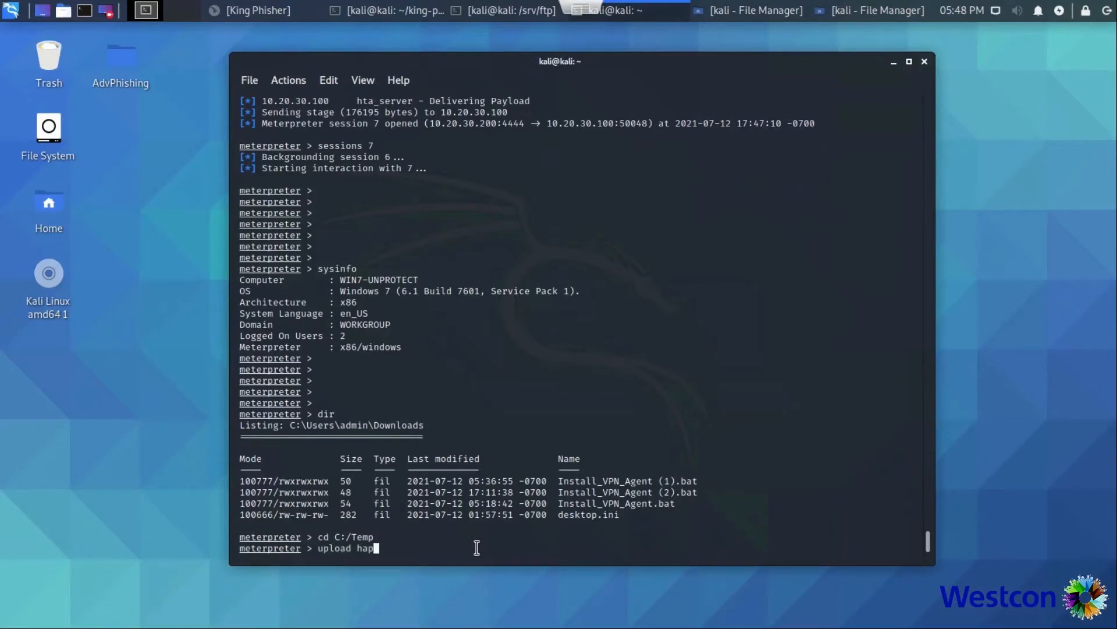
Upload happy.exe to C:/Temp via Meterpreter and run 'execute -f happy.exe -H'.
text(py.exe)
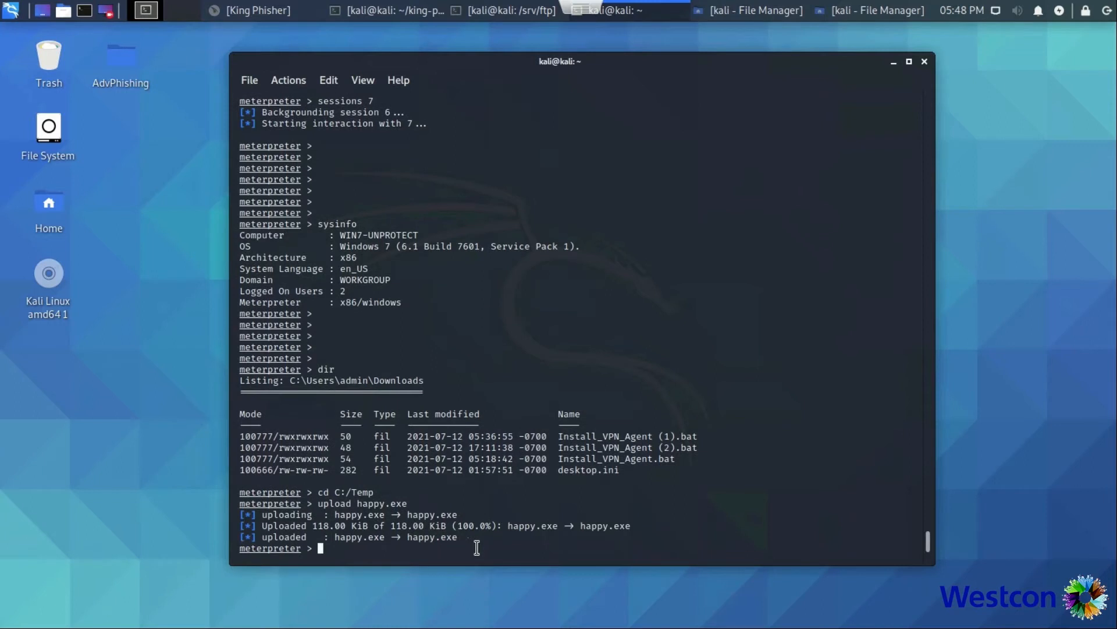
text(execute -)
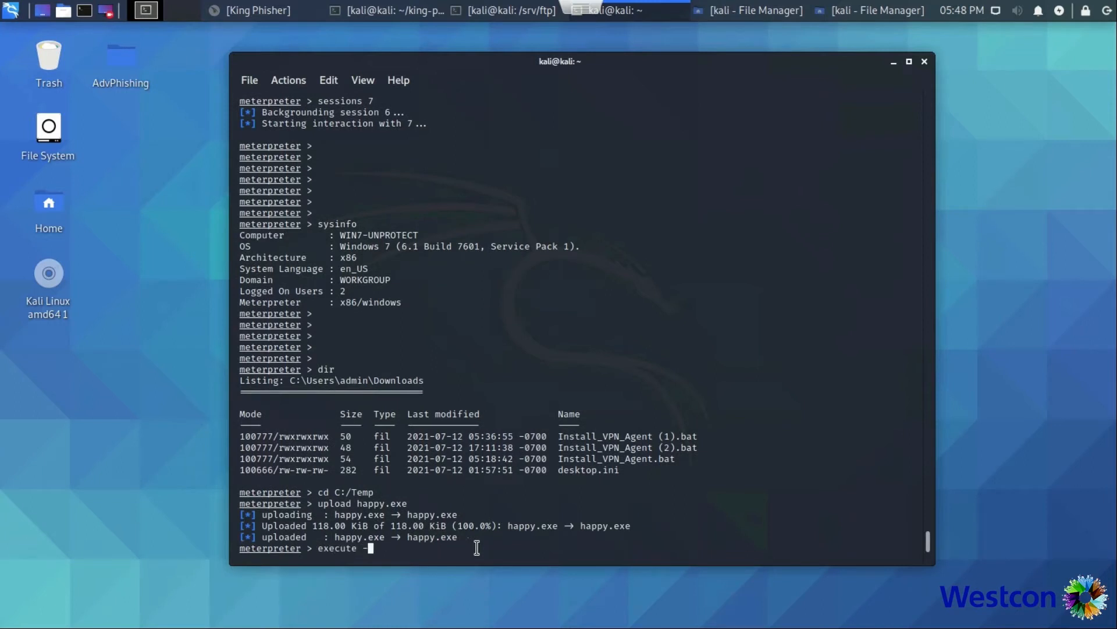
text(f)
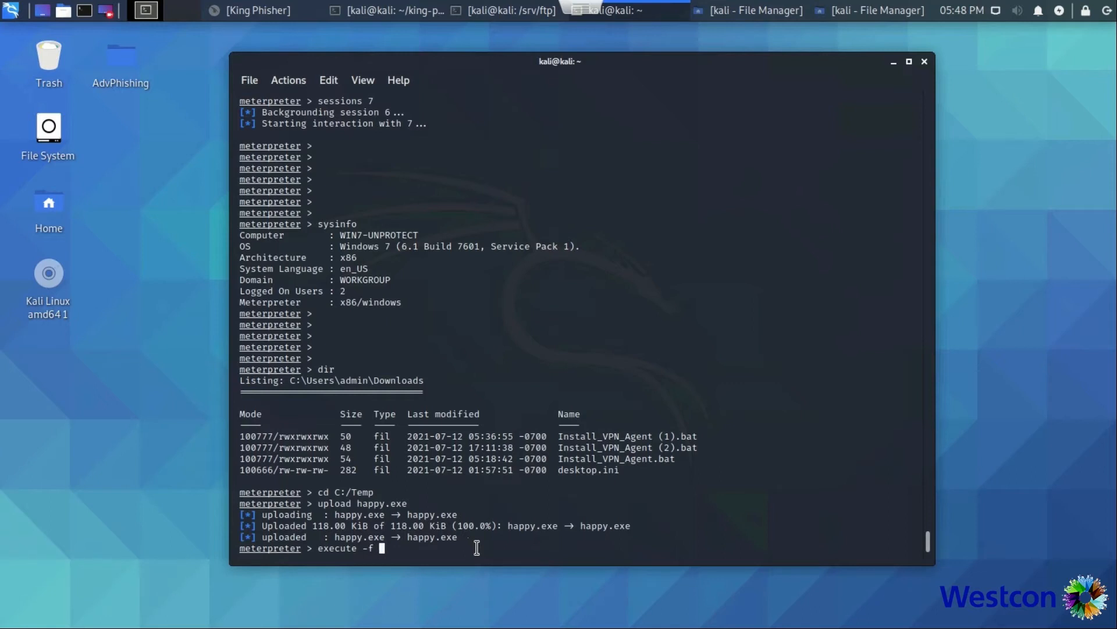
text(happy.exe)
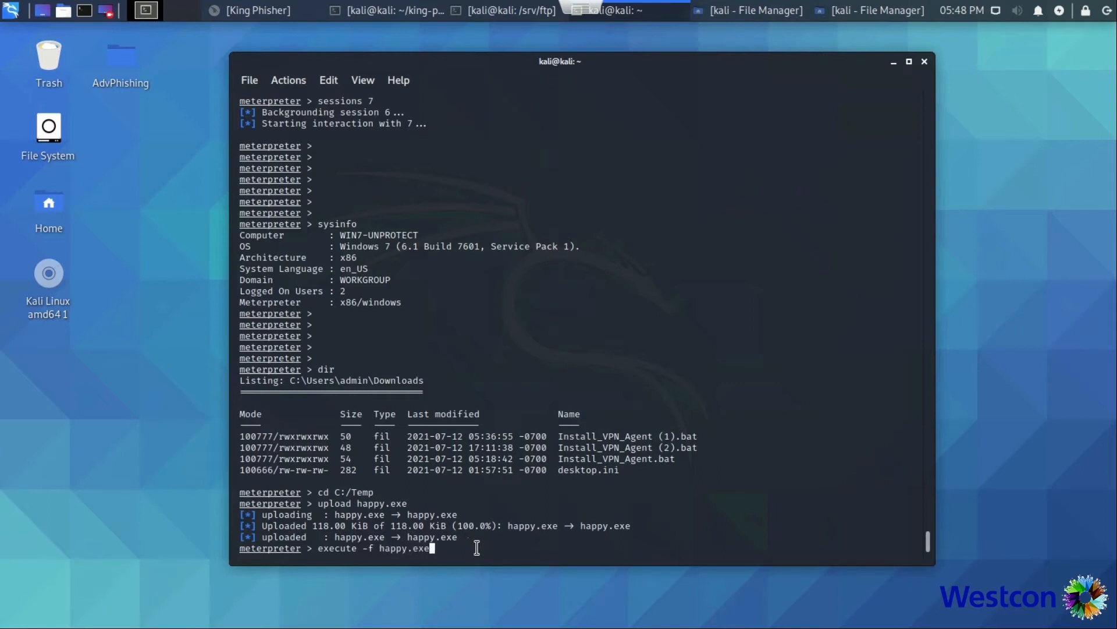
text(-H)
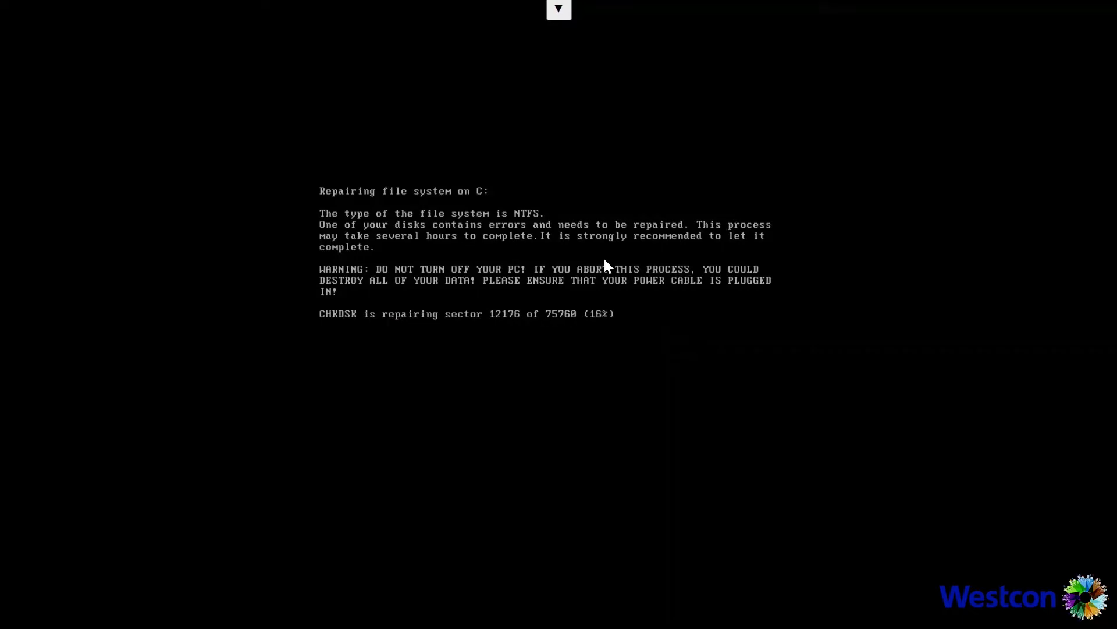
mouse_move(610, 126)
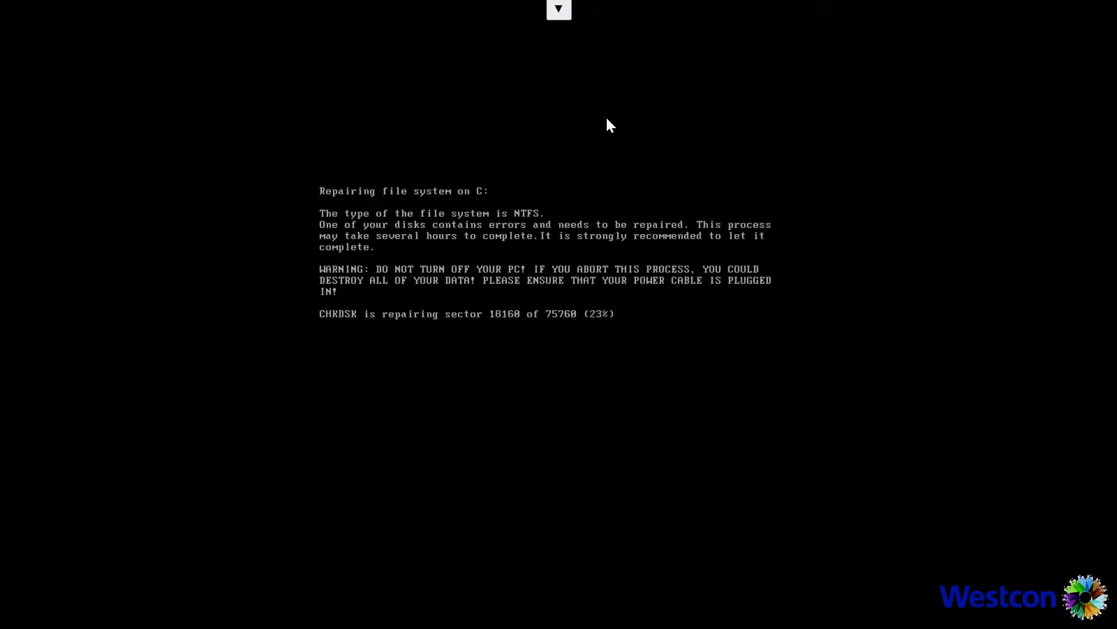
mouse_move(716, 193)
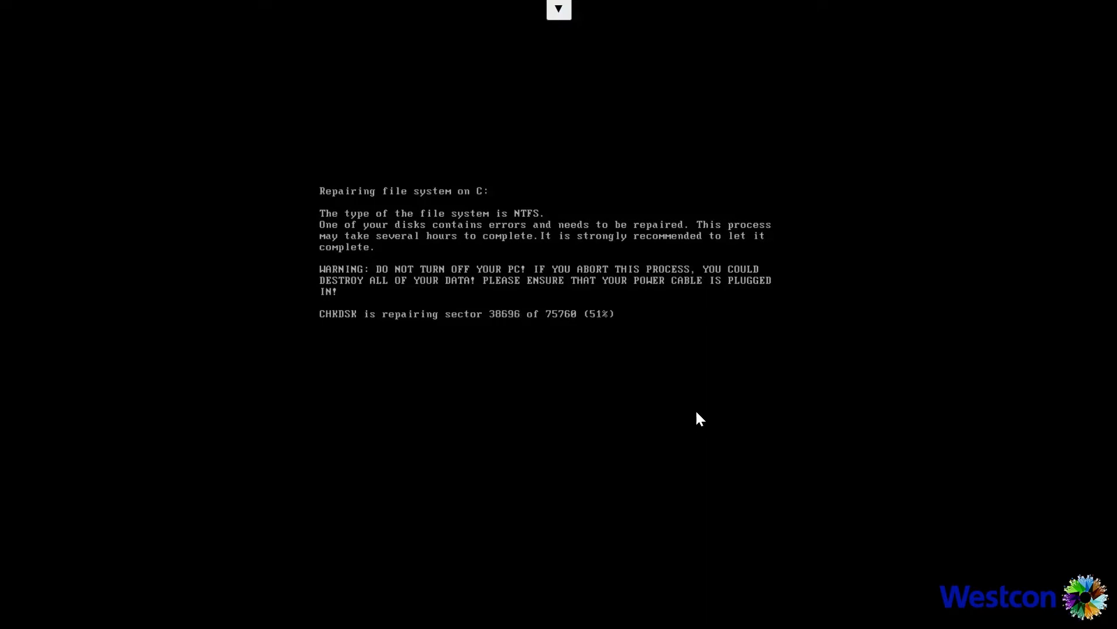
mouse_move(776, 182)
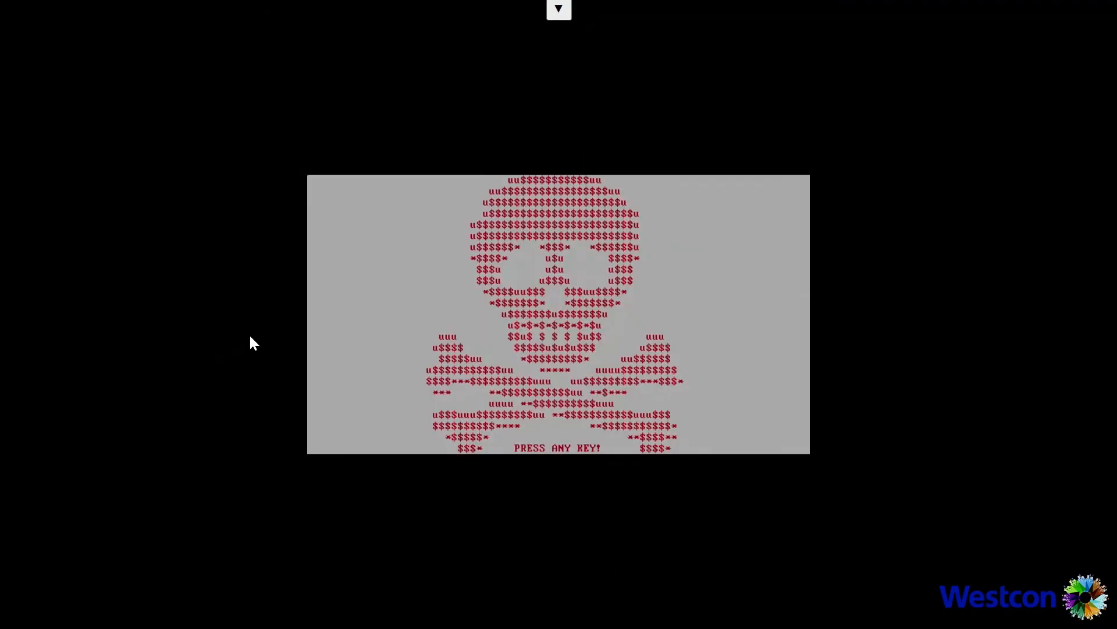
mouse_move(828, 229)
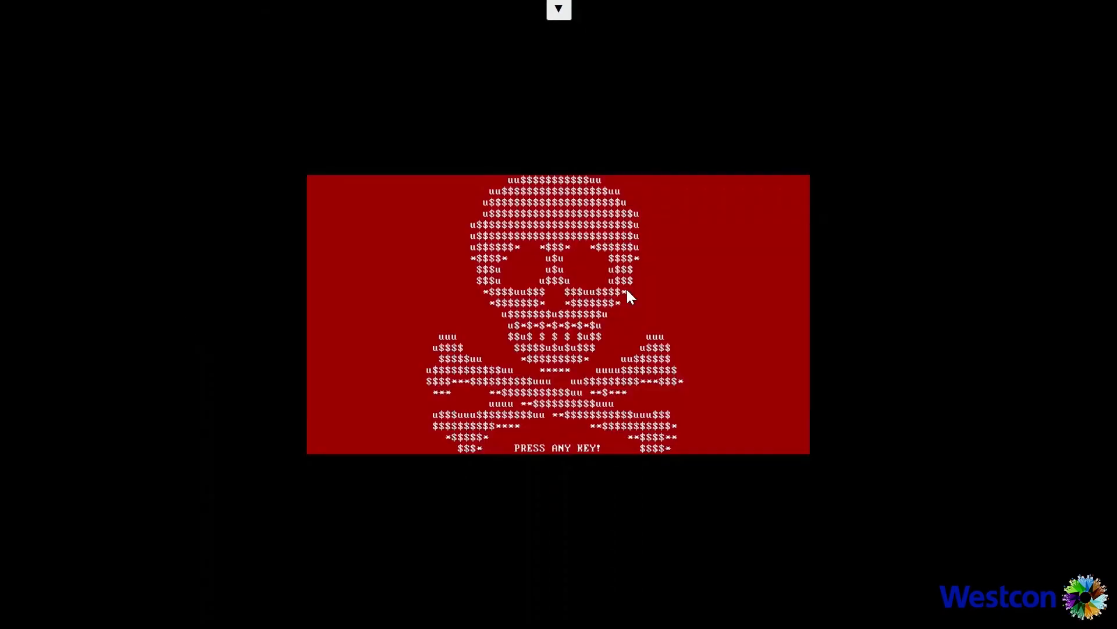
mouse_move(555, 282)
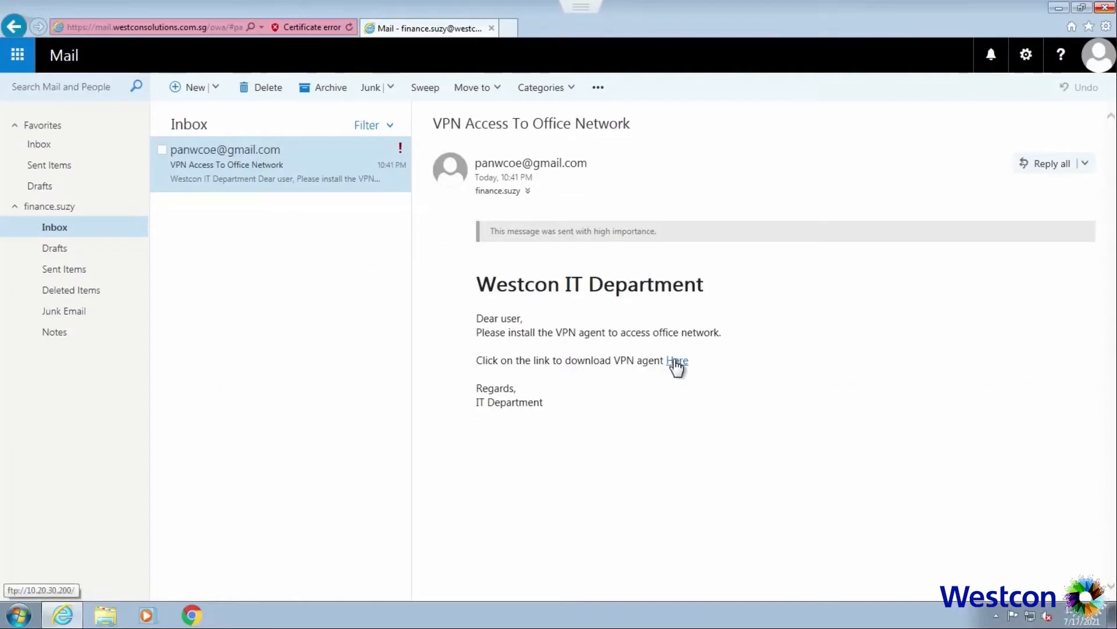
Download Install_VPN_Agent.bat from the email's link again and run it from Downloads.
click(675, 359)
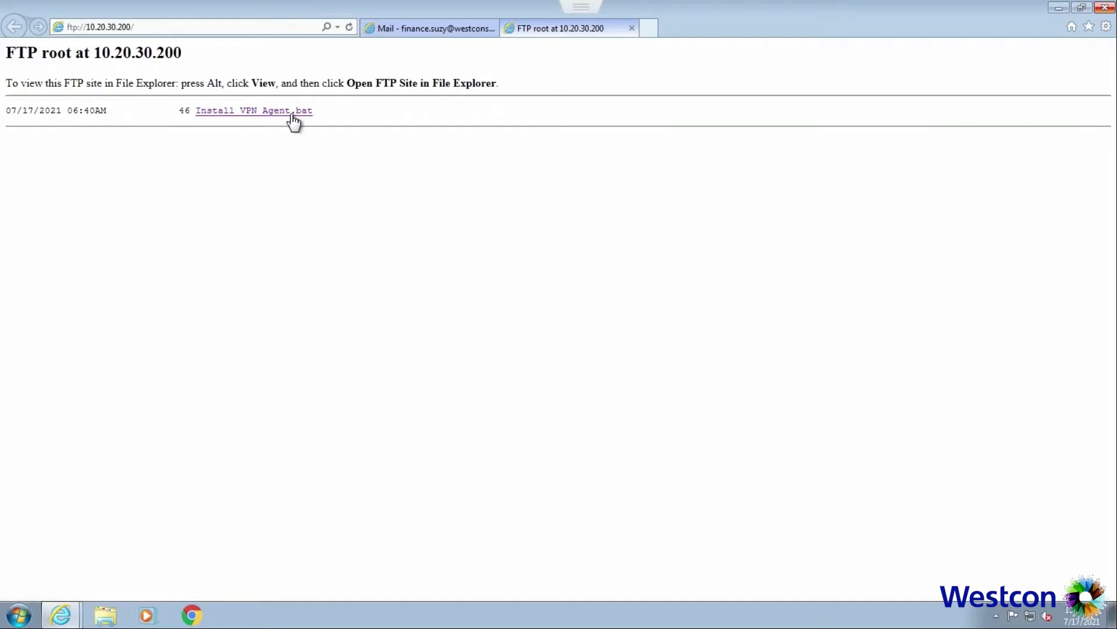
click(253, 110)
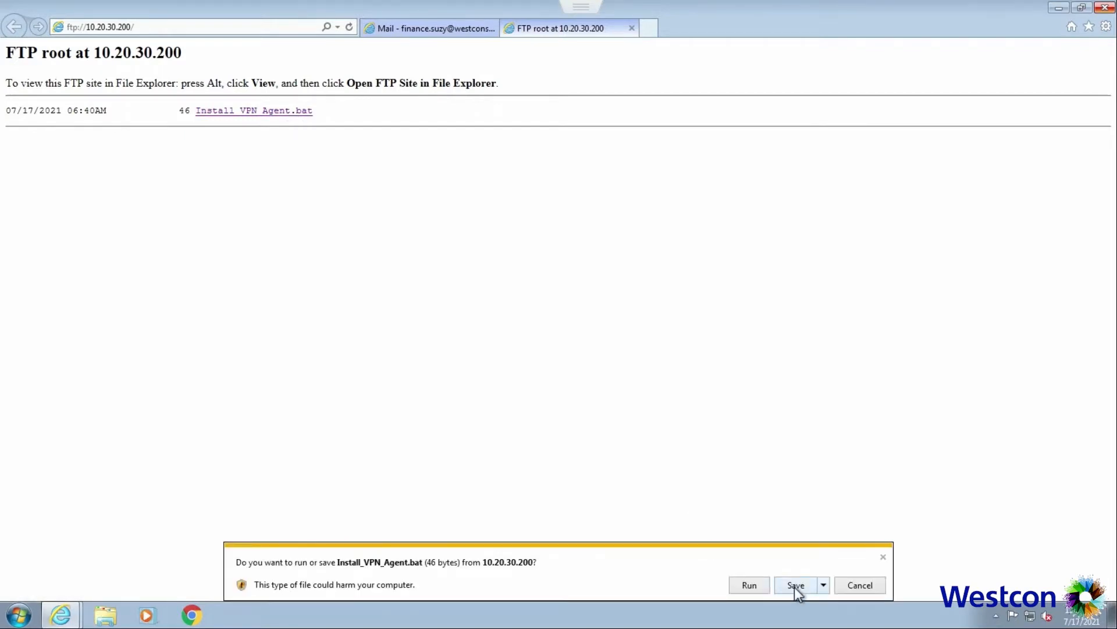
click(795, 584)
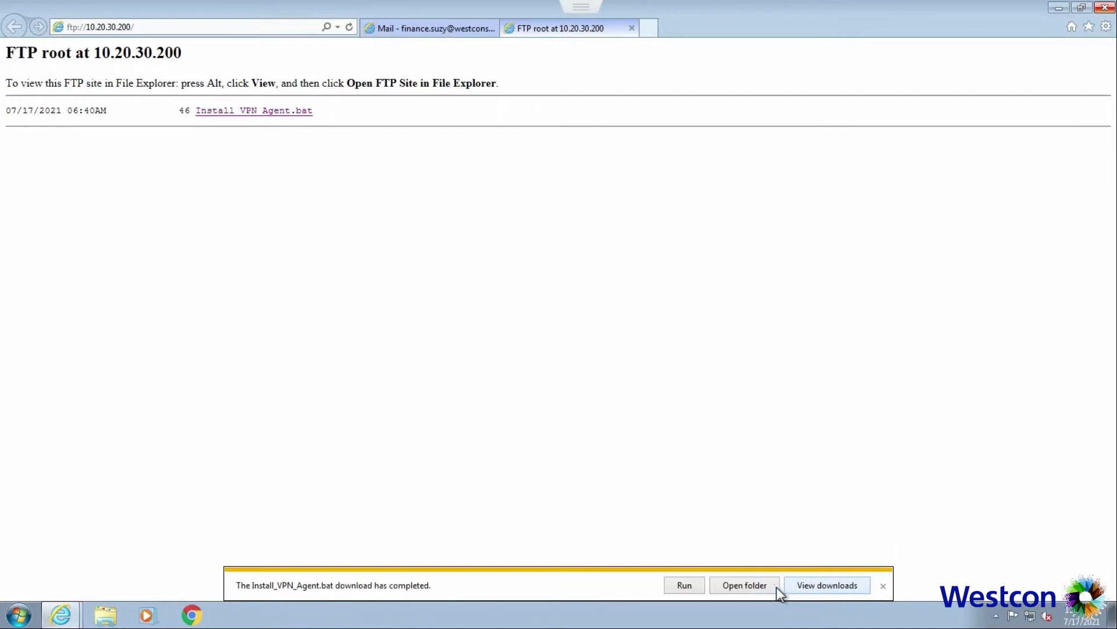
click(744, 585)
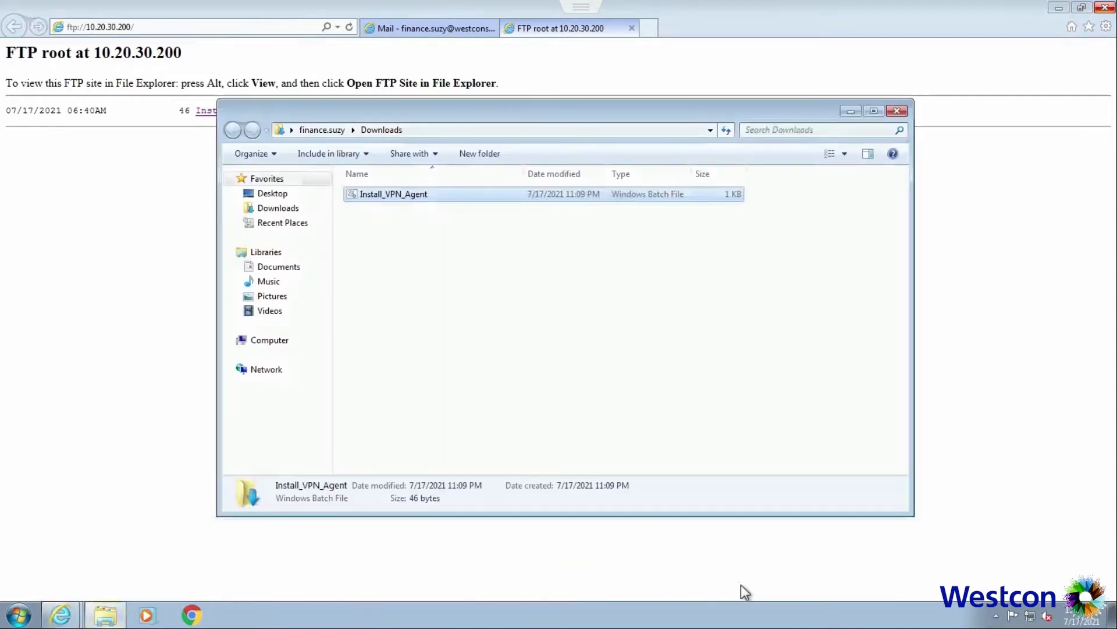
click(394, 194)
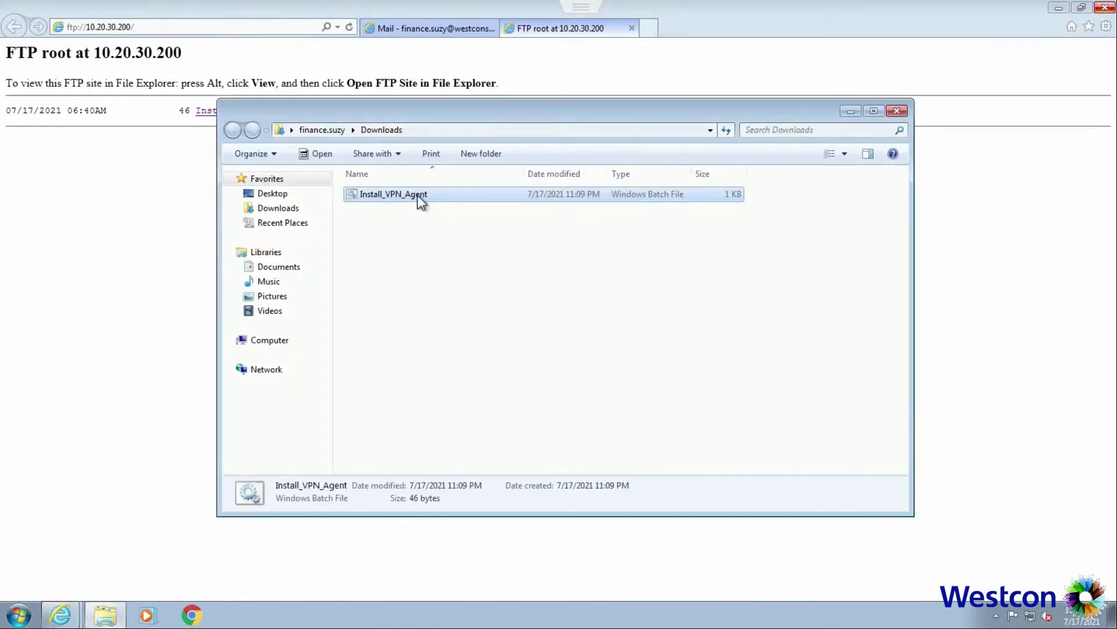
double_click(393, 194)
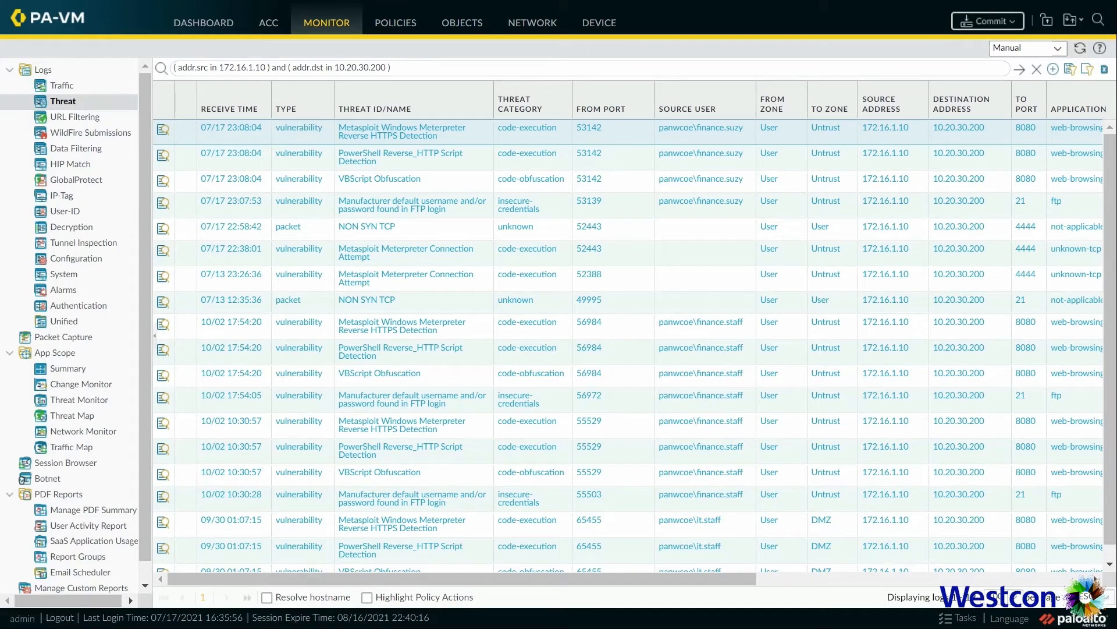
mouse_move(699, 127)
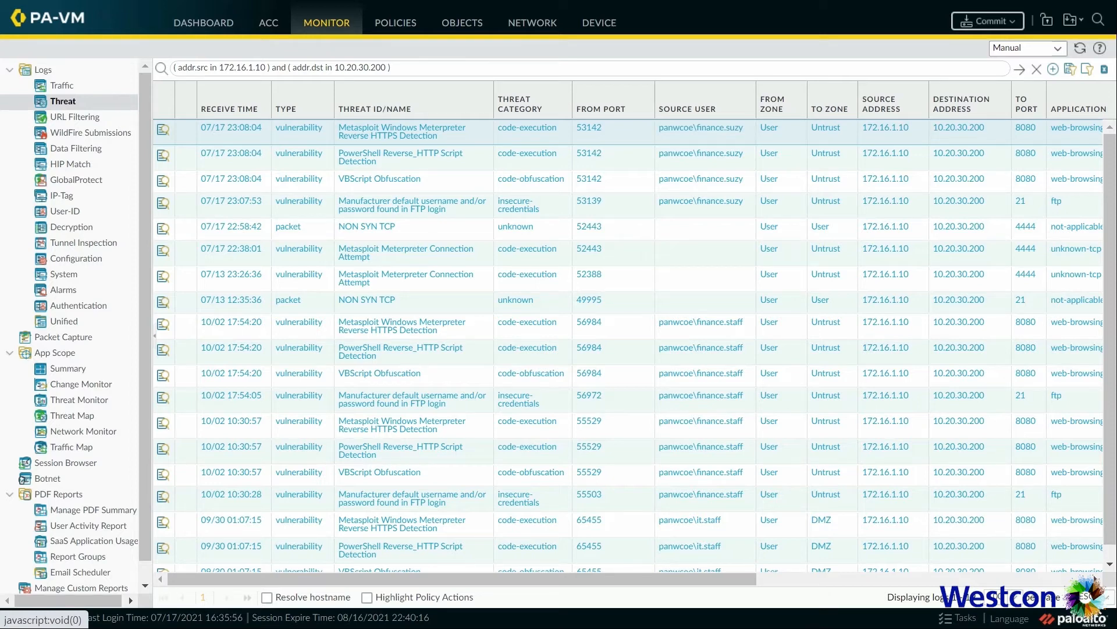
scroll(right, 3)
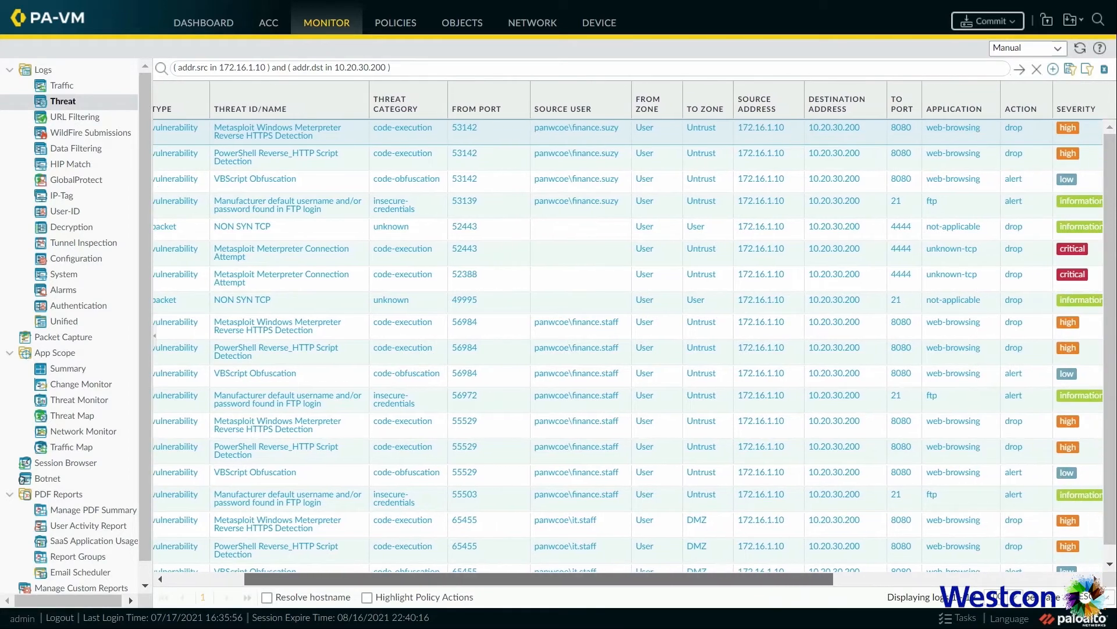
scroll(right, 3)
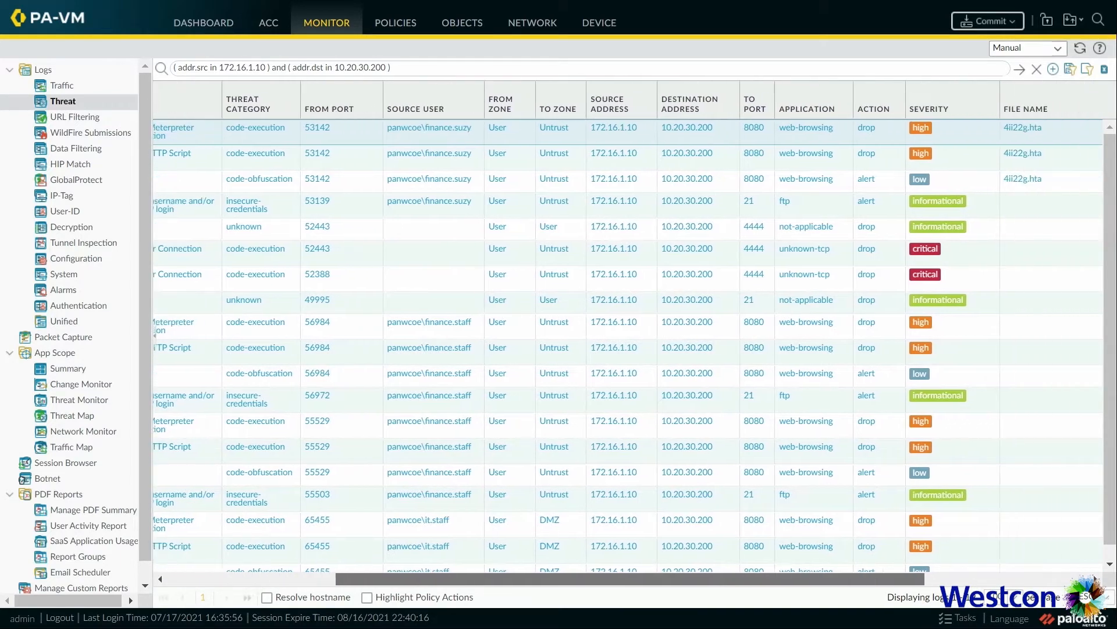
scroll(right, 3)
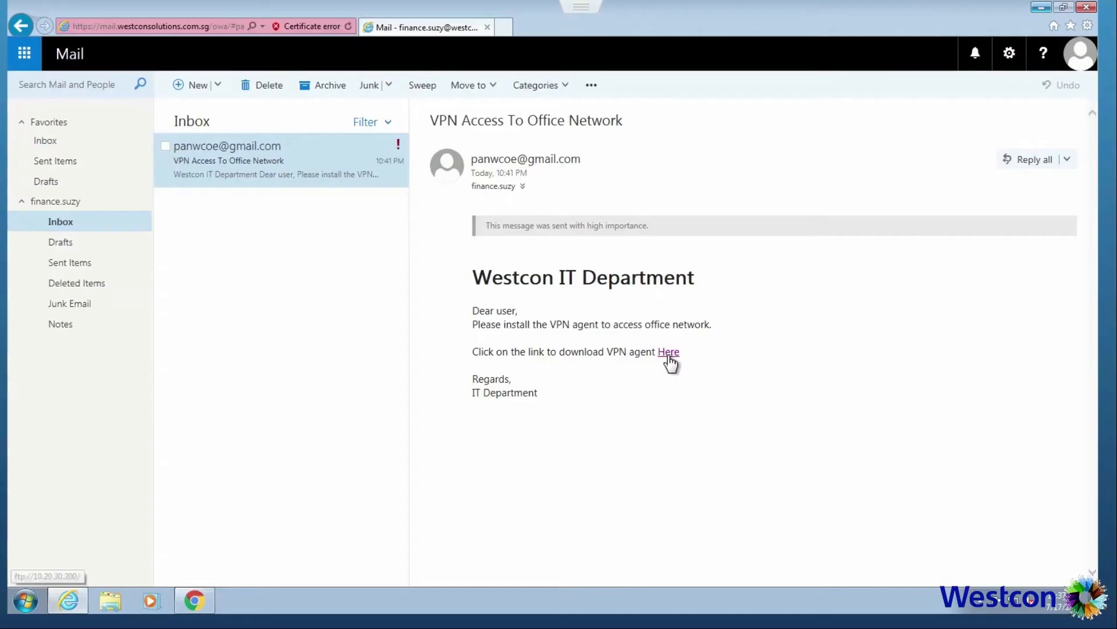
Save Install_VPN_Agent.bat from the email's FTP link and view the completed downloads.
click(668, 351)
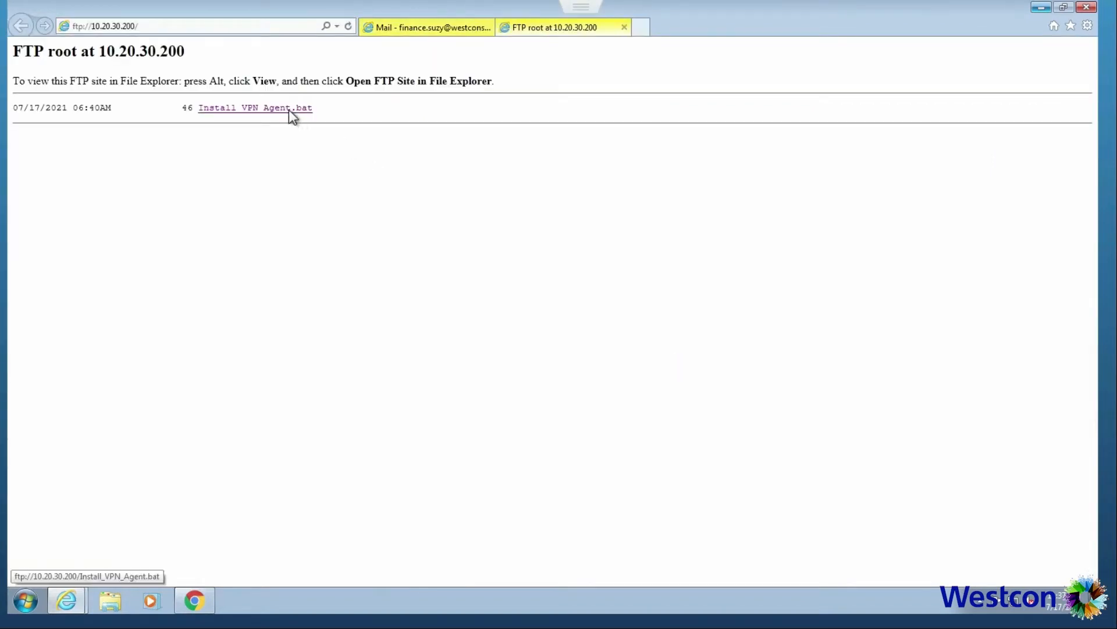
click(255, 108)
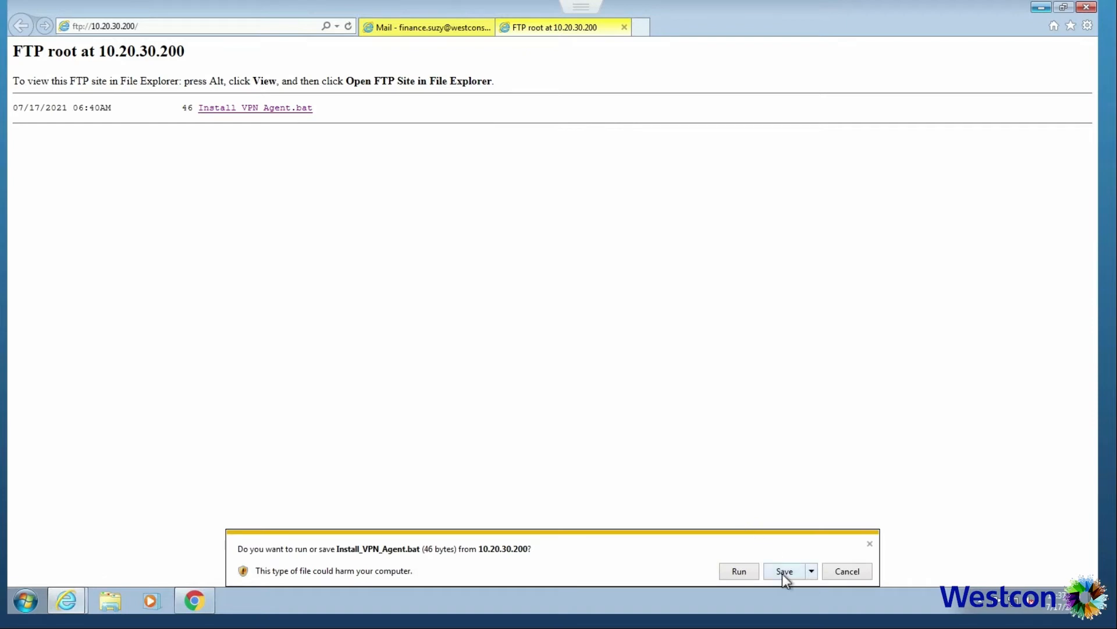
click(783, 571)
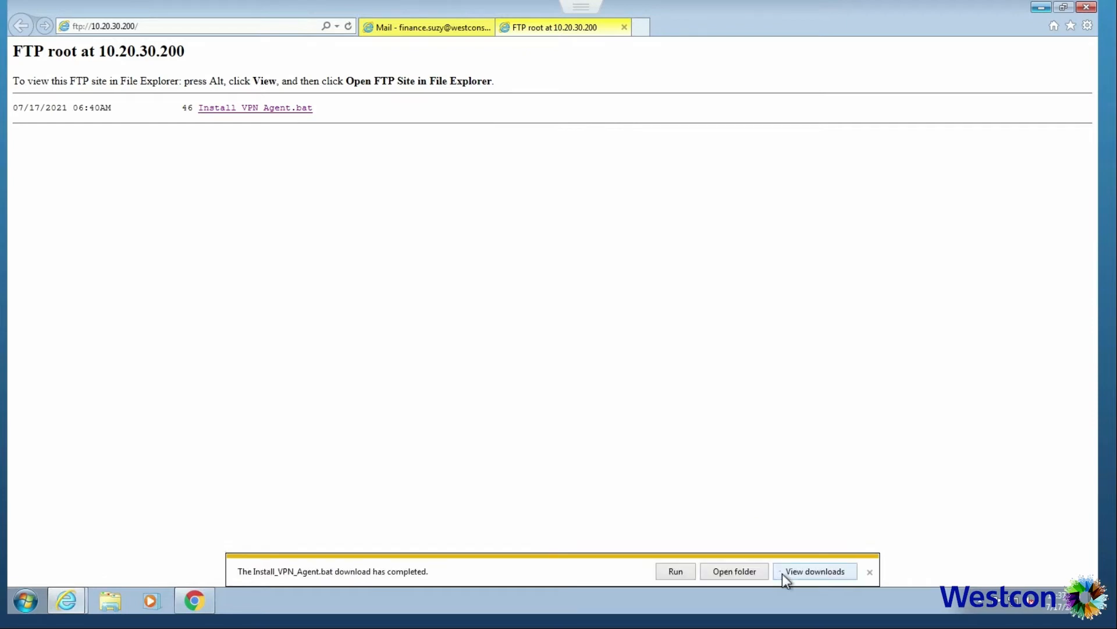
click(734, 571)
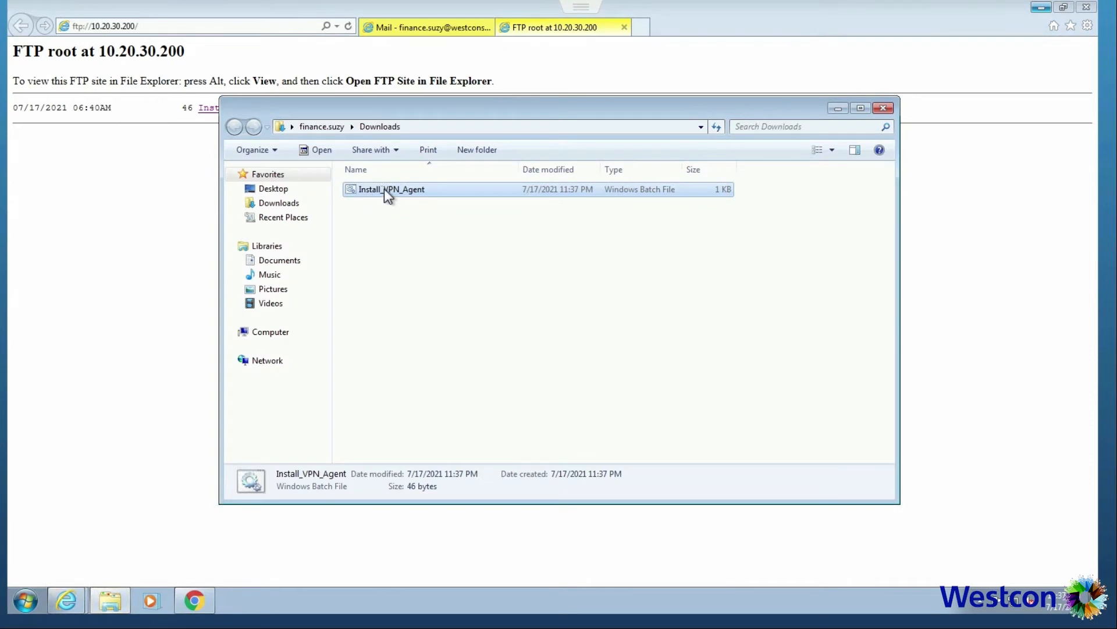
Run Install_VPN_Agent.bat and expand the Cortex XDR Prevention Alert details for the blocked cmd.exe.
double_click(391, 189)
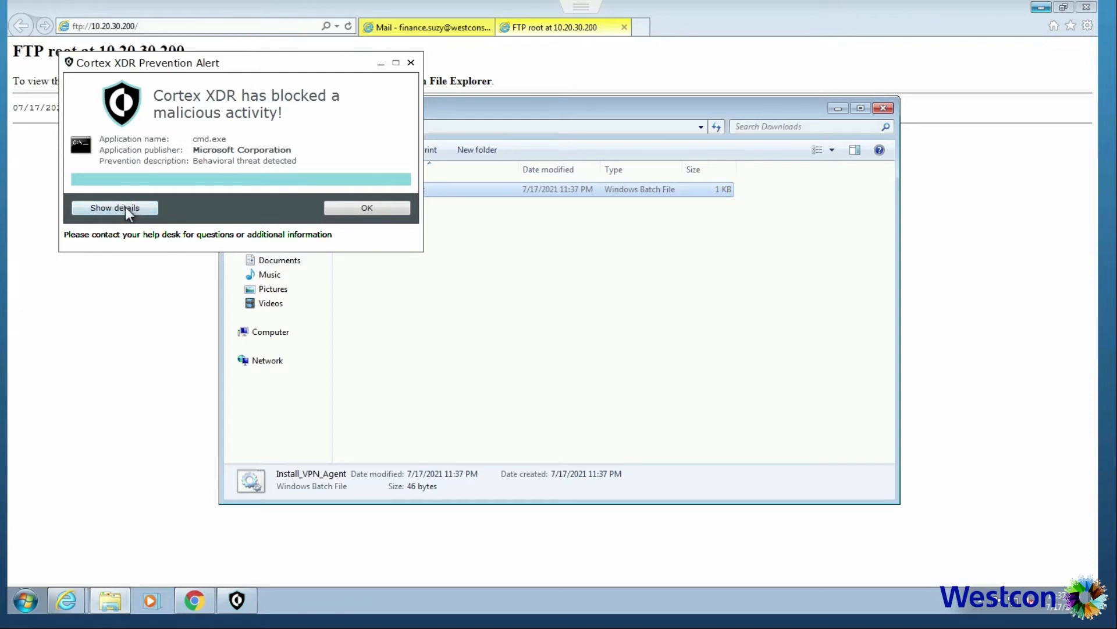
click(114, 208)
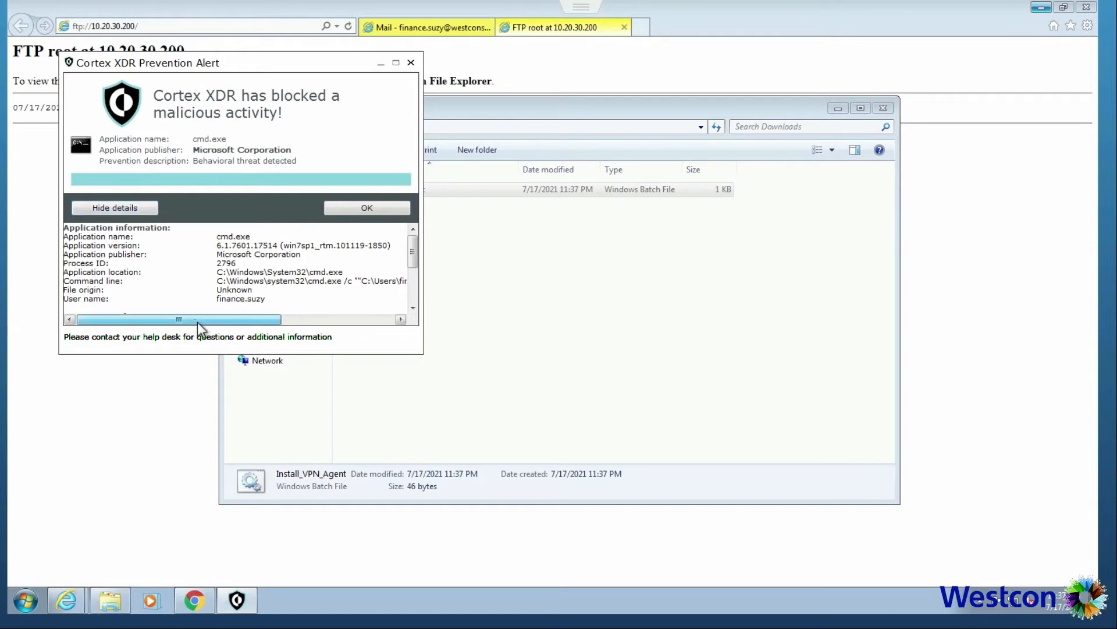
drag(178, 319, 209, 318)
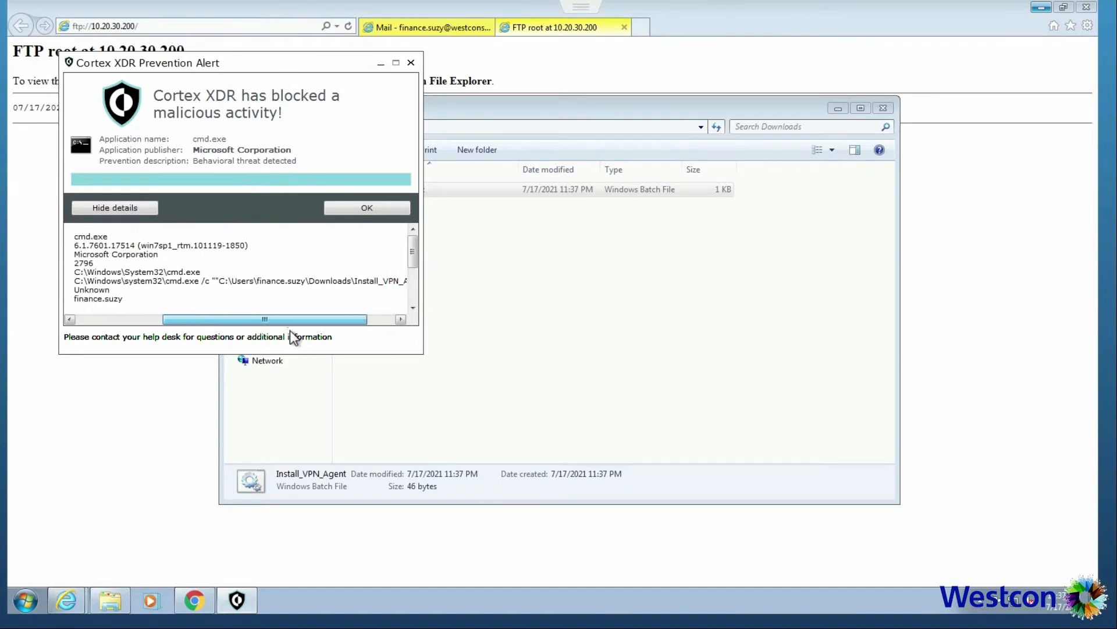
drag(264, 318, 292, 318)
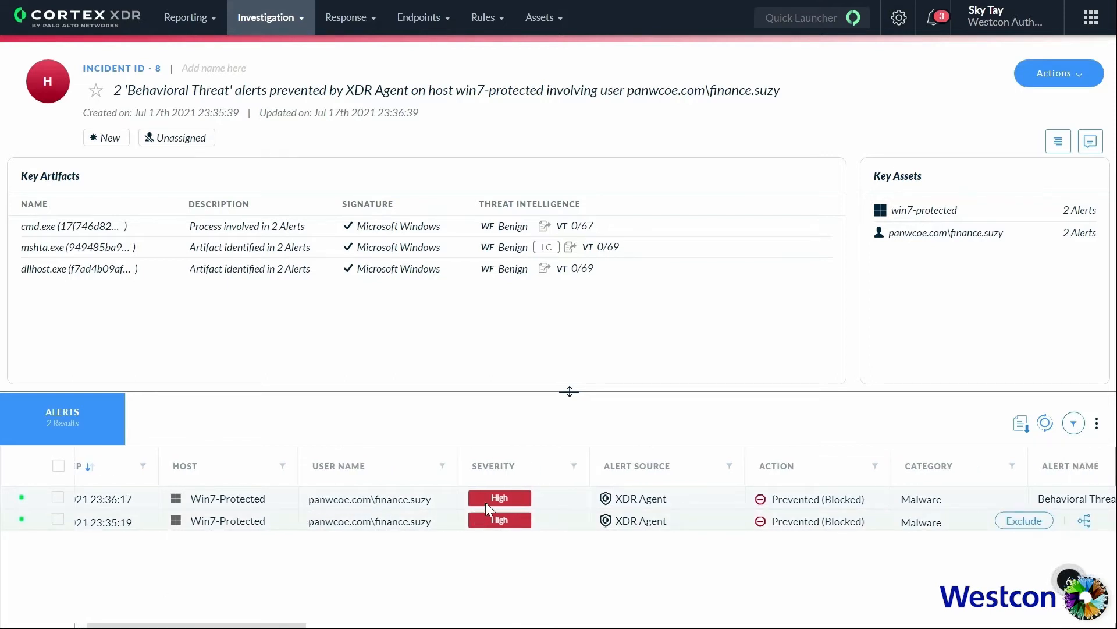
mouse_move(855, 516)
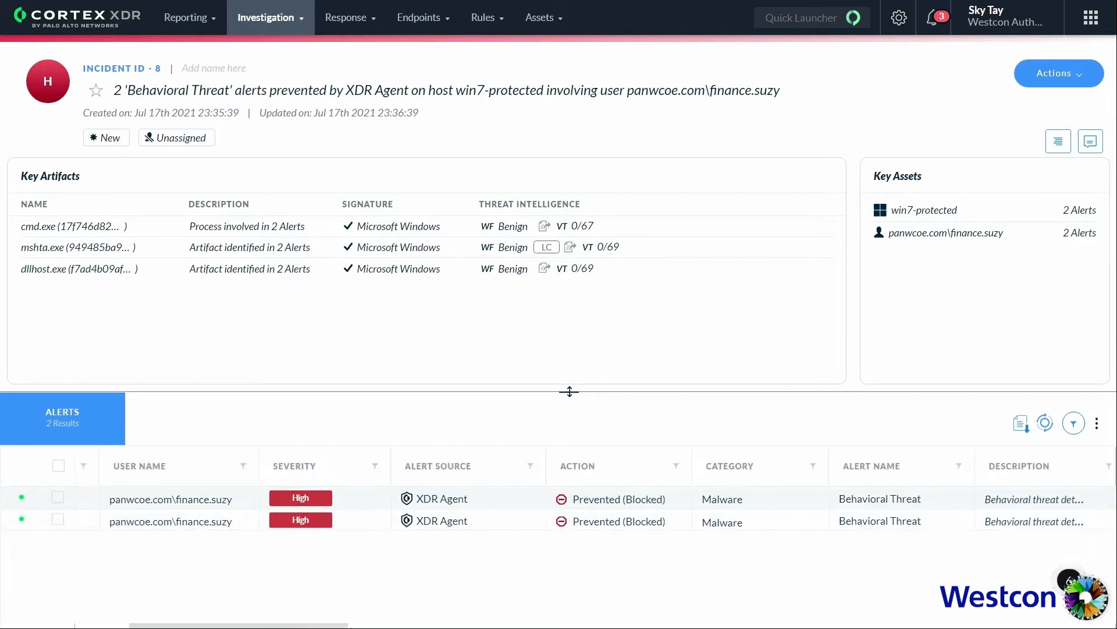
scroll(right, 3)
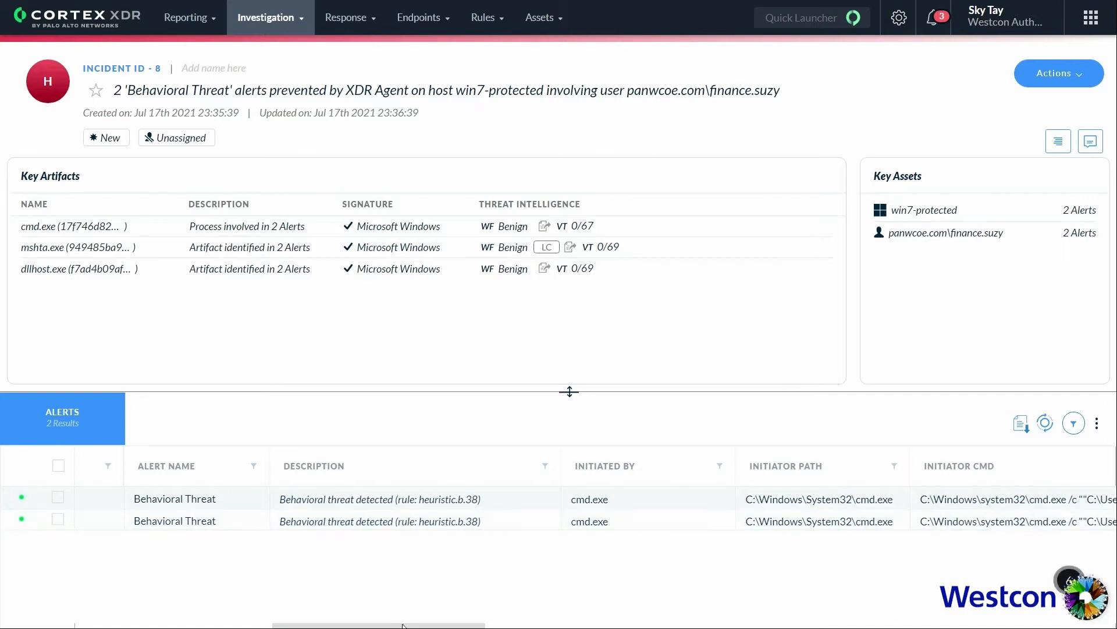
scroll(right, 3)
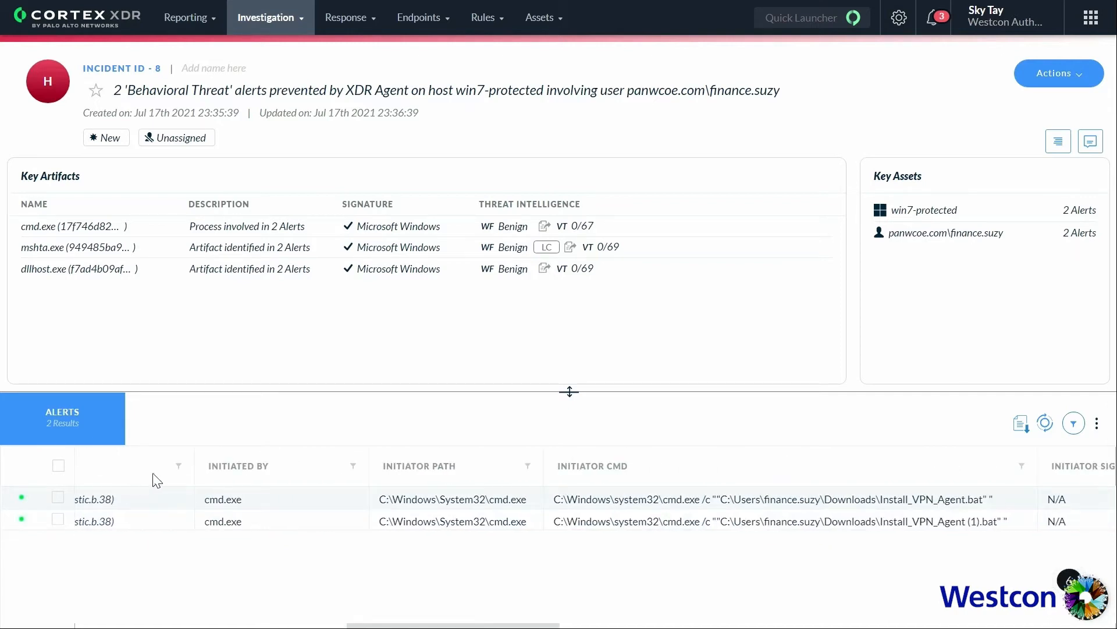
mouse_move(447, 498)
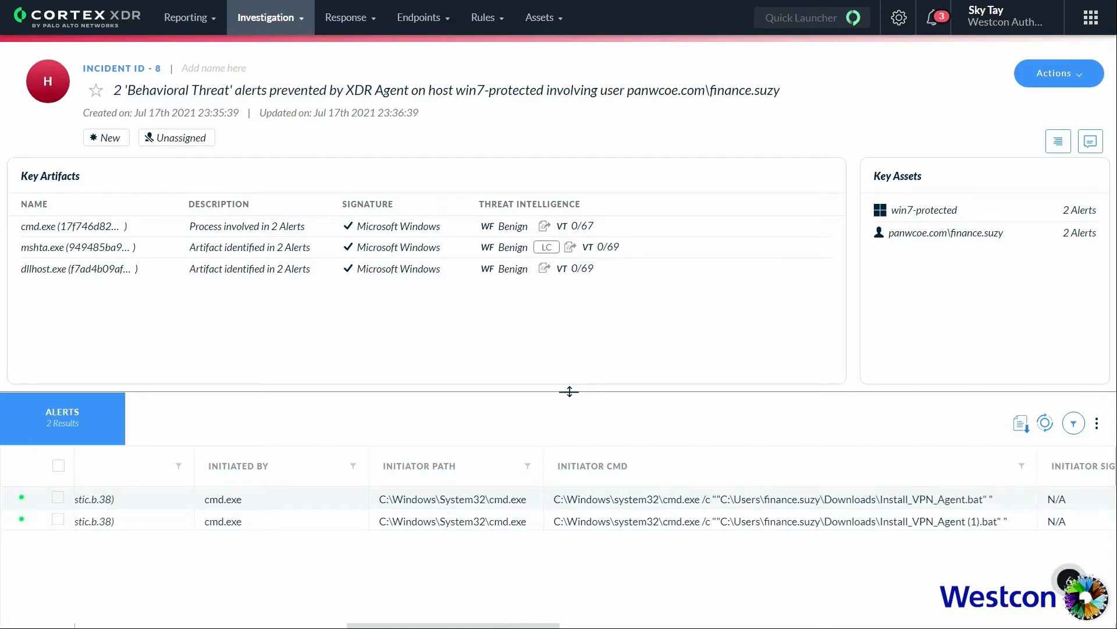
scroll(right, 3)
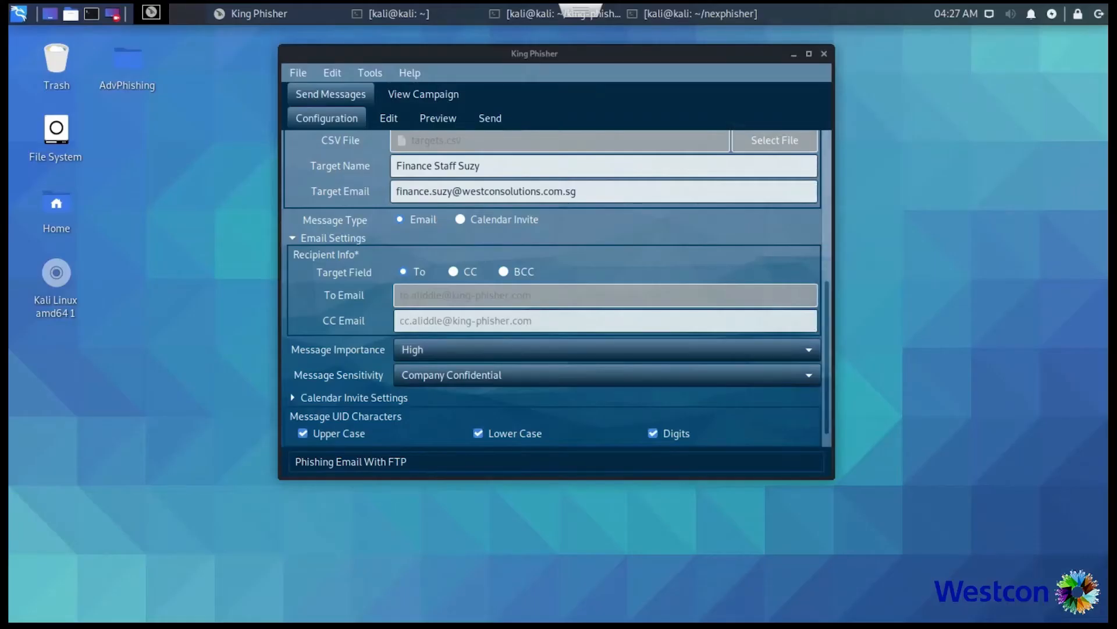
Select the finance target address and review the password-expiry email's HTML and preview.
triple_click(485, 191)
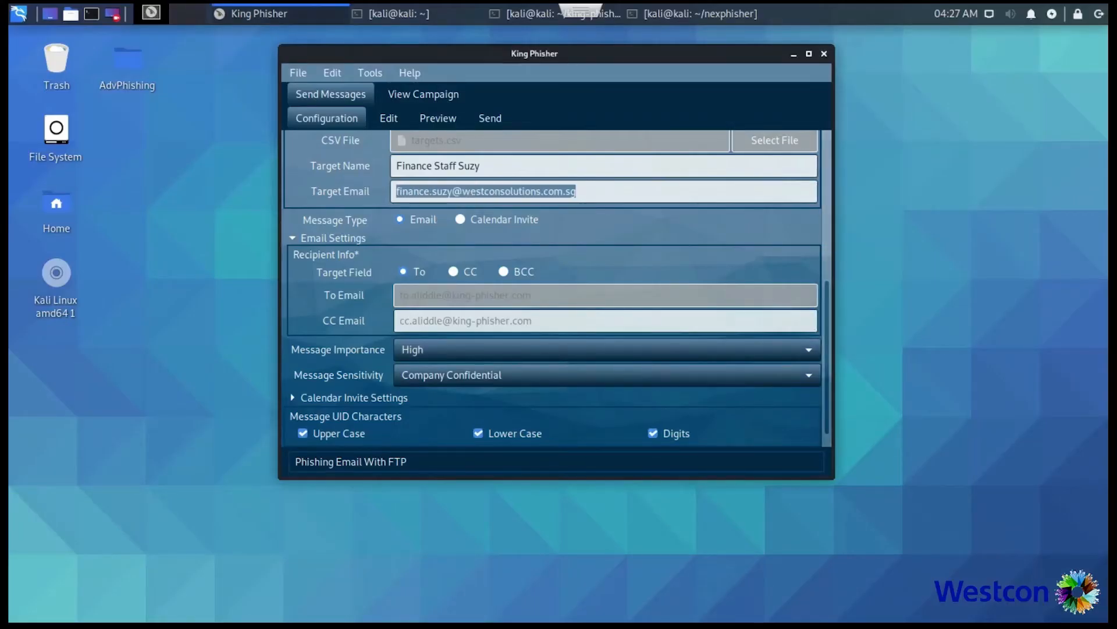
click(388, 118)
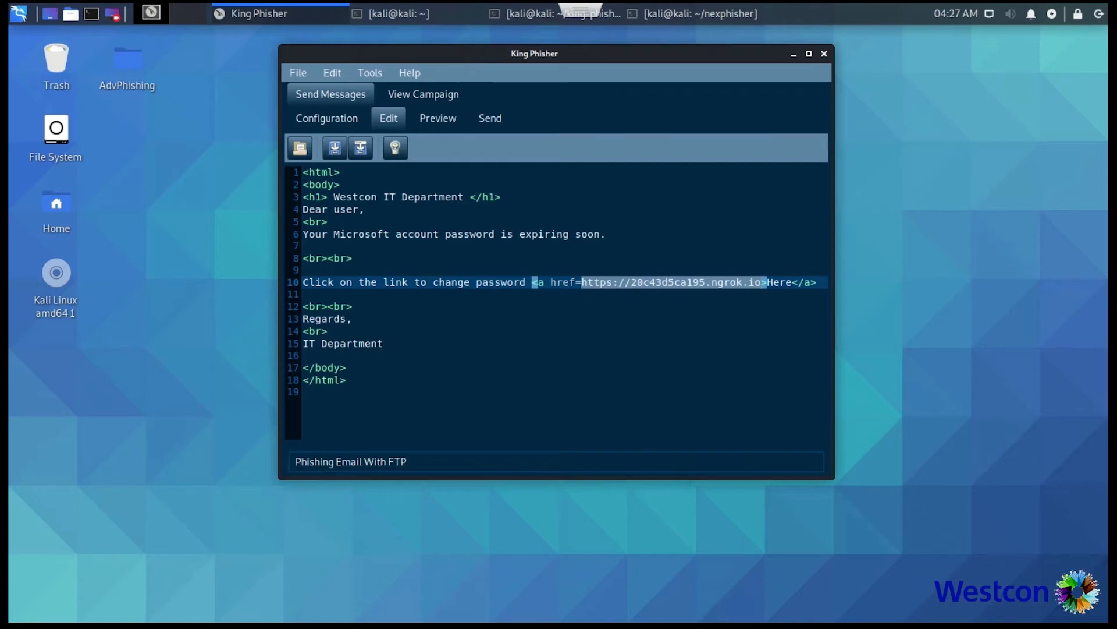
click(438, 118)
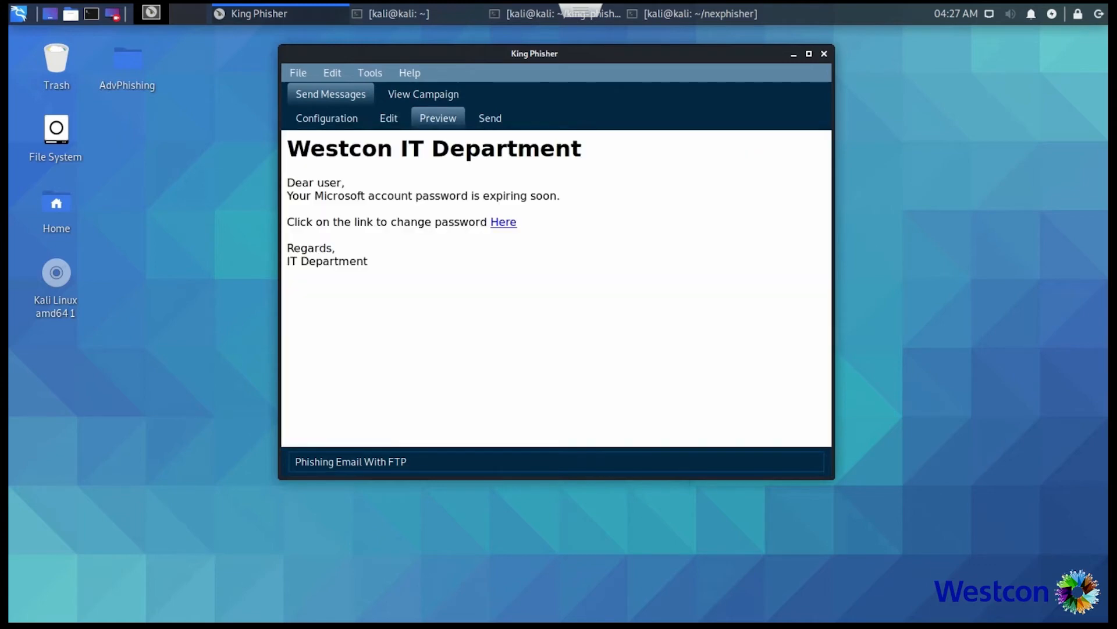
click(490, 118)
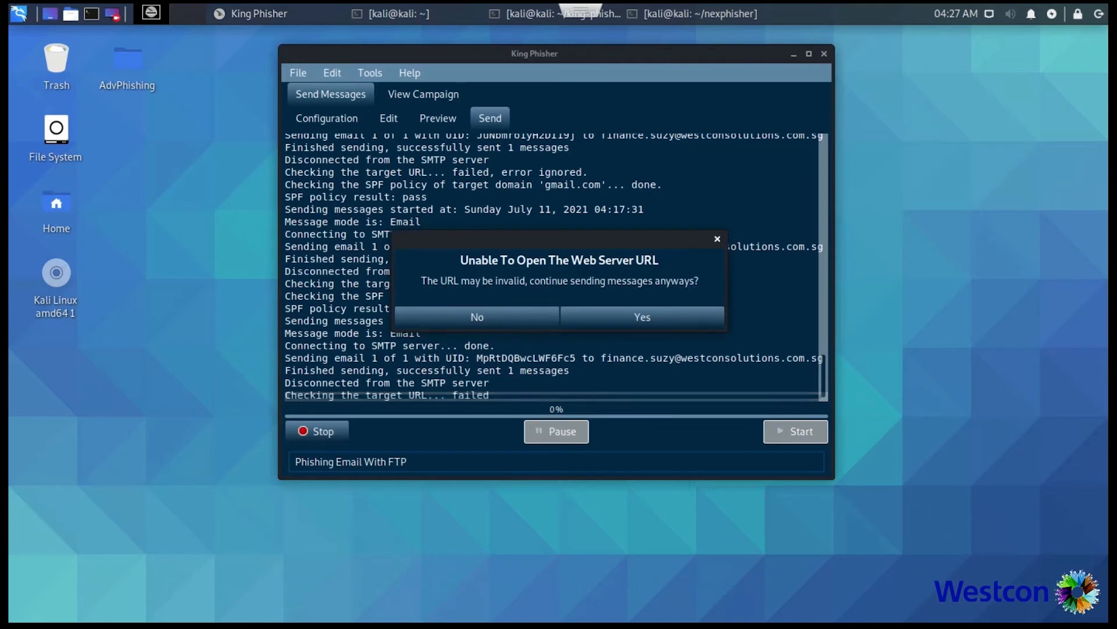
Start sending, accept the invalid URL warning and connect to the SMTP server.
click(640, 316)
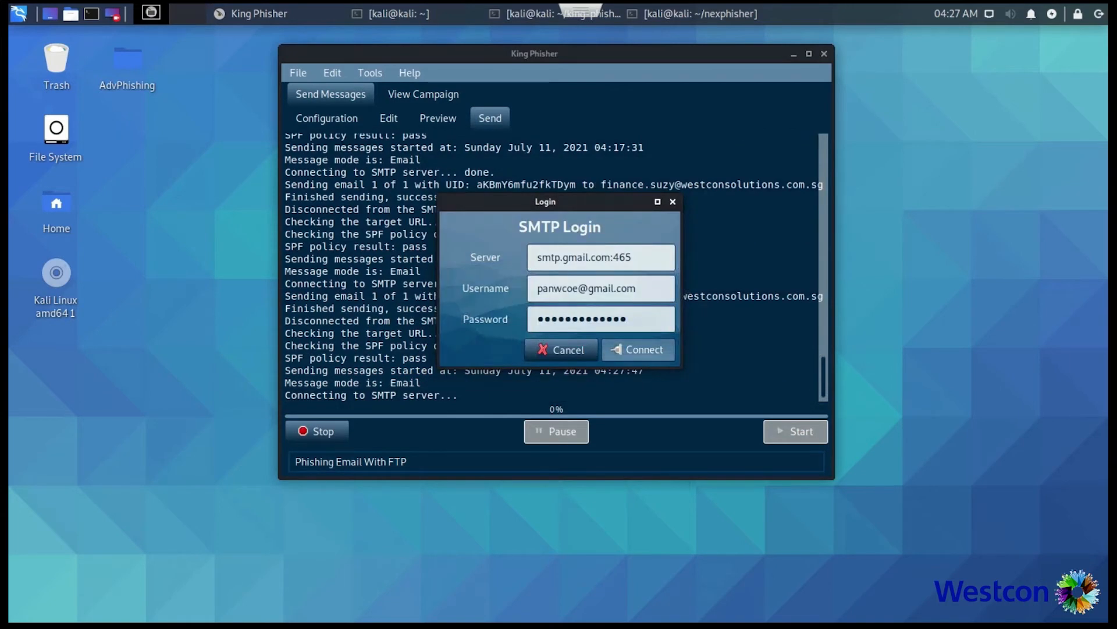
click(638, 350)
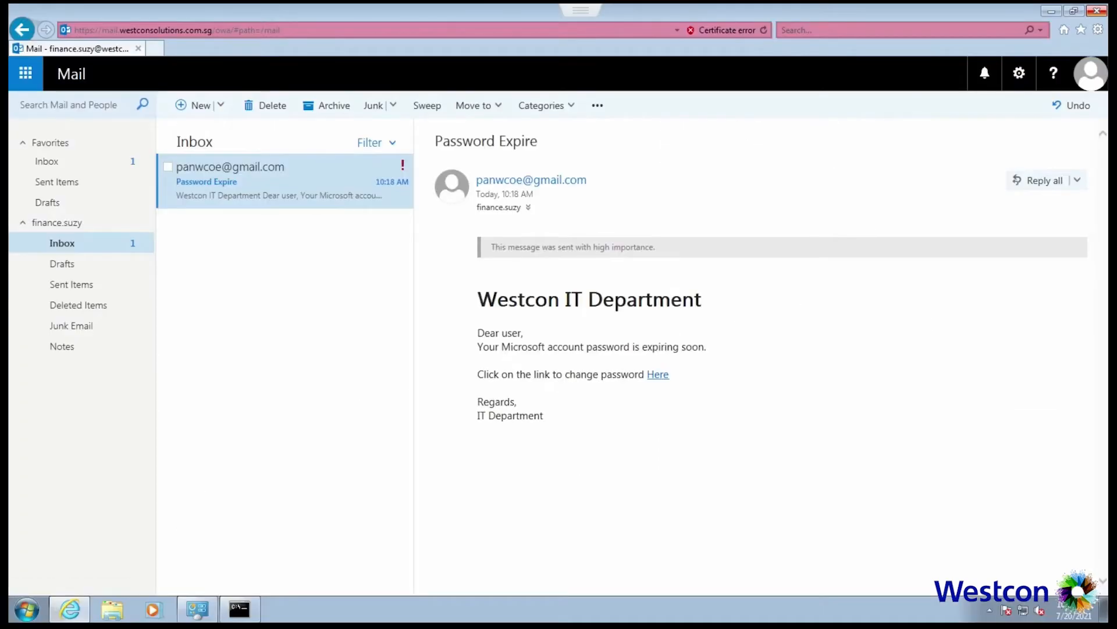
Enter the panwcoe finance.suzy domain username and password on the fake Microsoft sign-in page and submit.
click(657, 374)
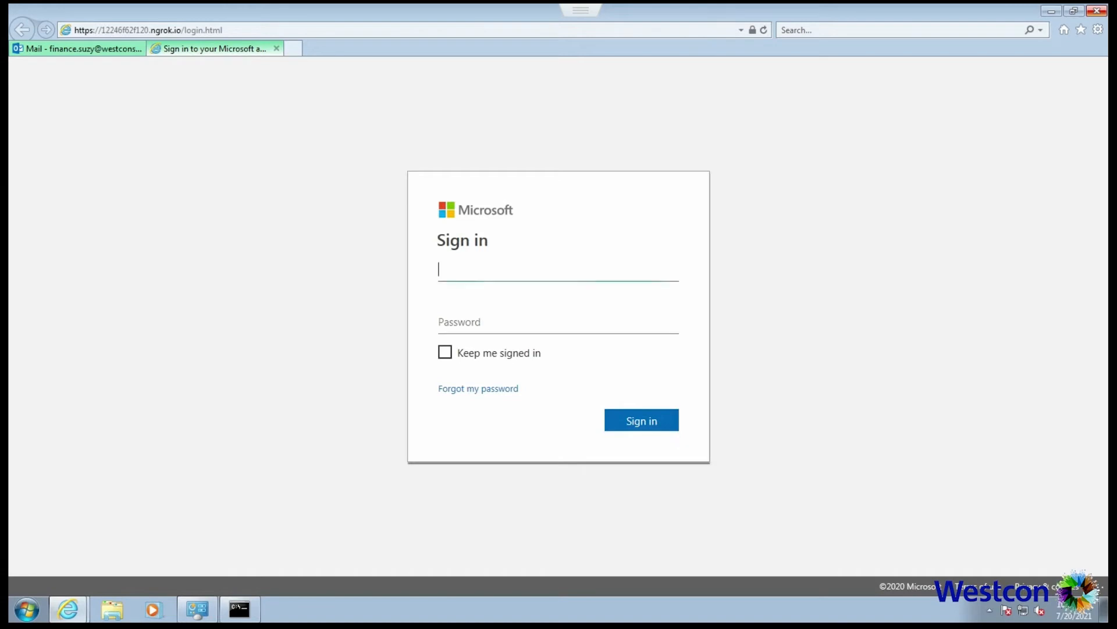
text(pan)
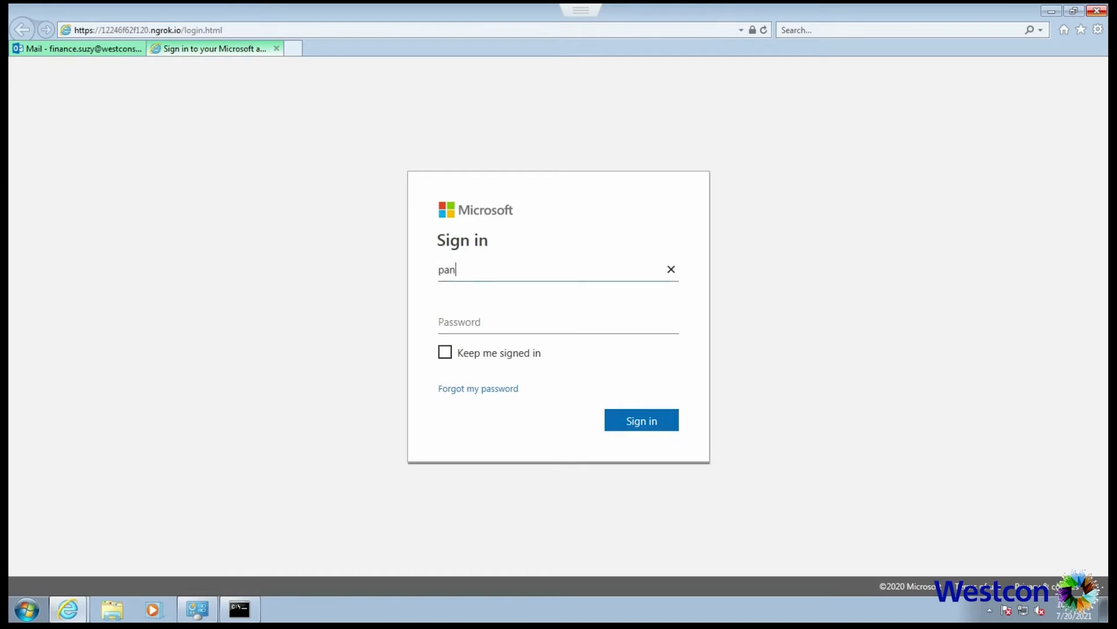
text(wcoe\fin)
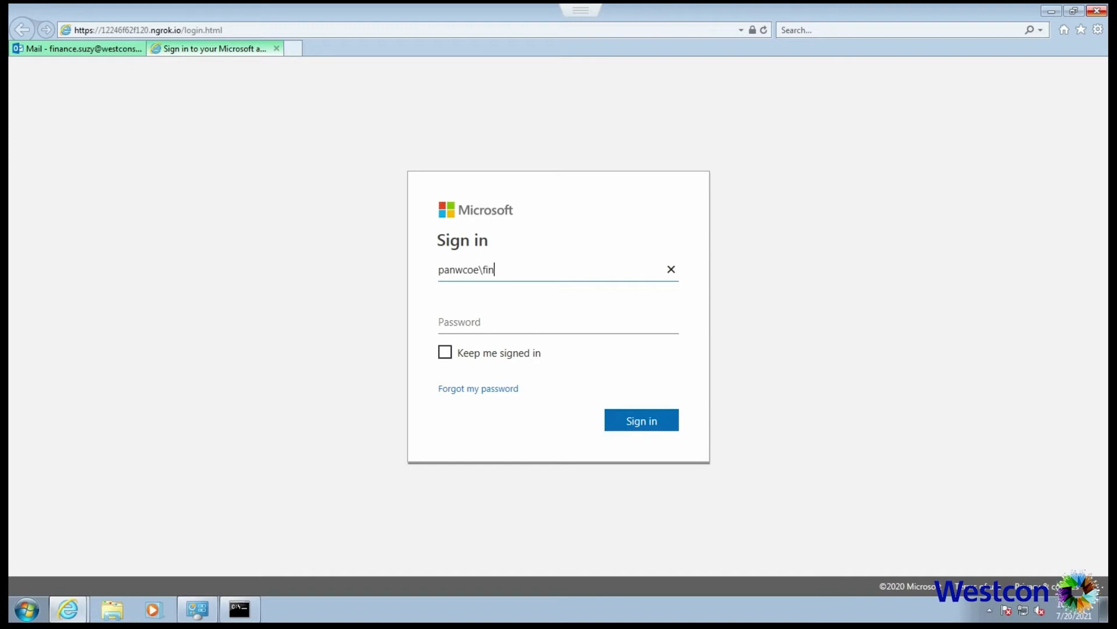
text(ance.)
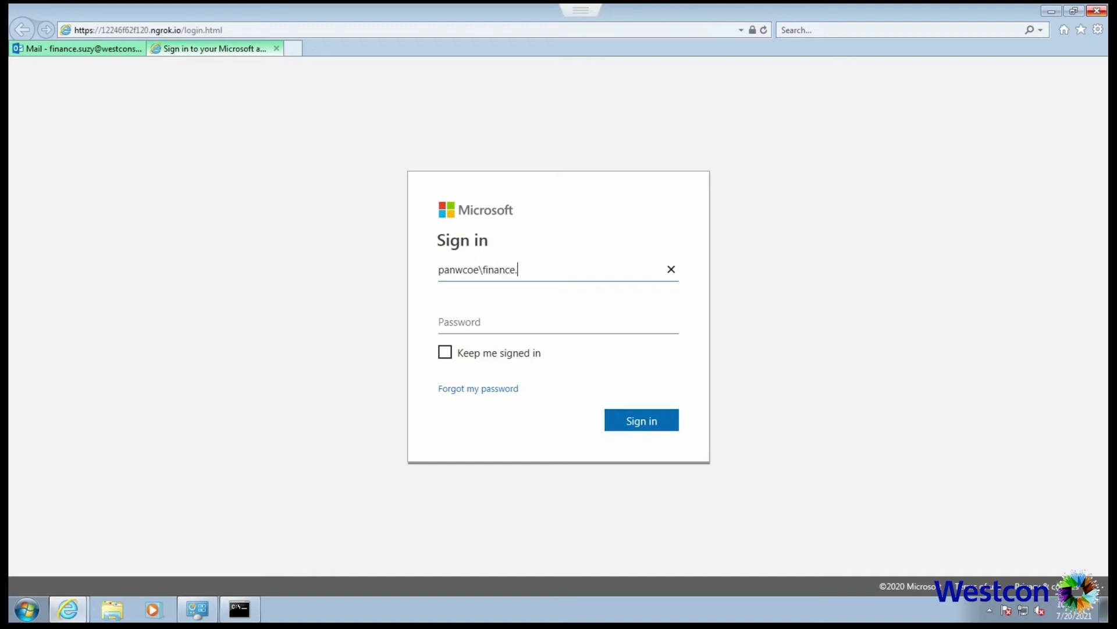
text(suzy)
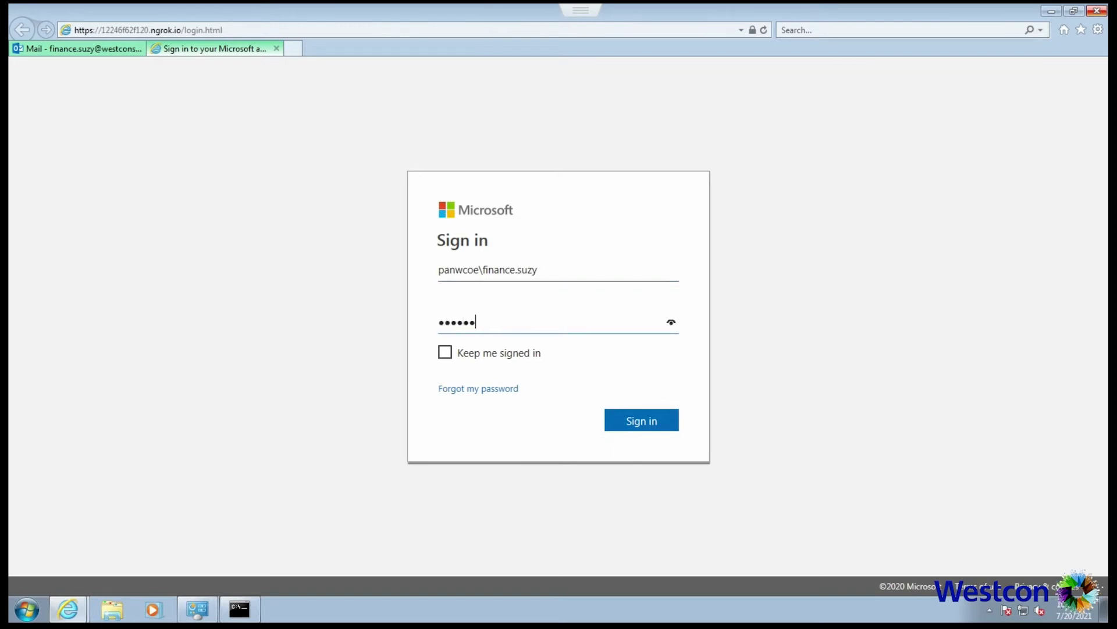
text(•••)
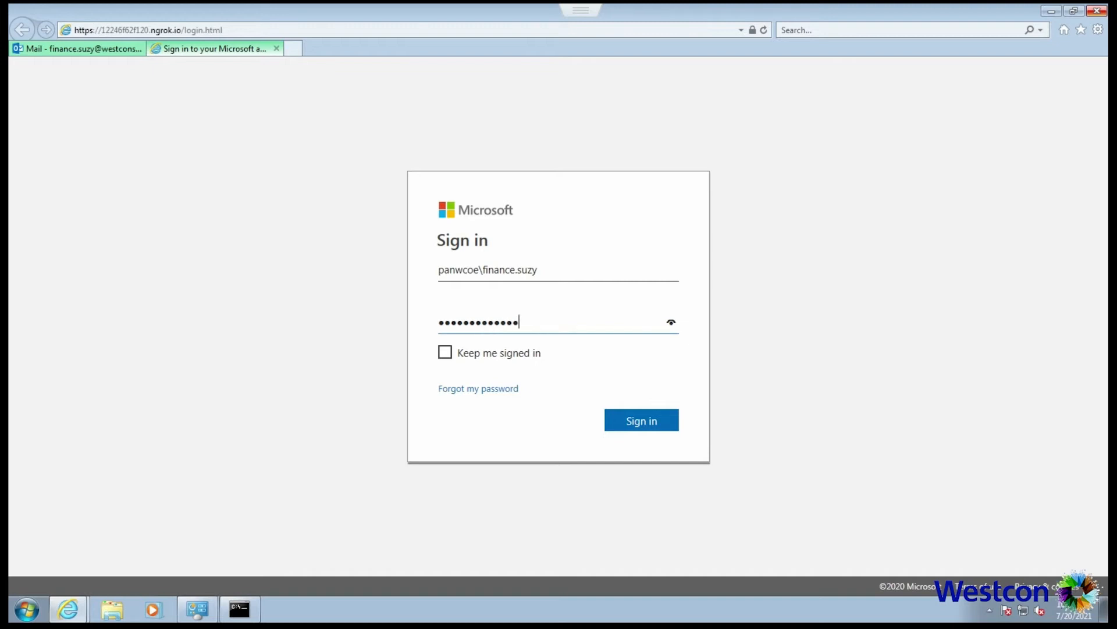
click(640, 419)
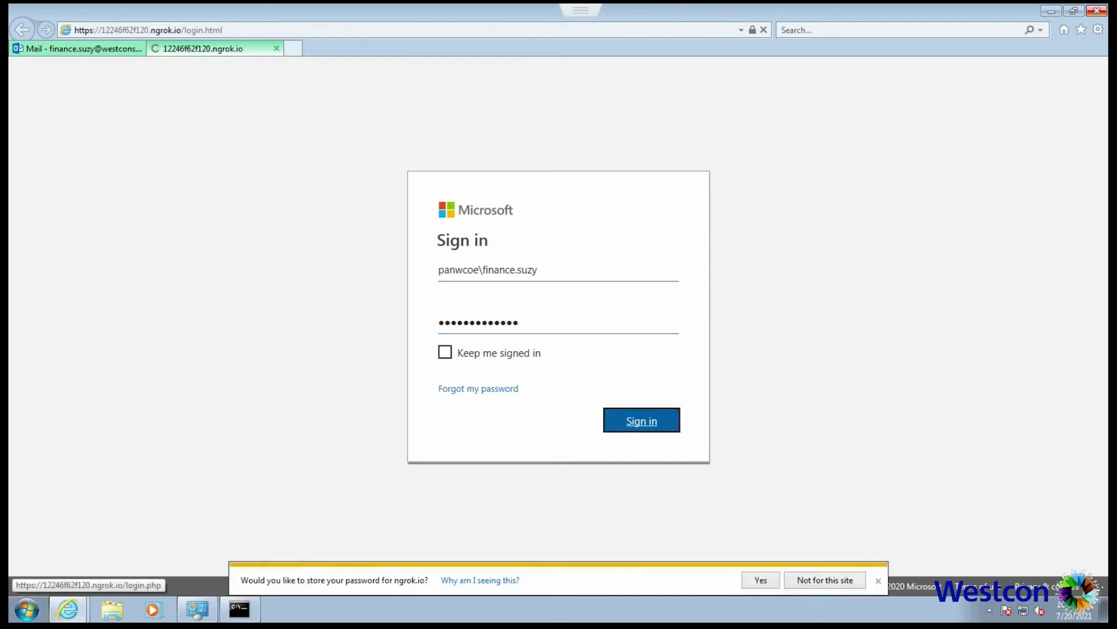
click(478, 387)
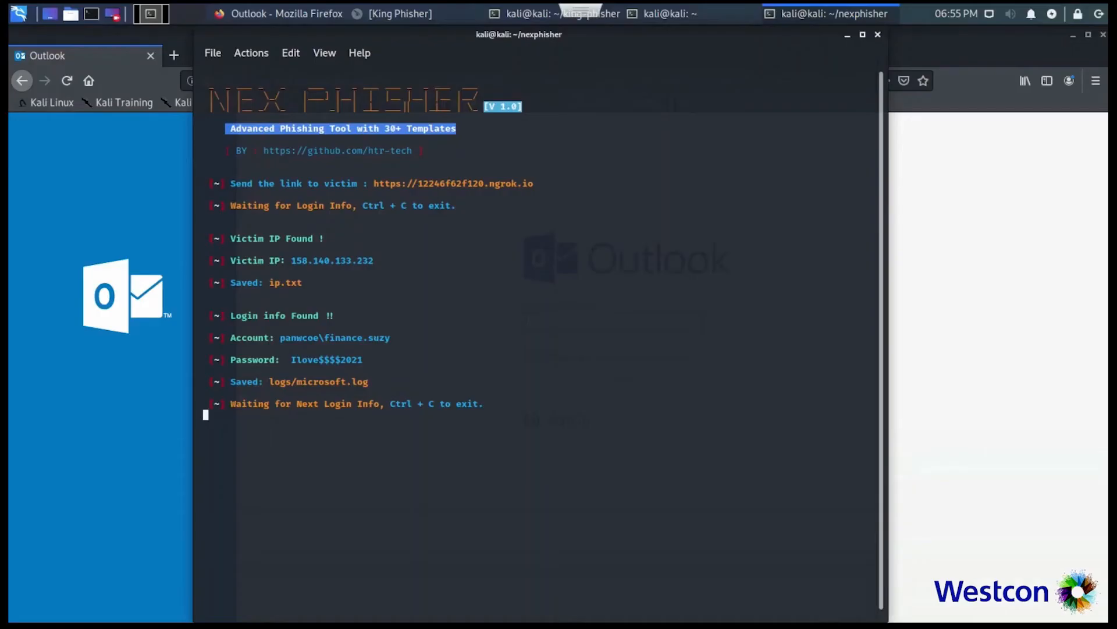
Copy the captured account name from NexPhisher into the Outlook username field.
double_click(334, 337)
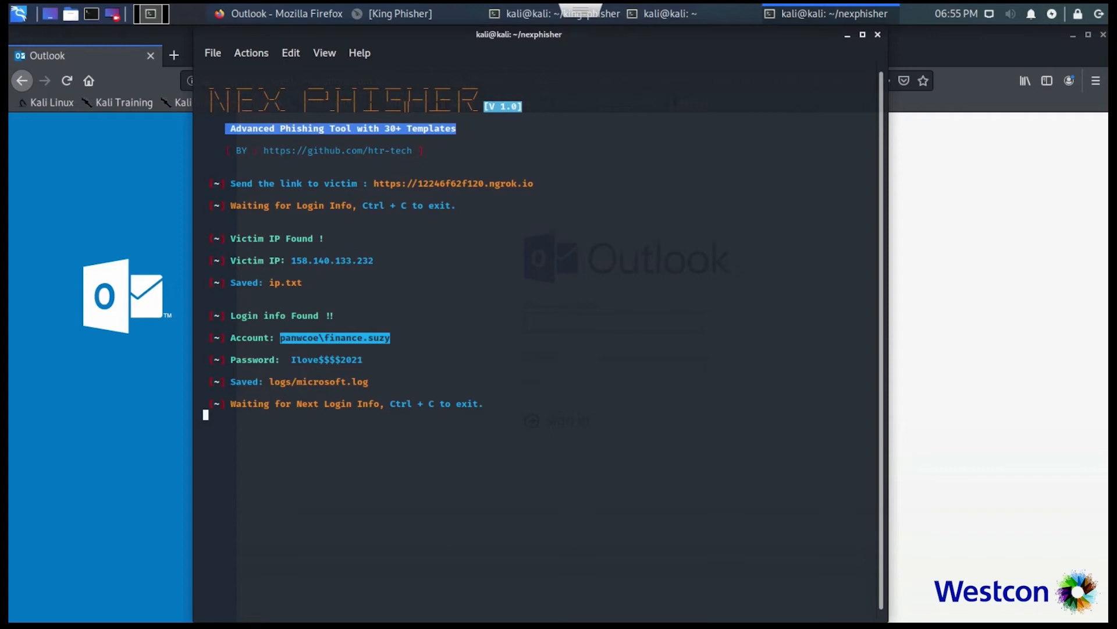
right_click(371, 343)
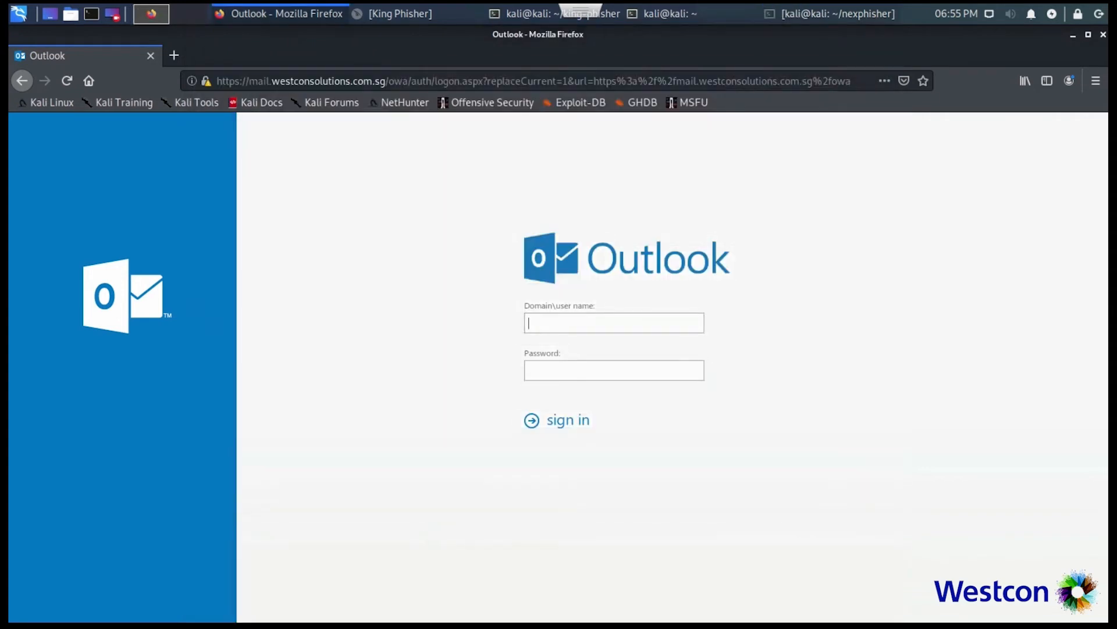
right_click(613, 322)
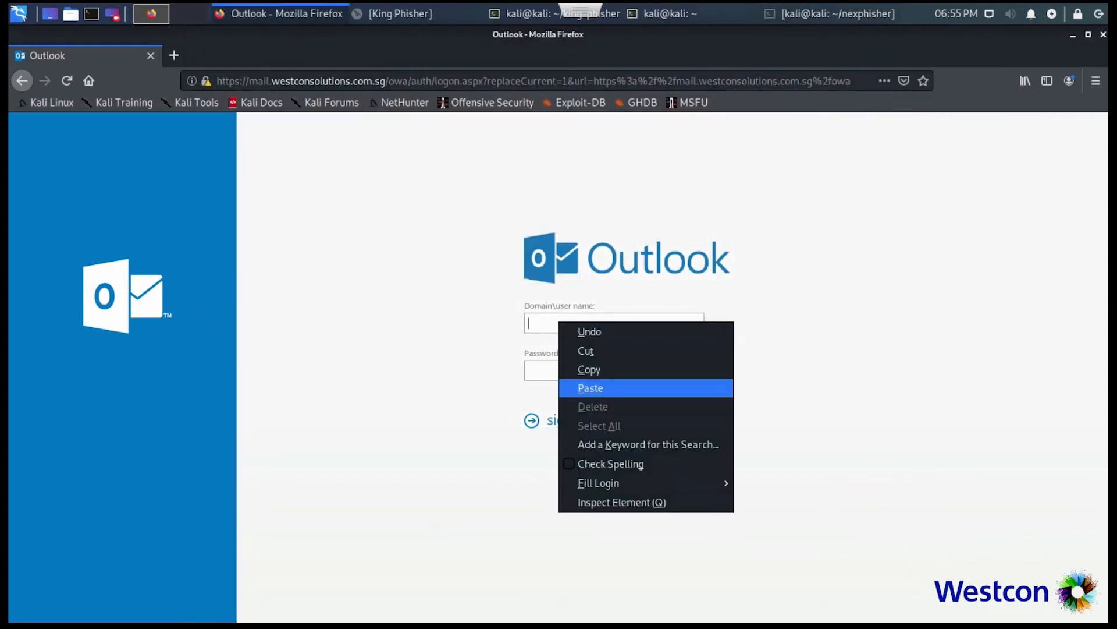
click(590, 387)
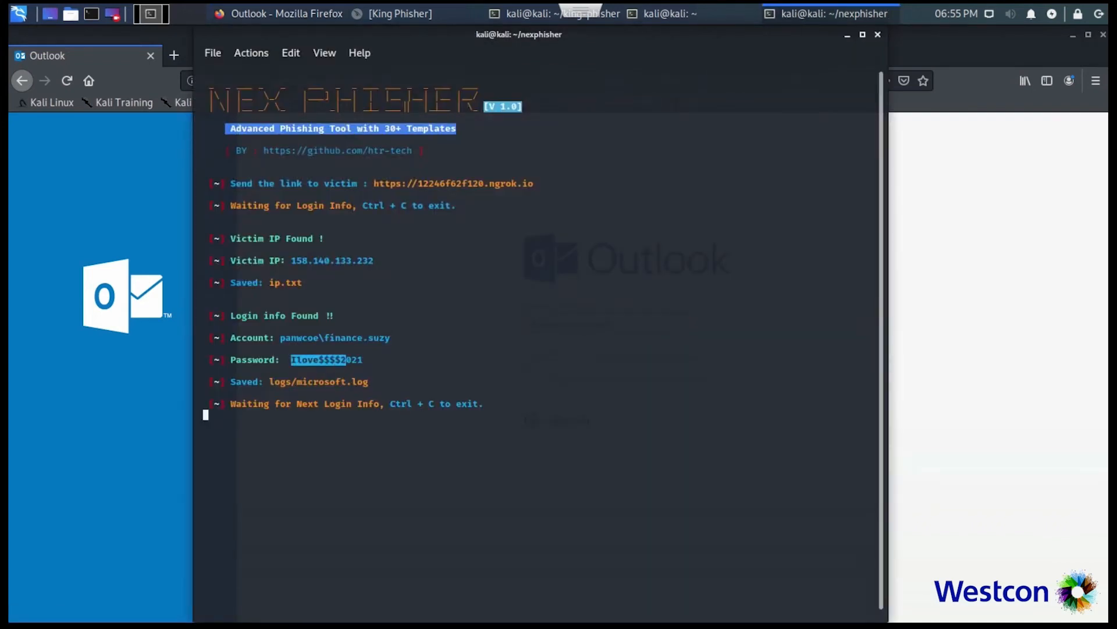
Copy the captured password into the Outlook password field and sign in with the stolen credentials.
right_click(349, 359)
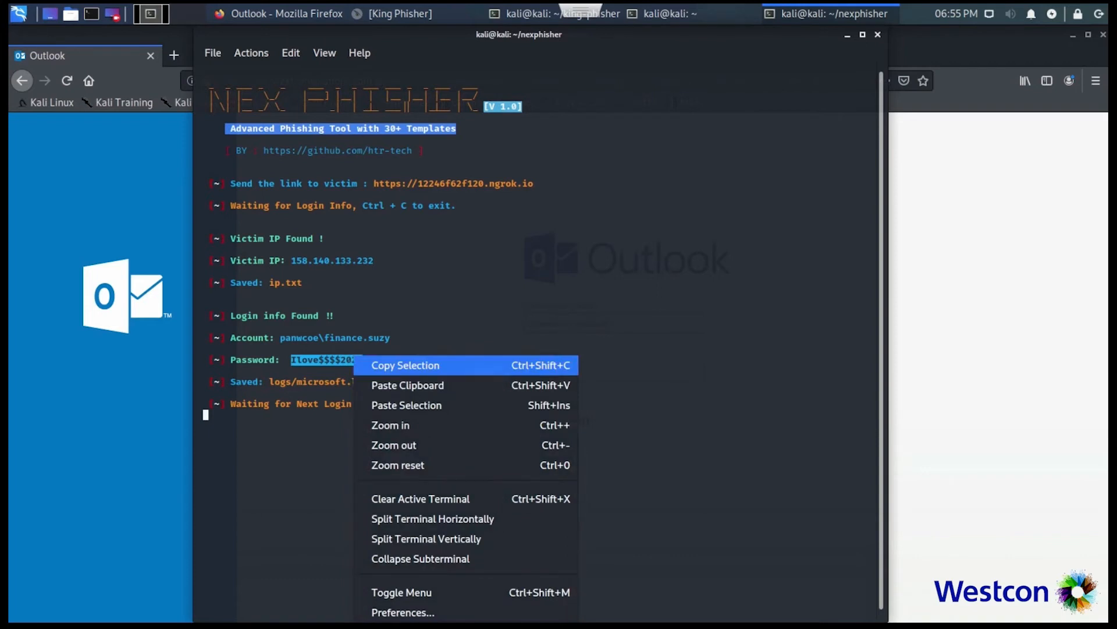
click(405, 365)
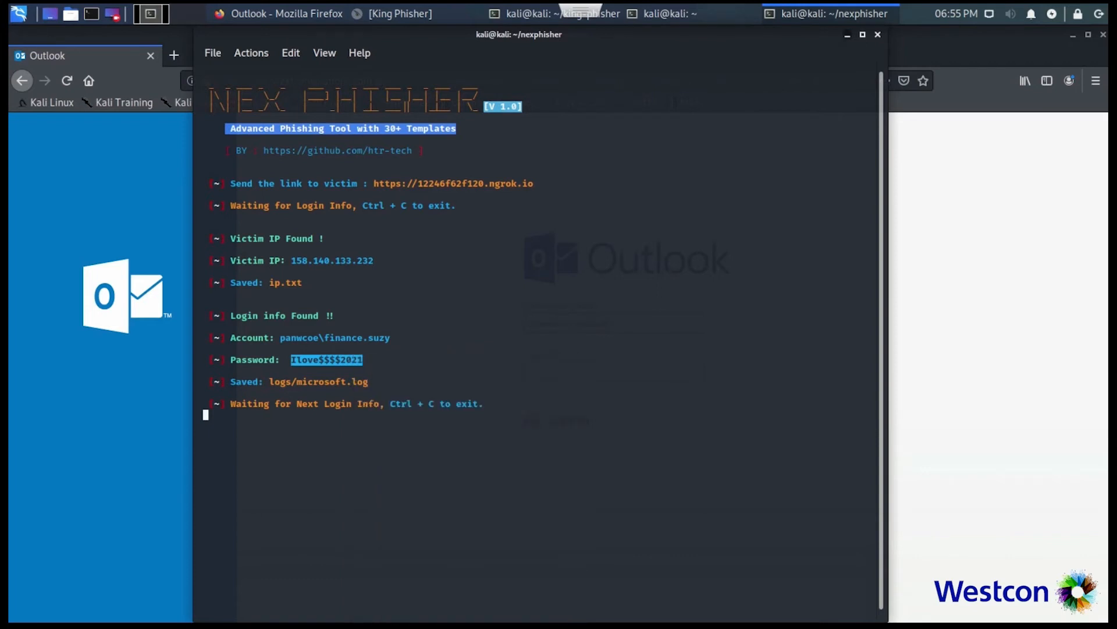
right_click(612, 370)
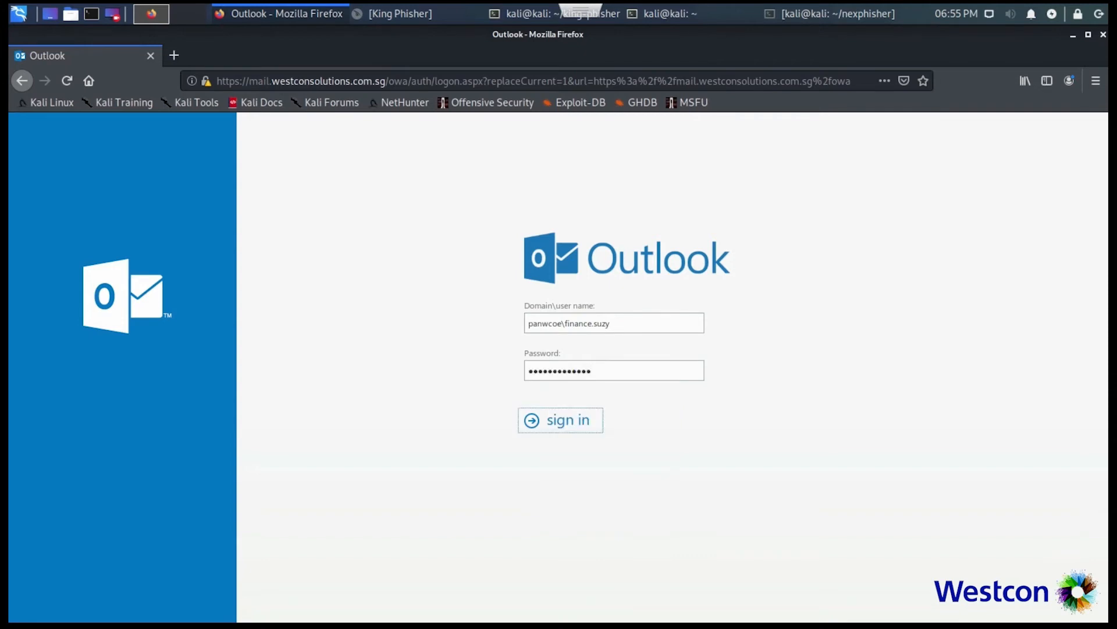
click(559, 419)
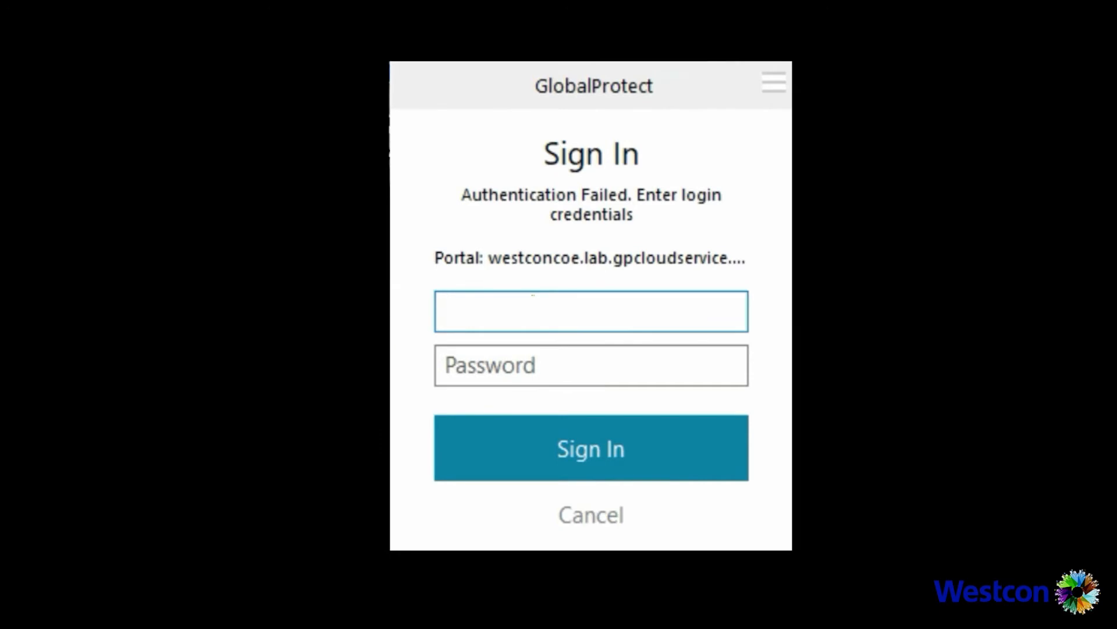
Sign in to GlobalProtect as financesuzy so the connection goes through the Singapore gateway.
text(financesuzy)
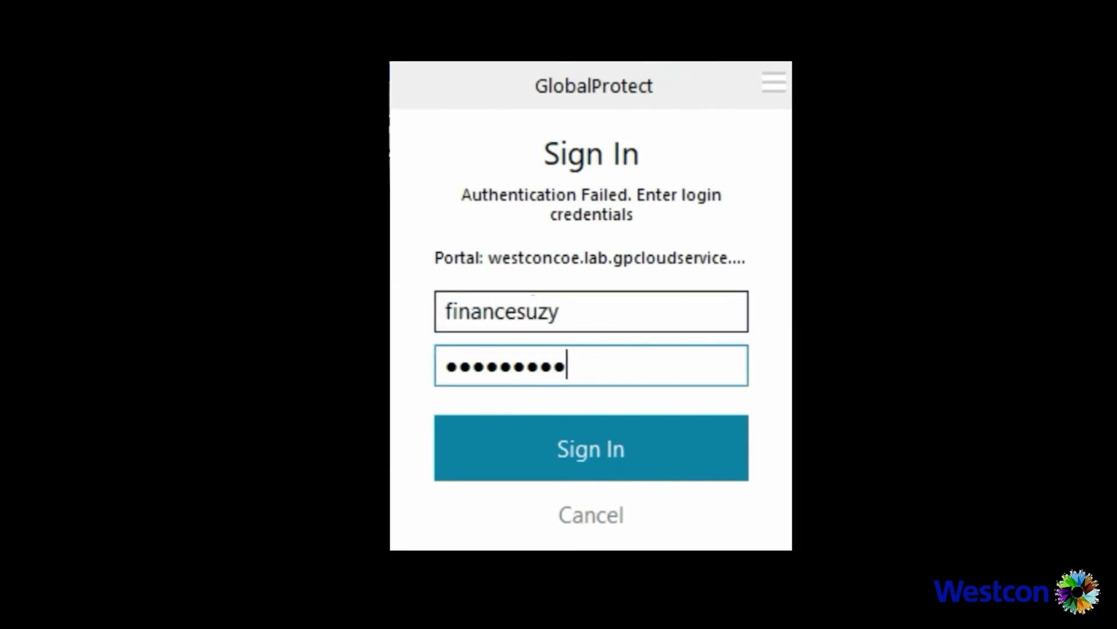
click(590, 447)
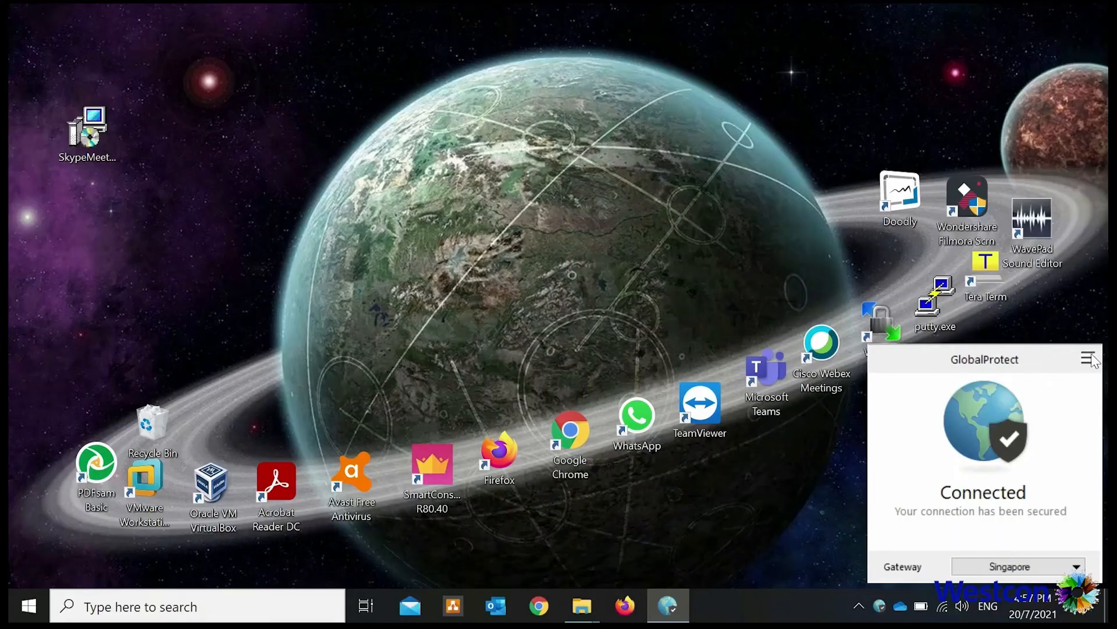
click(1095, 359)
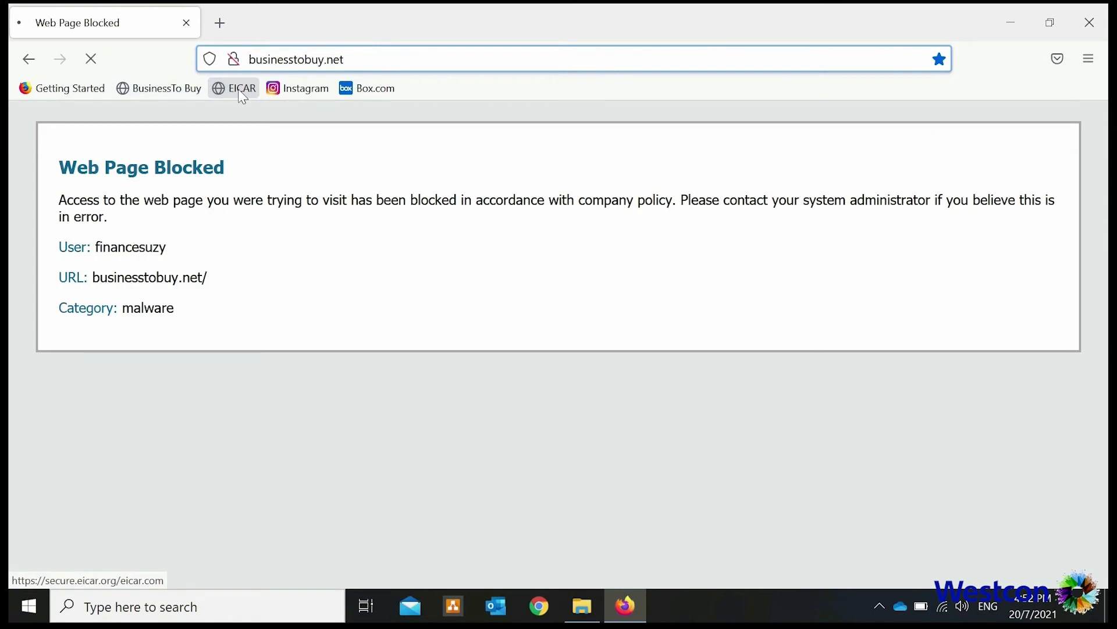
Visit the Instagram and Box.com bookmarks as financesuzy to check which are blocked.
click(305, 88)
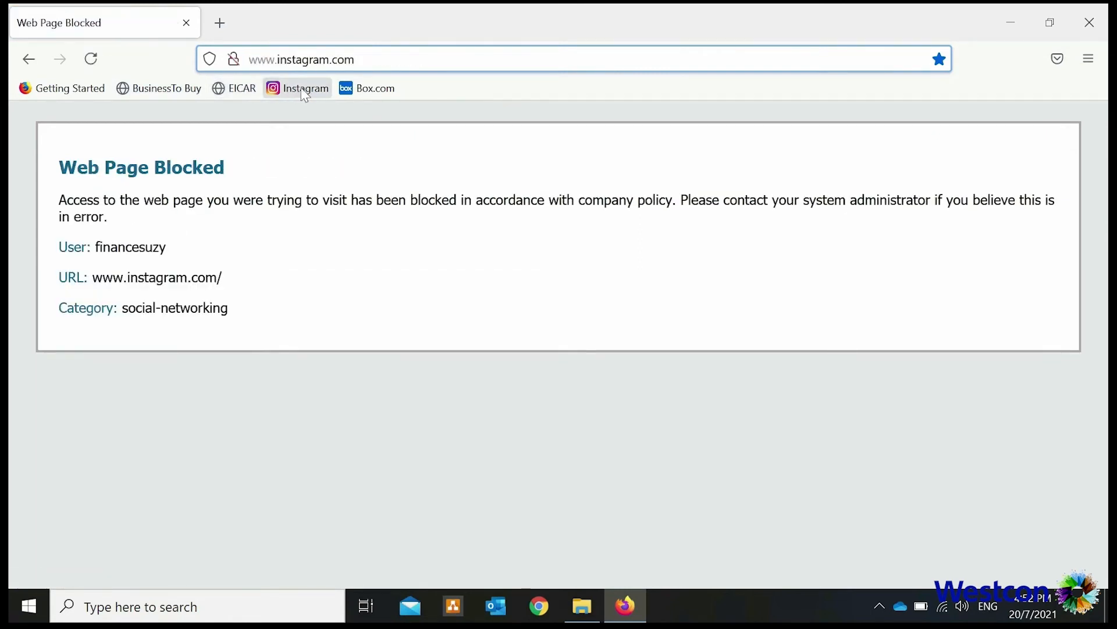
click(366, 88)
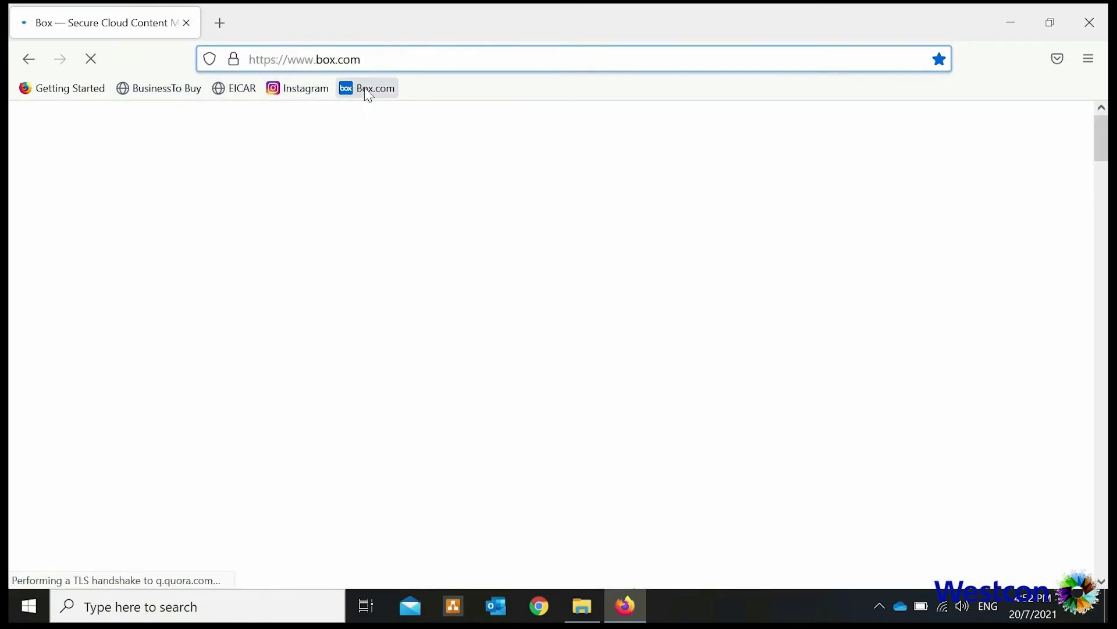
click(375, 88)
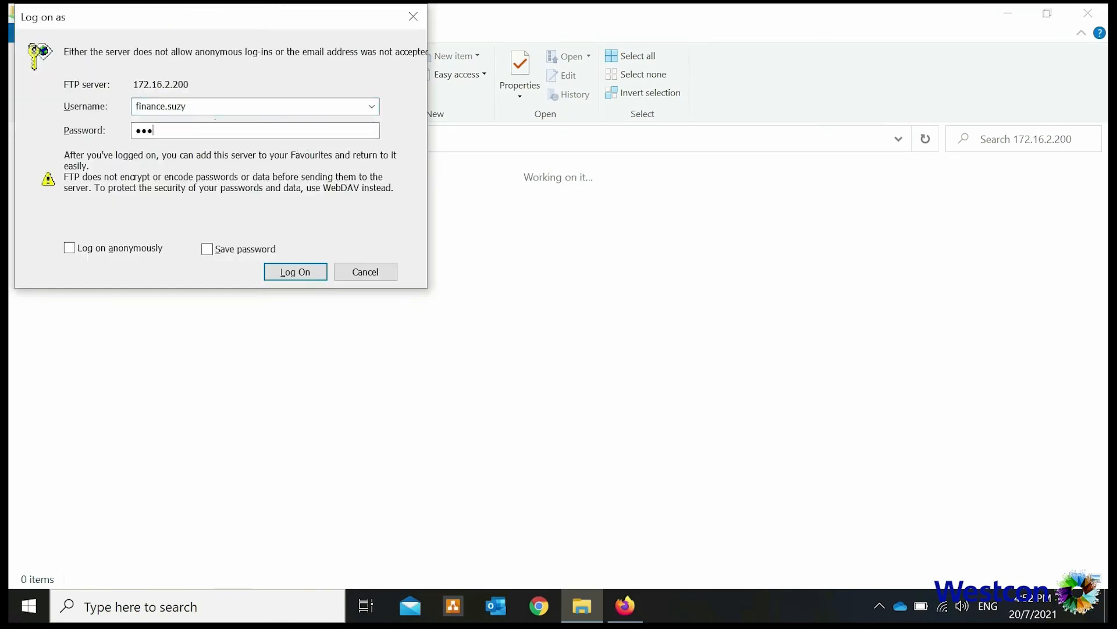
Log on to FTP 172.16.2.200 as finance.suzy and refresh to list Finance Statements and Invoices.
click(294, 271)
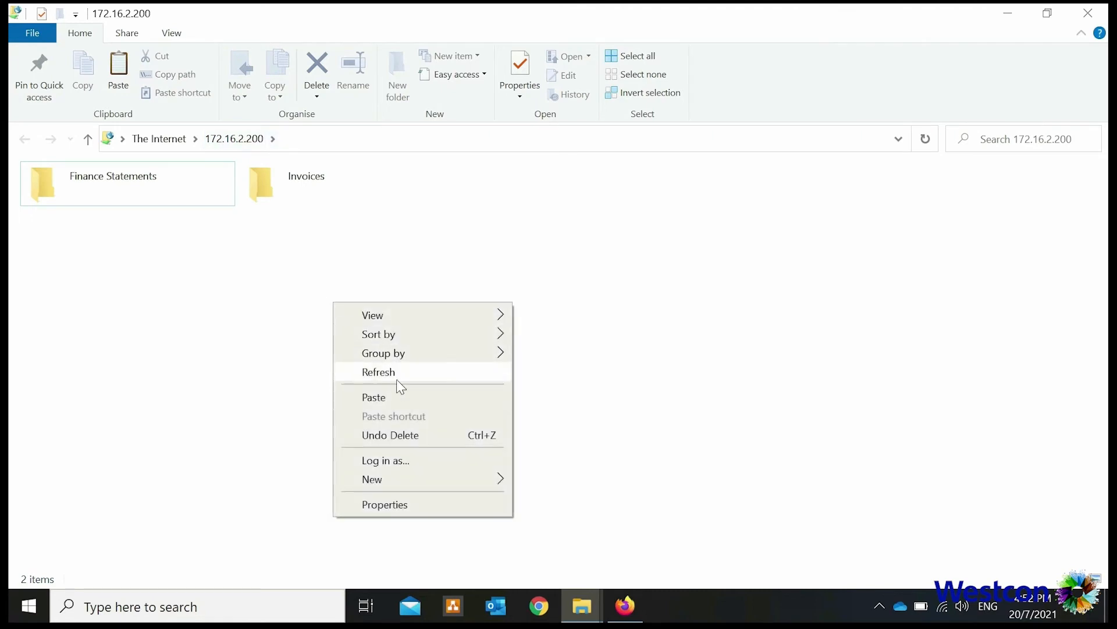
click(373, 397)
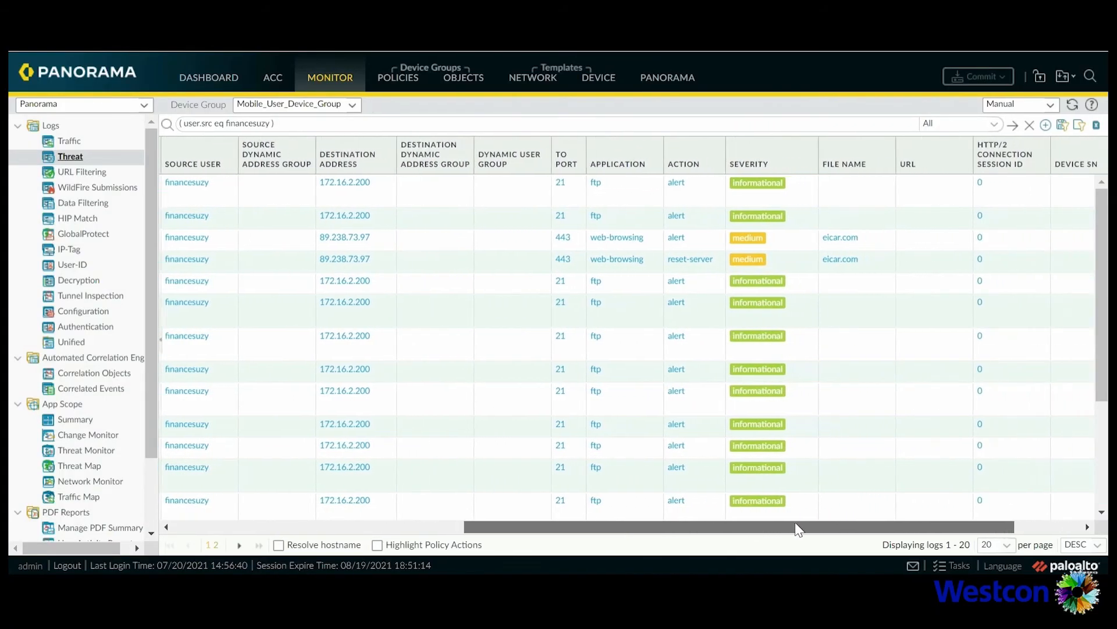
Show the URL Filtering log listing financesuzy's blocked Facebook, Instagram and businesstobuy requests.
click(83, 172)
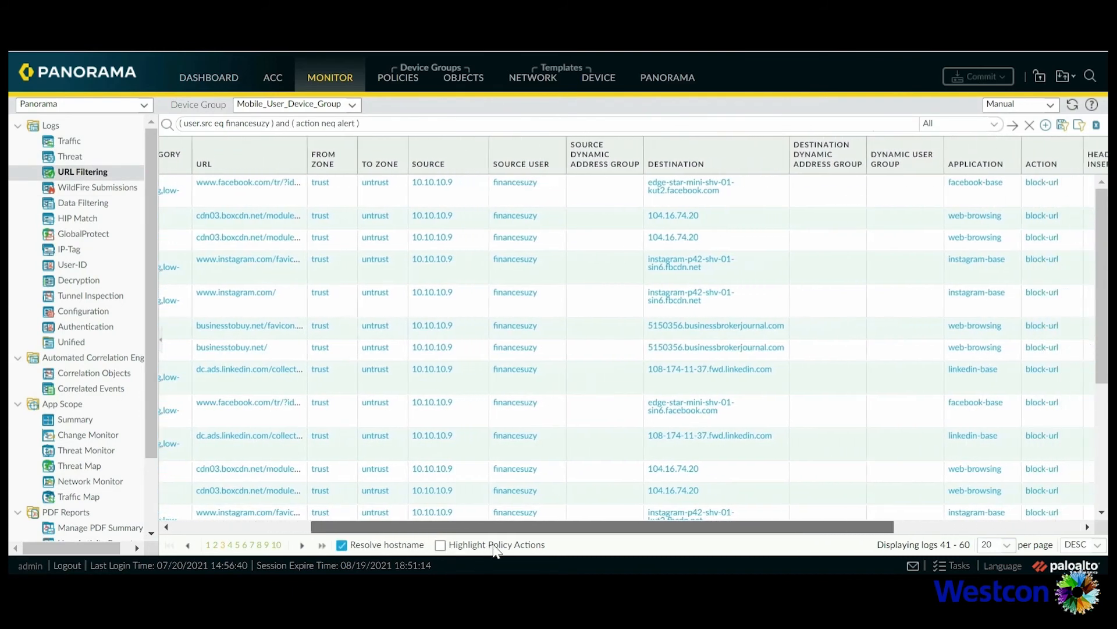
scroll(right, 3)
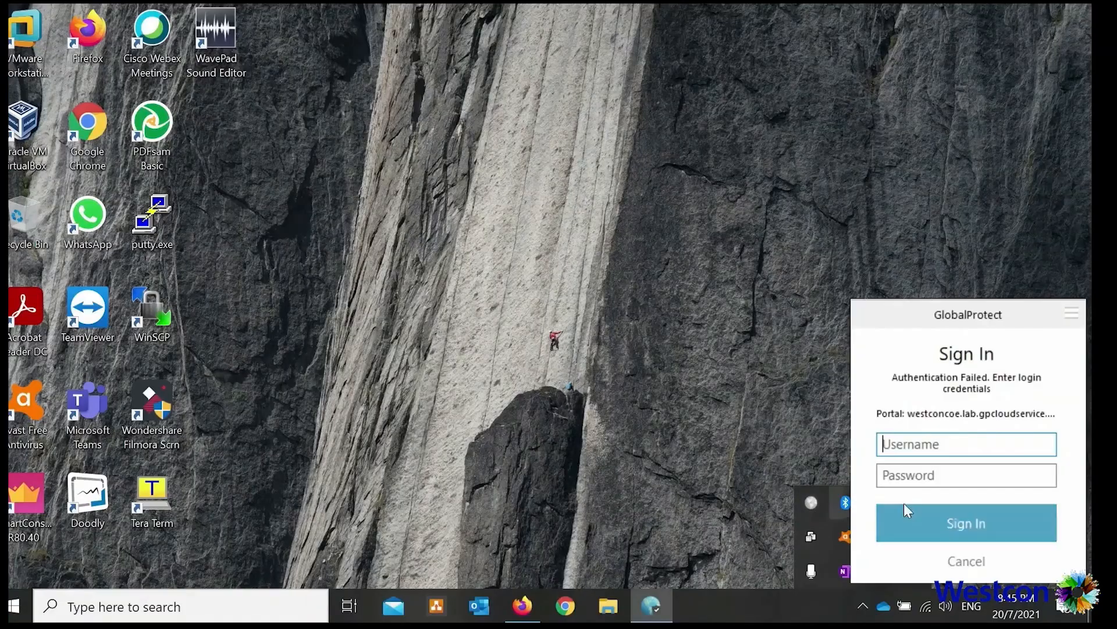
Sign in to GlobalProtect as contractor1 and confirm the portal shows Connected.
text(cont)
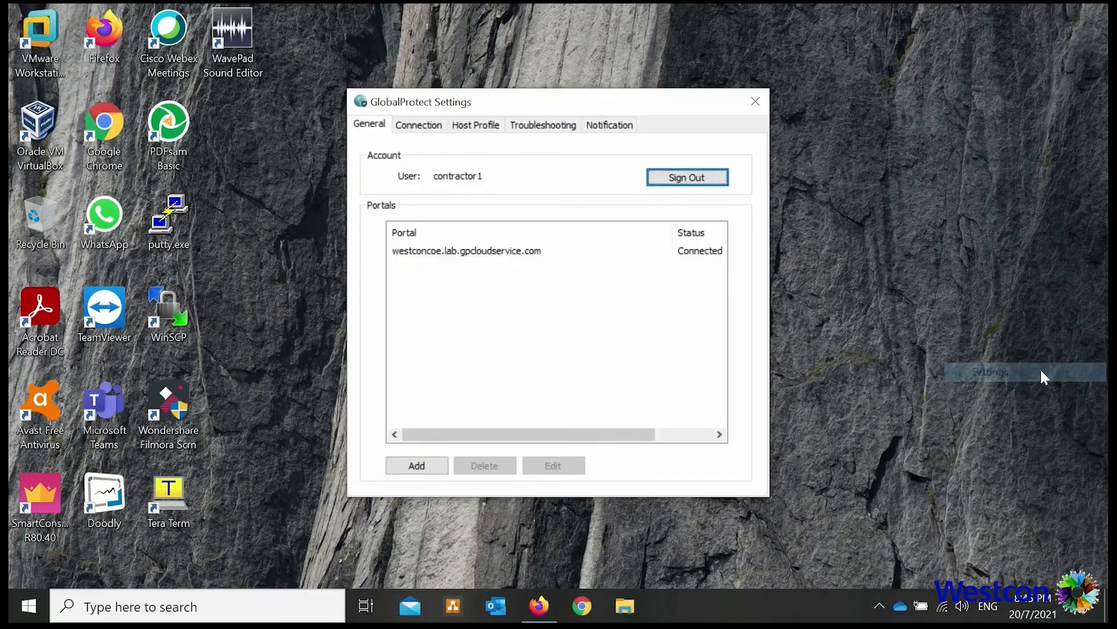
click(582, 606)
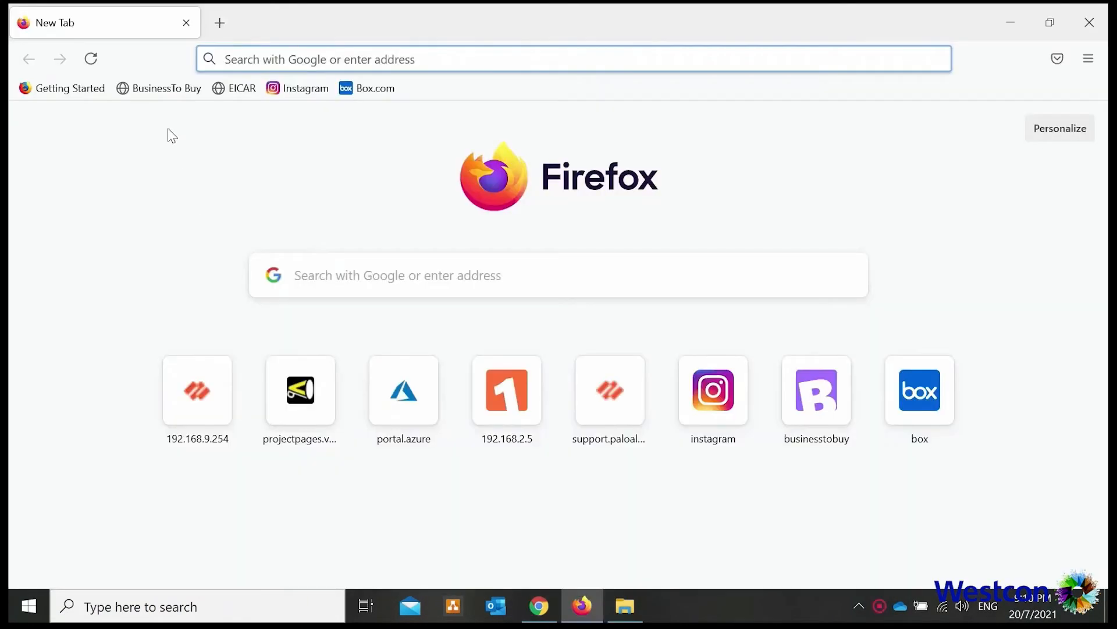
As contractor1, try BusinessTo Buy, the EICAR download, Instagram (continuing past its warning) and Box.com.
click(165, 88)
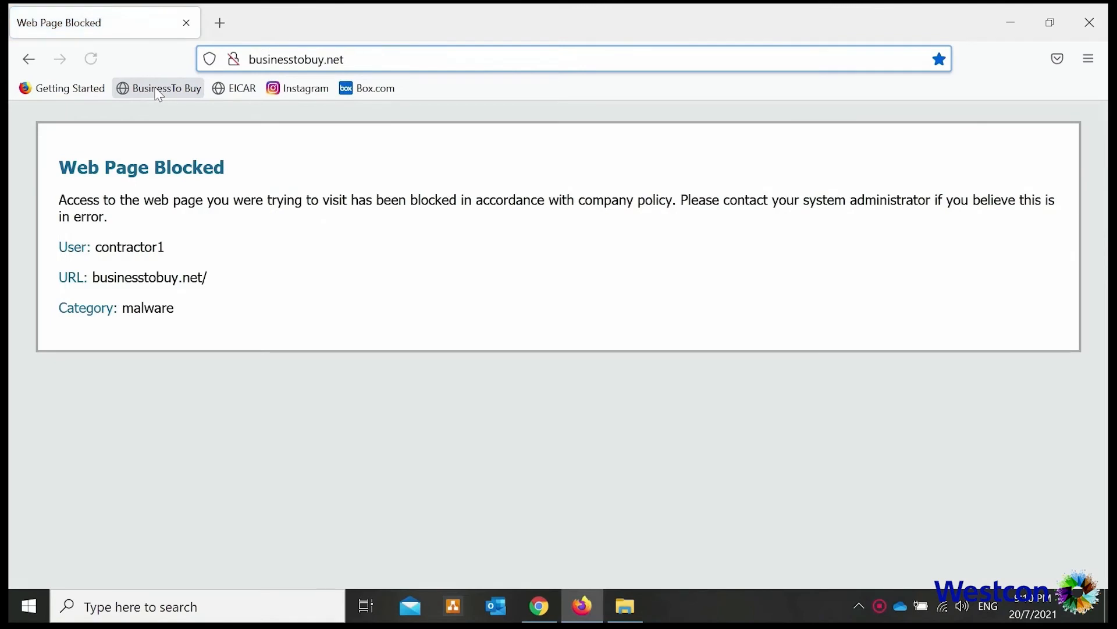
click(241, 87)
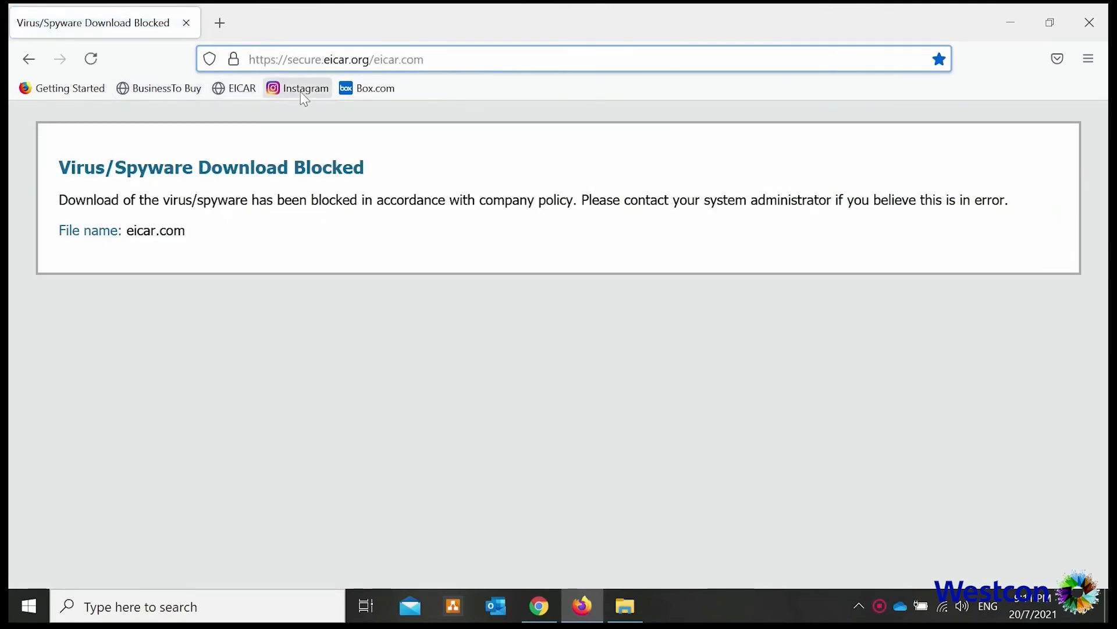
click(304, 88)
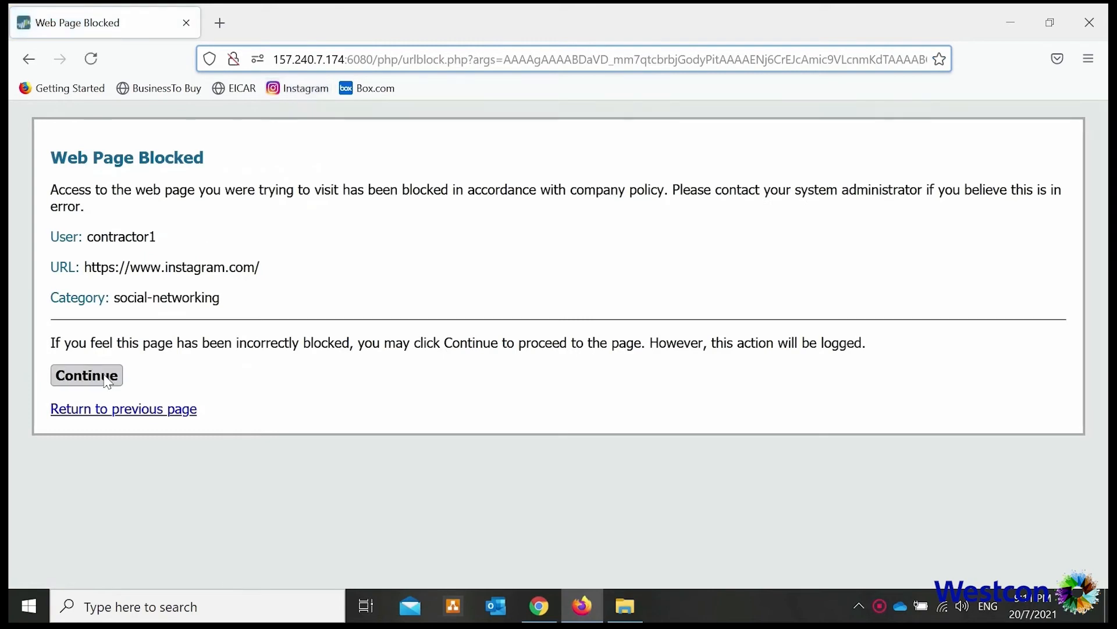
click(86, 375)
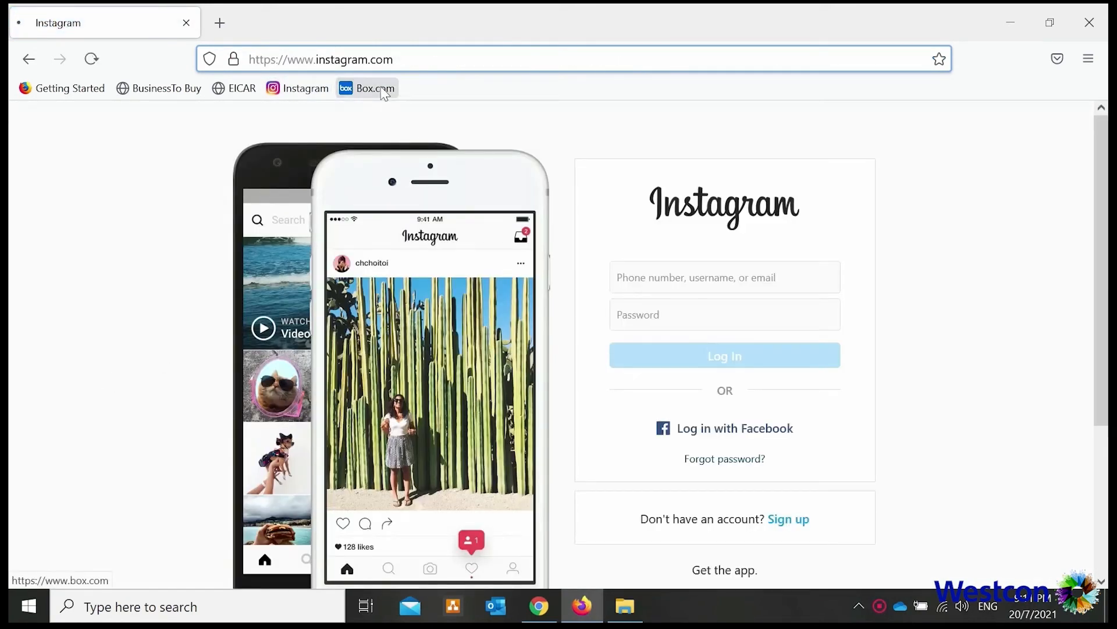
click(373, 88)
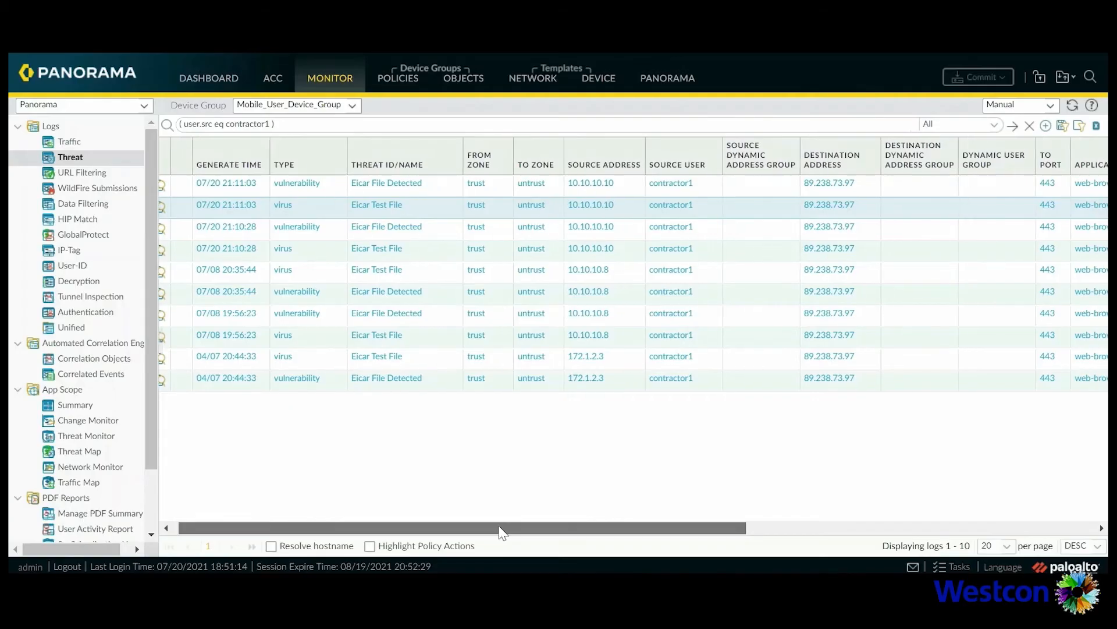
Scroll contractor1's threat and URL logs to the EICAR detections and the Box.com/Instagram actions.
drag(498, 528, 734, 528)
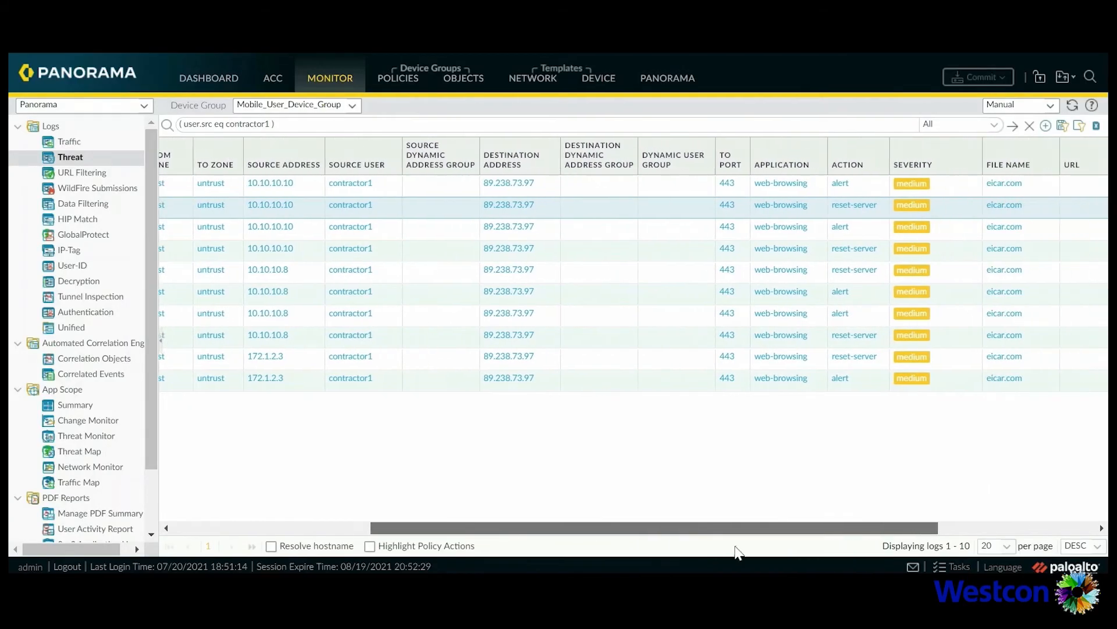
scroll(right, 3)
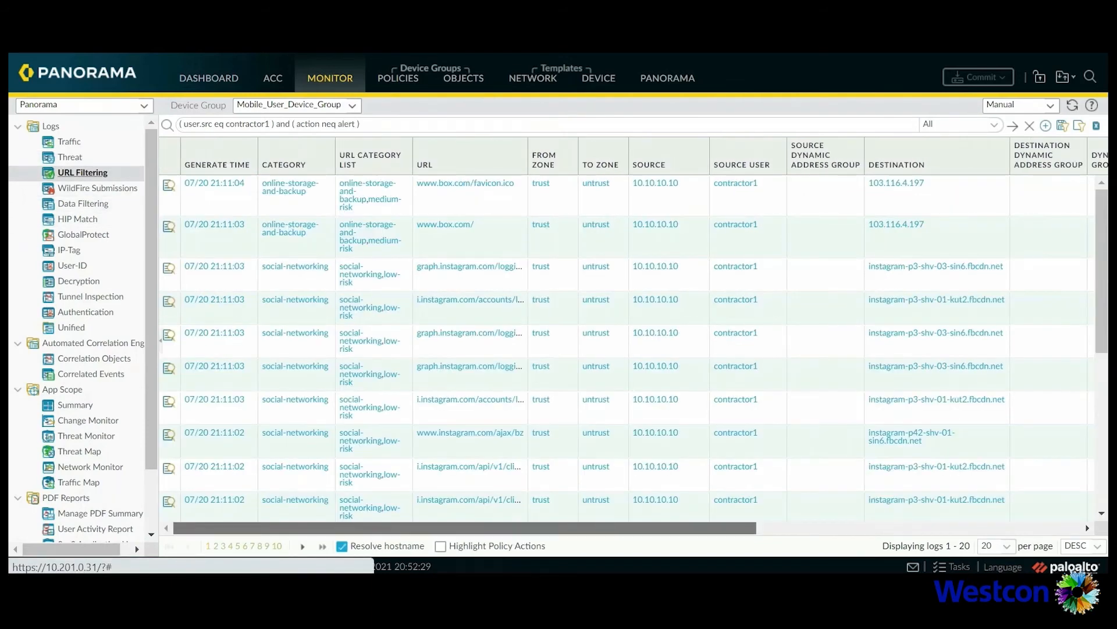
scroll(right, 3)
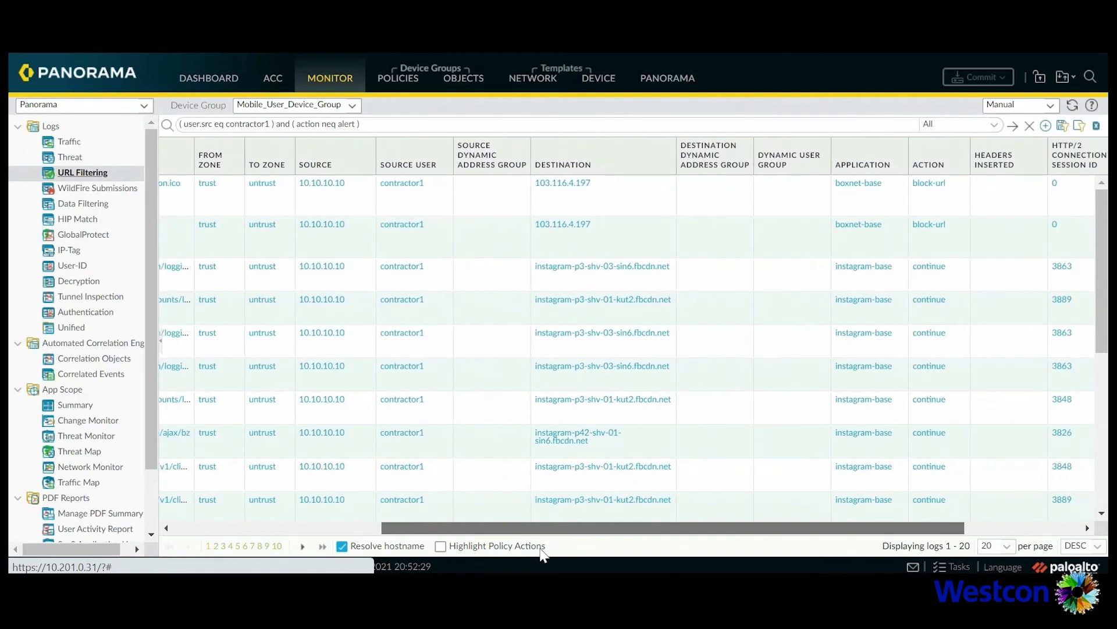
scroll(right, 3)
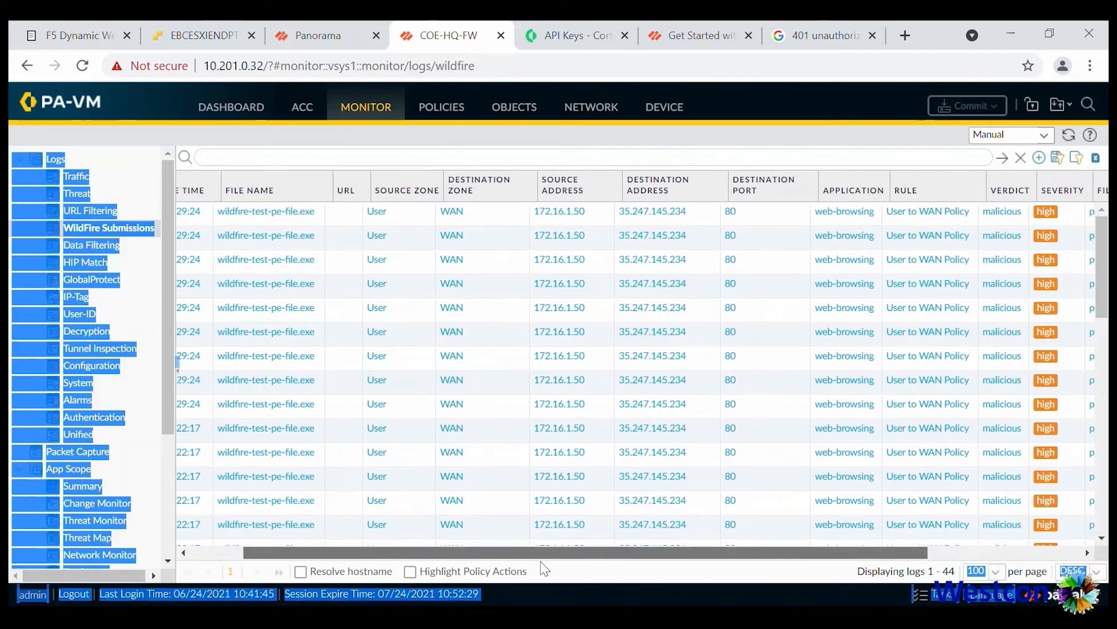
Scroll the WildFire Submissions log to the malicious verdict and high severity for 172.16.1.50's executable.
scroll(right, 3)
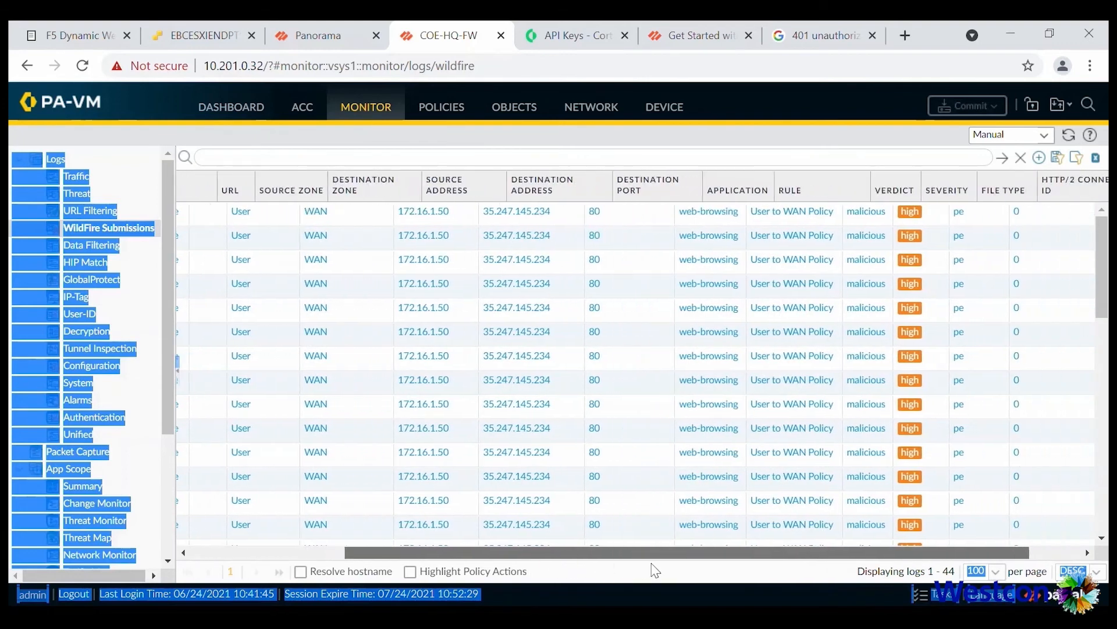
scroll(right, 3)
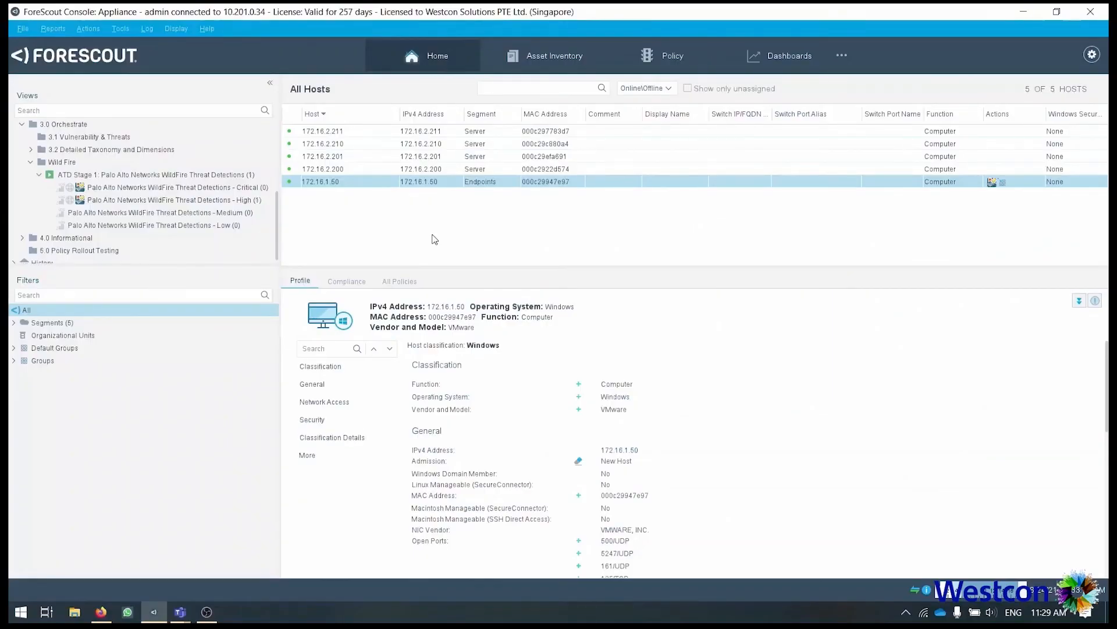
Show hosts under 'WildFire Threat Detections - High' (172.16.1.50), then bring up the console Options.
click(170, 200)
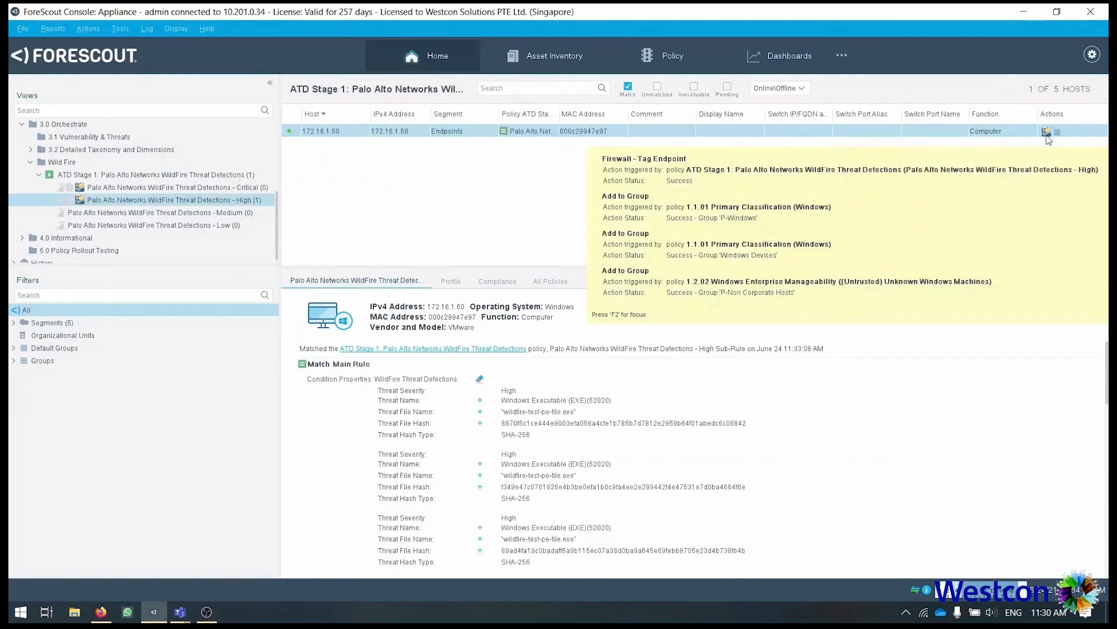
mouse_move(1094, 75)
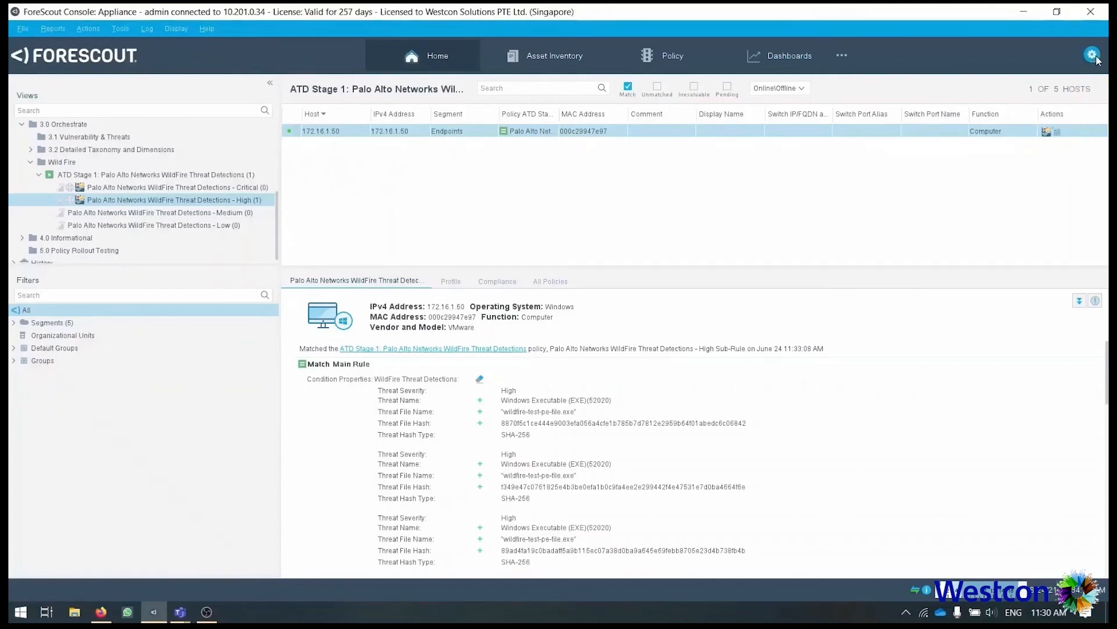
click(1091, 56)
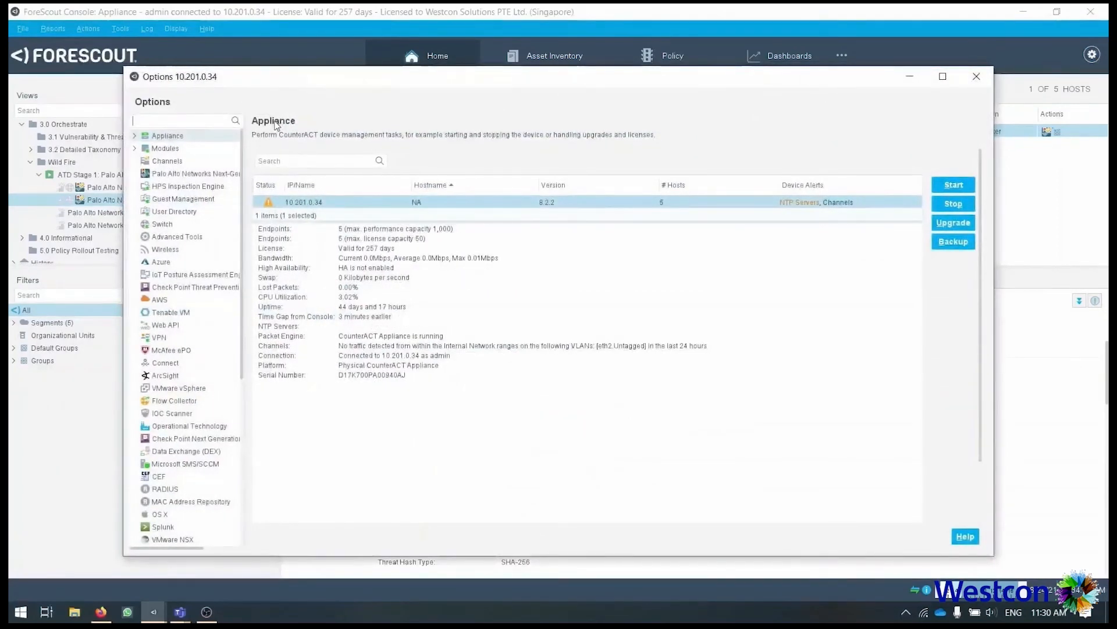
Filter the Options list with 'ioc' and open the IOC Scanner settings.
text(ioc)
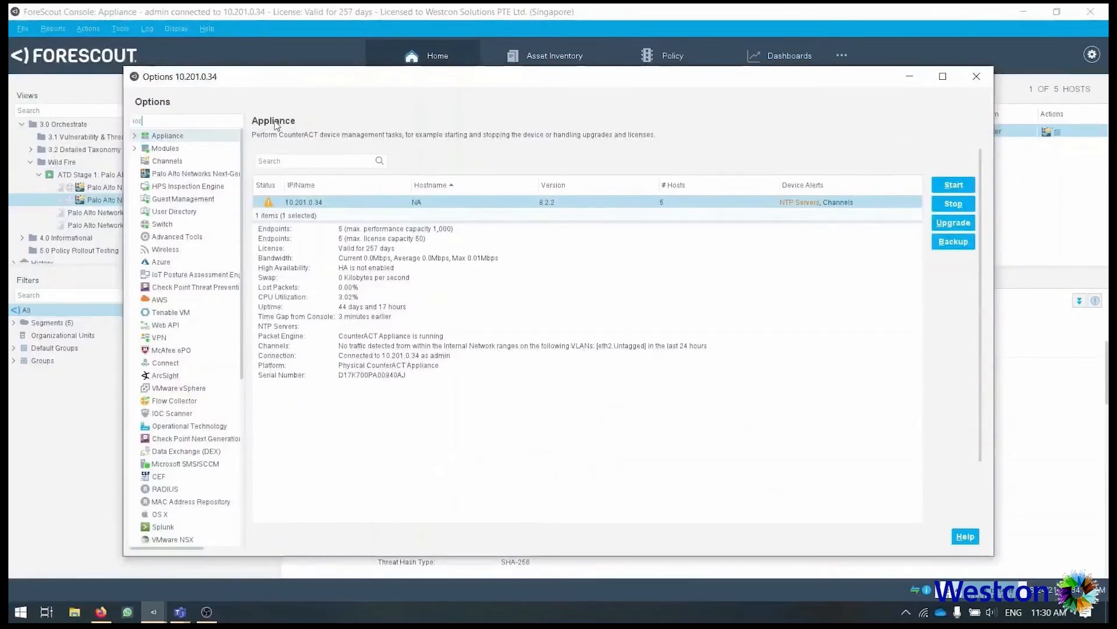
text(ioc)
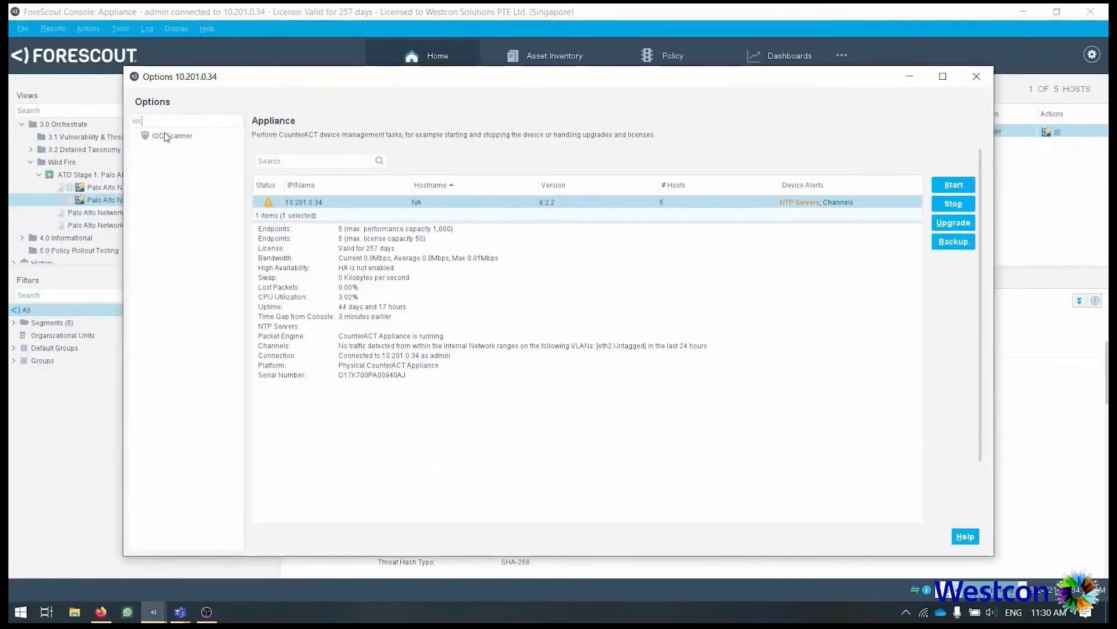
click(171, 136)
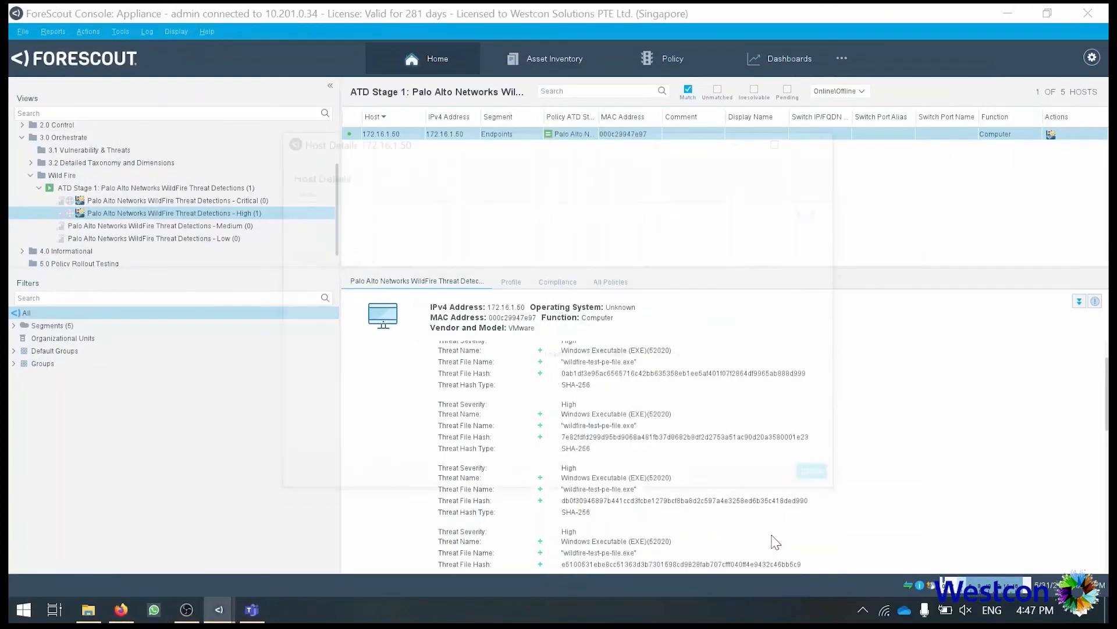
View the Policy Actions for host 172.16.1.50, confirming the Firewall - Tag Endpoint CT-Restrict succeeded.
click(448, 191)
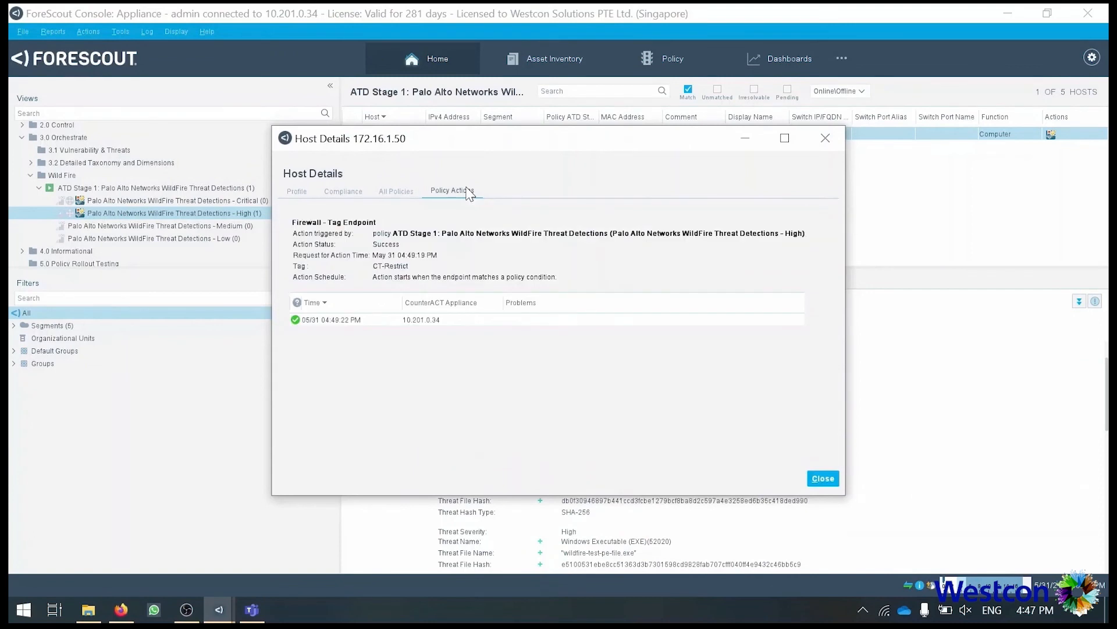
mouse_move(565, 315)
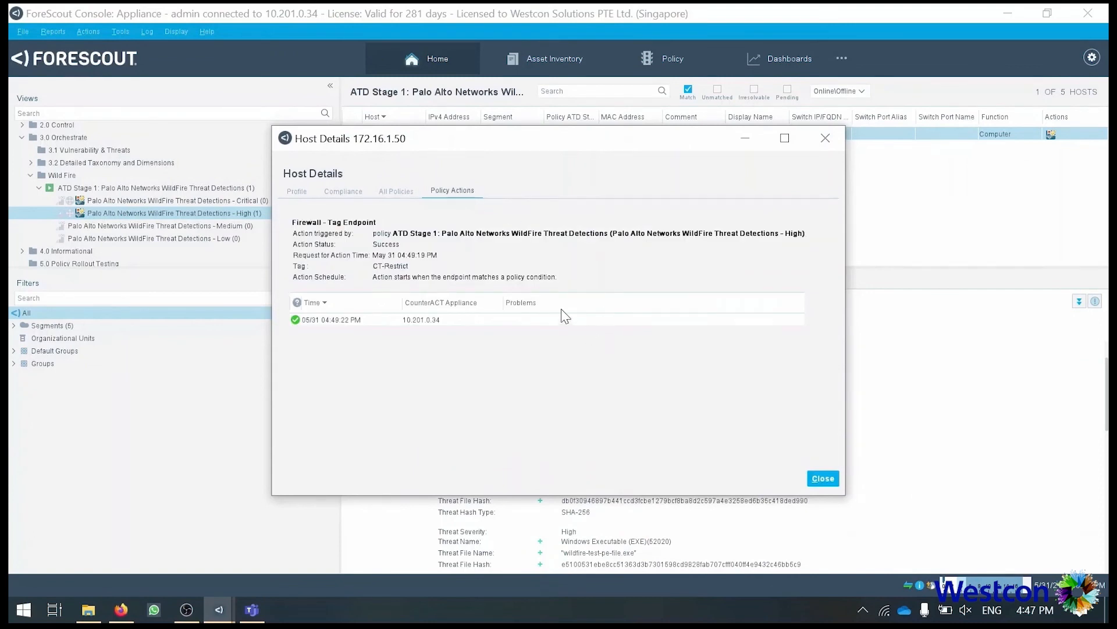
mouse_move(441, 264)
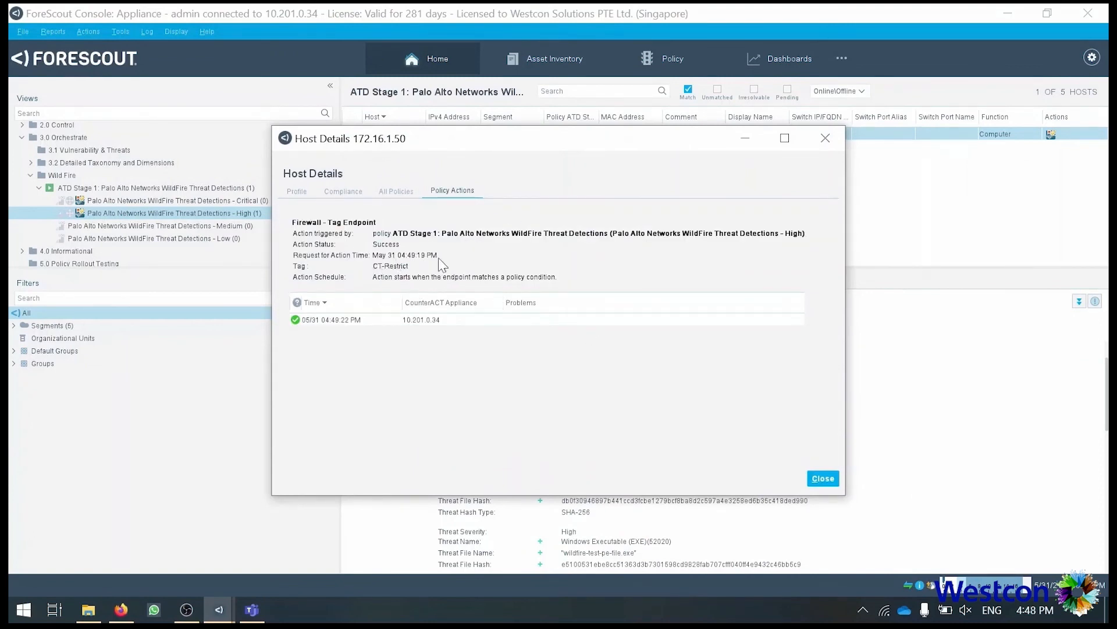
mouse_move(538, 339)
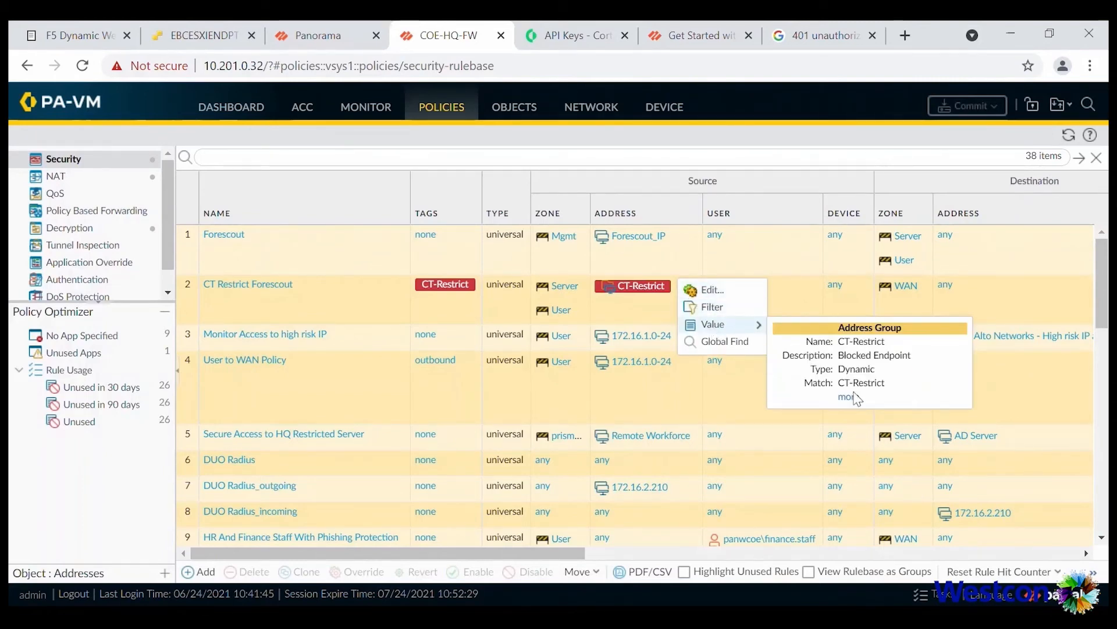
Review the CT-Restrict dynamic address group members, confirming 172.16.1.50 is registered, then close the list.
click(845, 397)
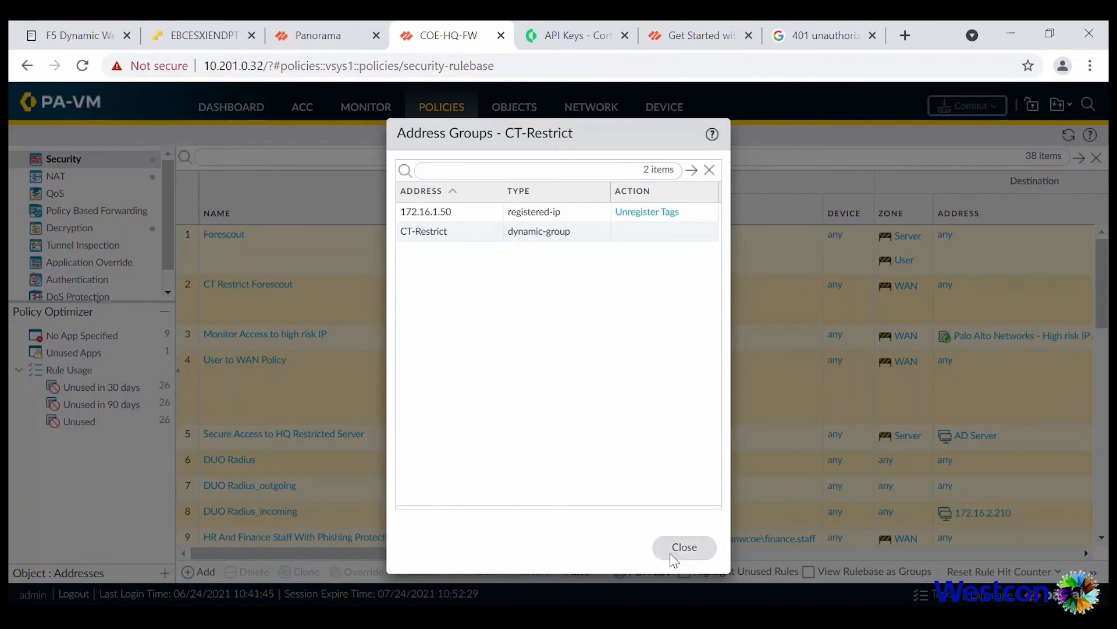
click(202, 35)
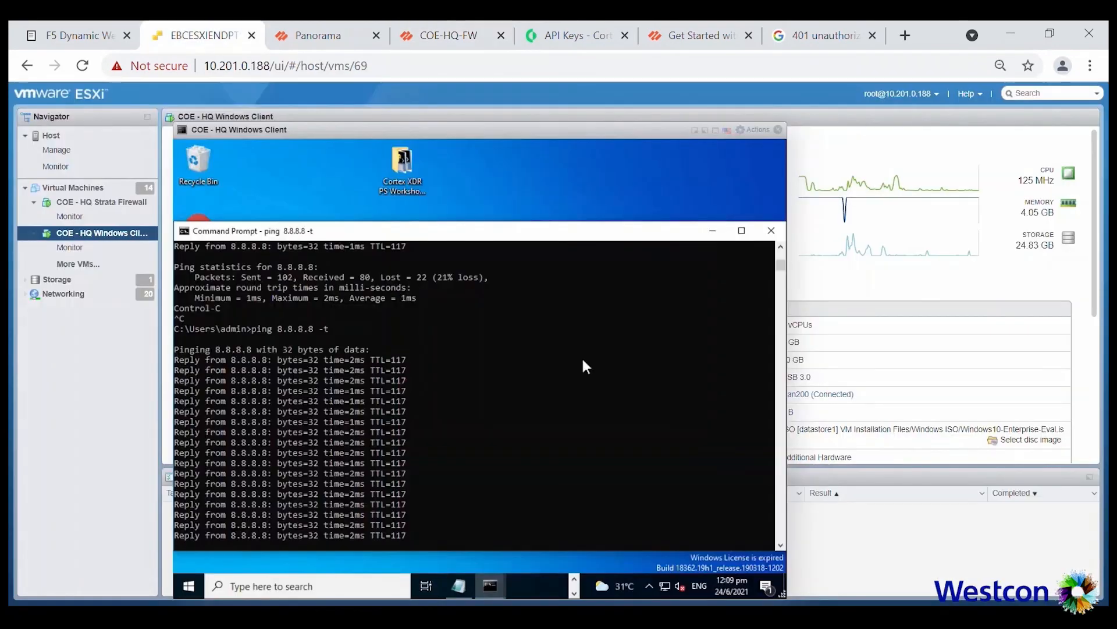